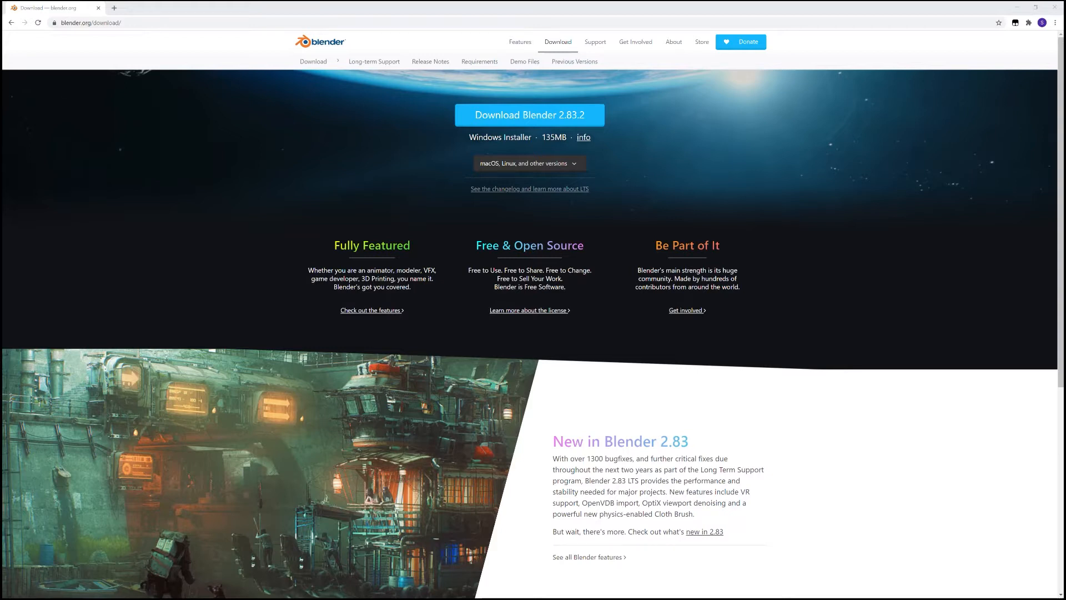
mouse_move(623, 159)
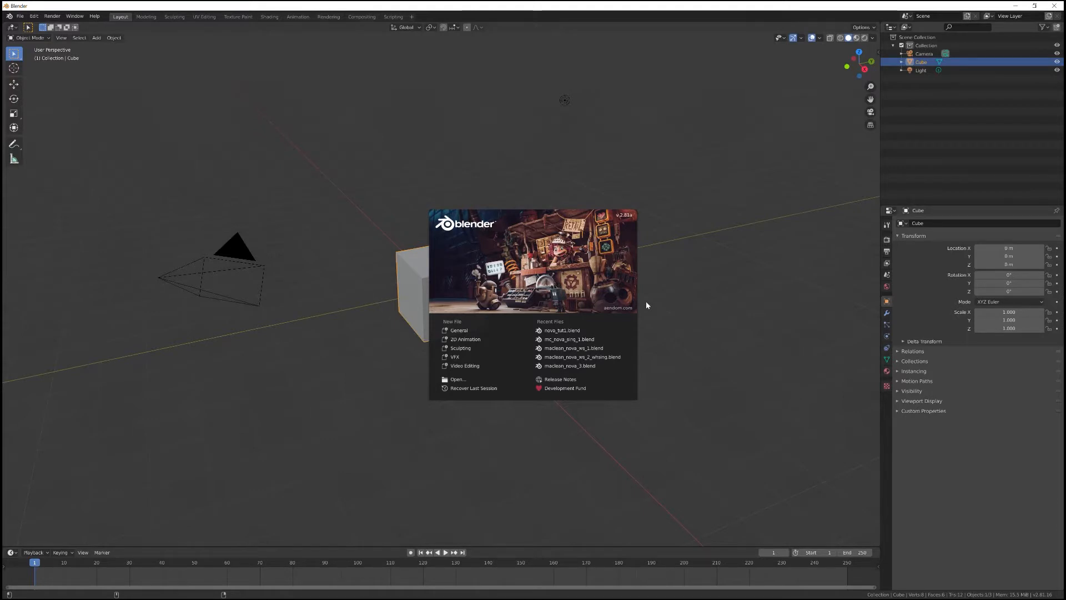
mouse_move(460, 330)
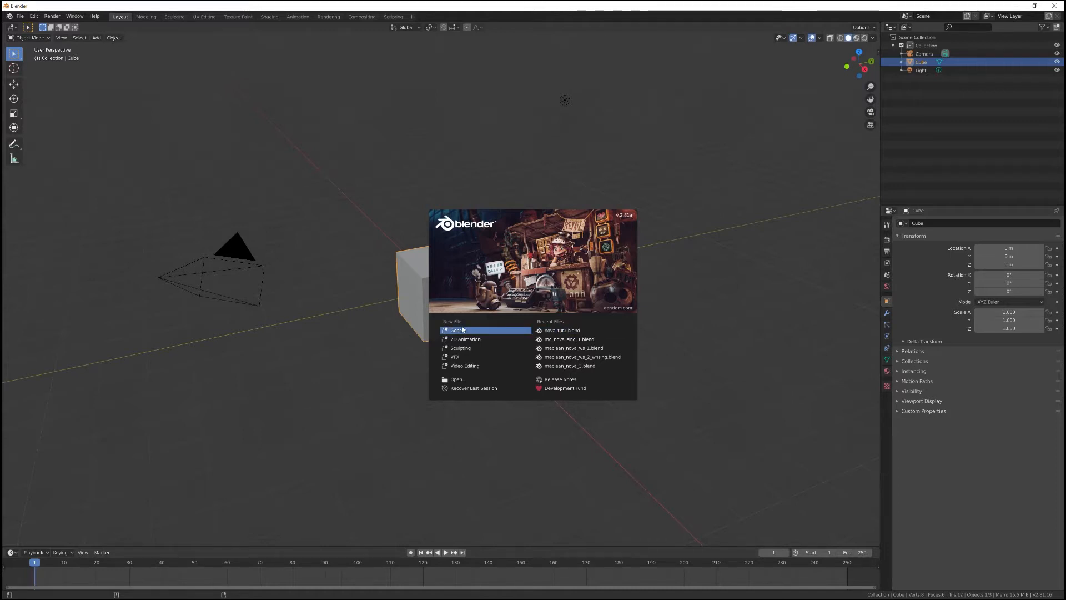
mouse_move(459, 329)
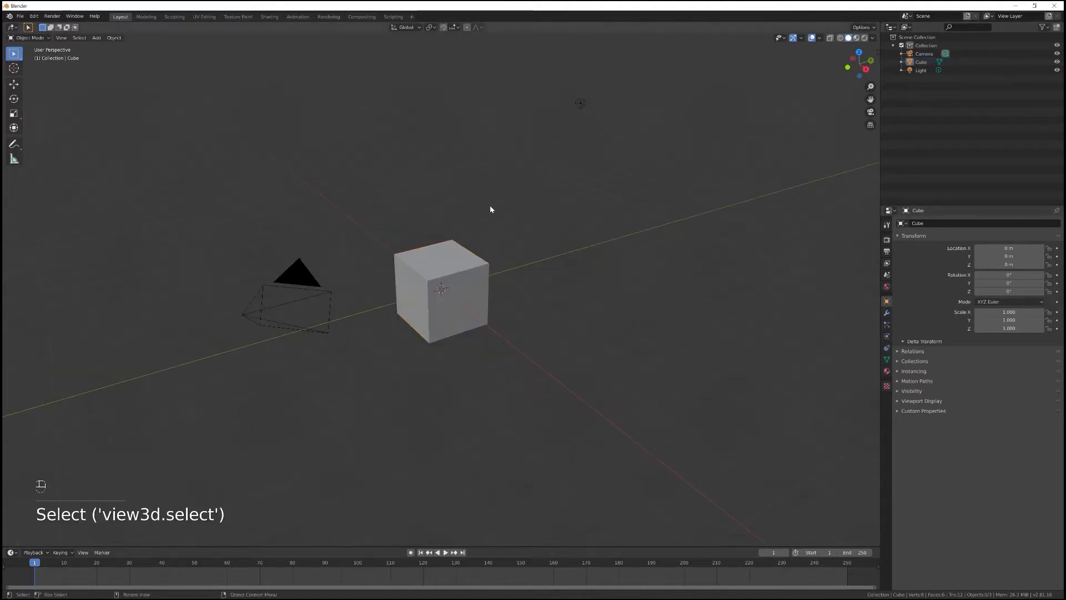
mouse_move(506, 197)
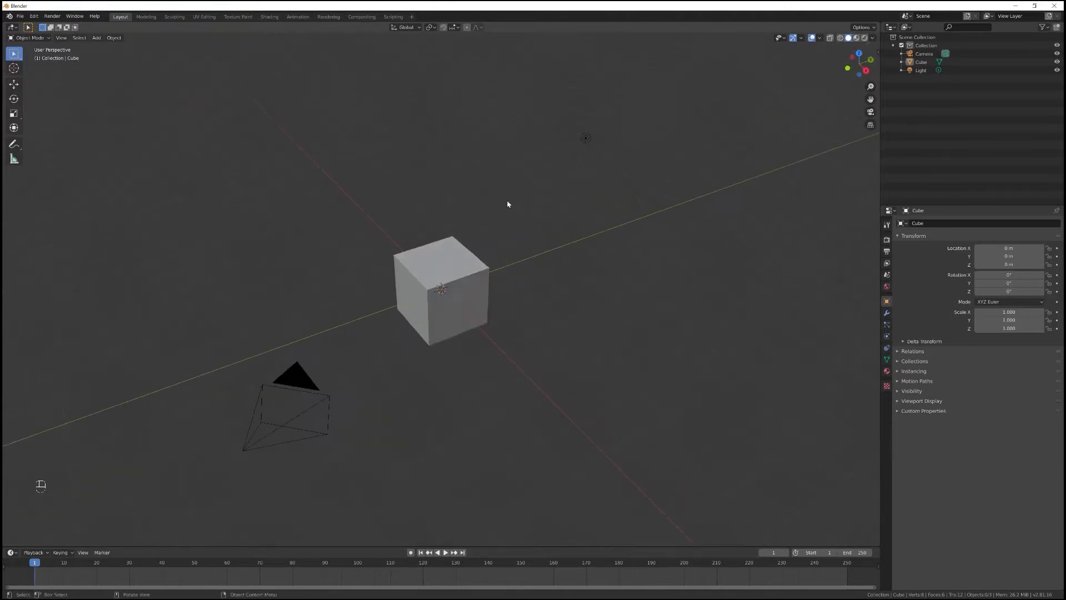
mouse_move(467, 278)
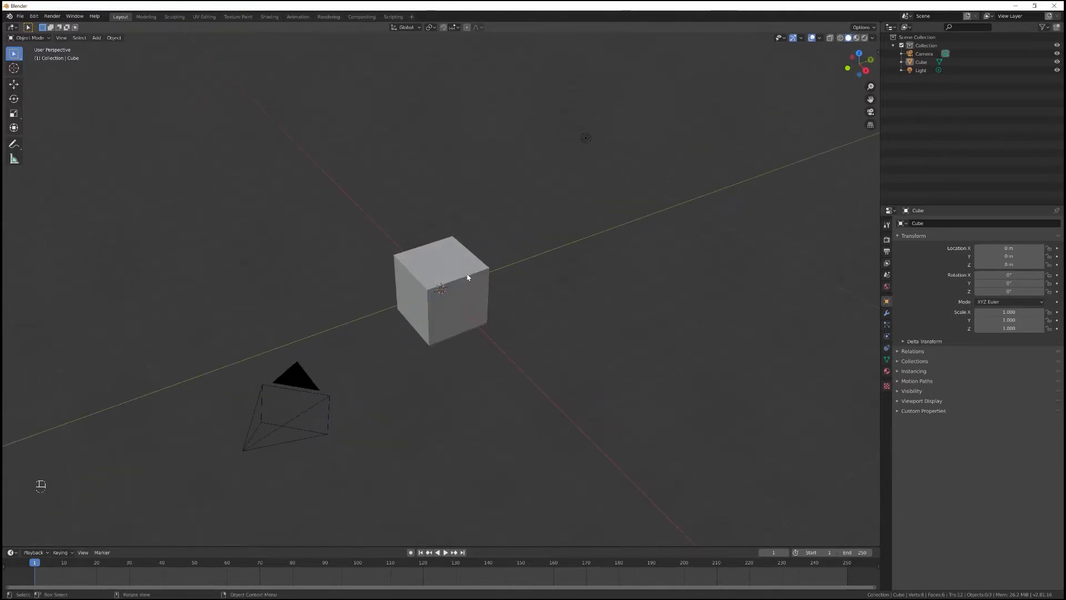
Step: Select the default cube and delete it with X, confirming in the popup
click(467, 278)
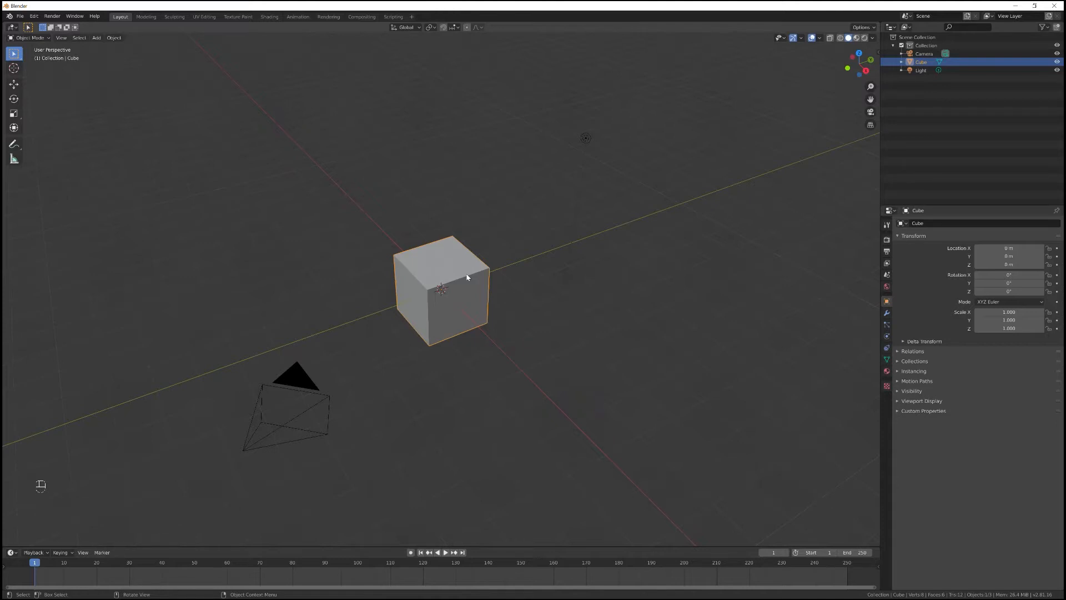
key(x)
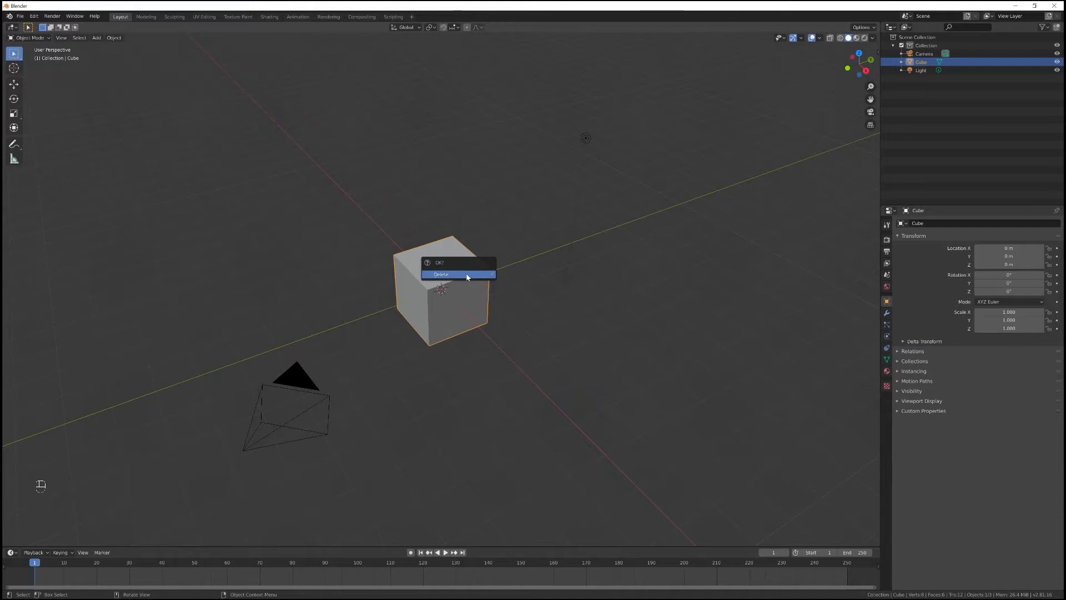
click(457, 274)
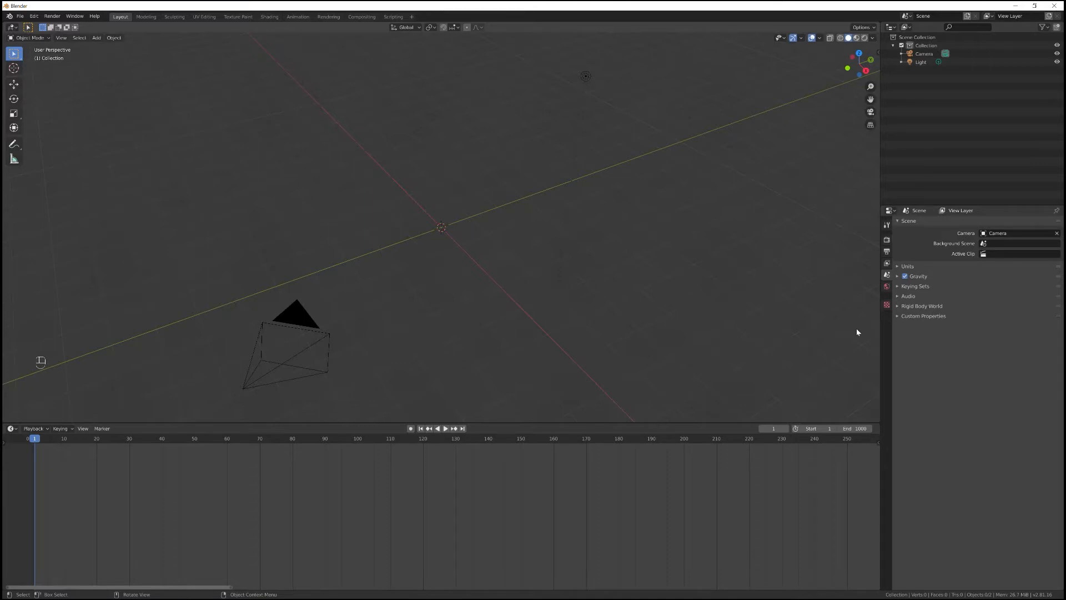
mouse_move(689, 301)
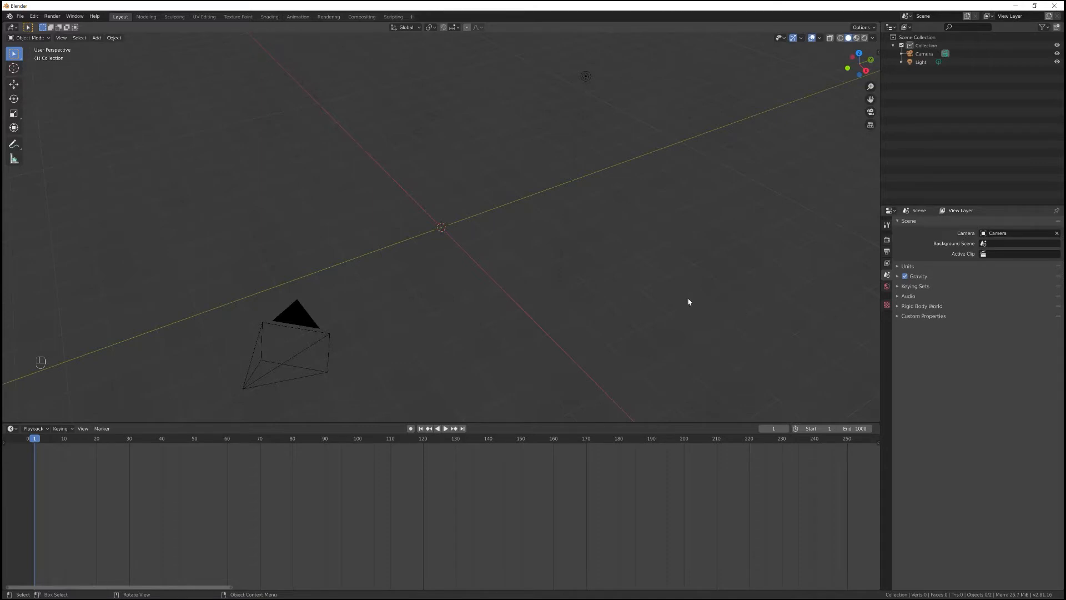
Step: Add a UV Sphere from the Add > Mesh menu
click(96, 37)
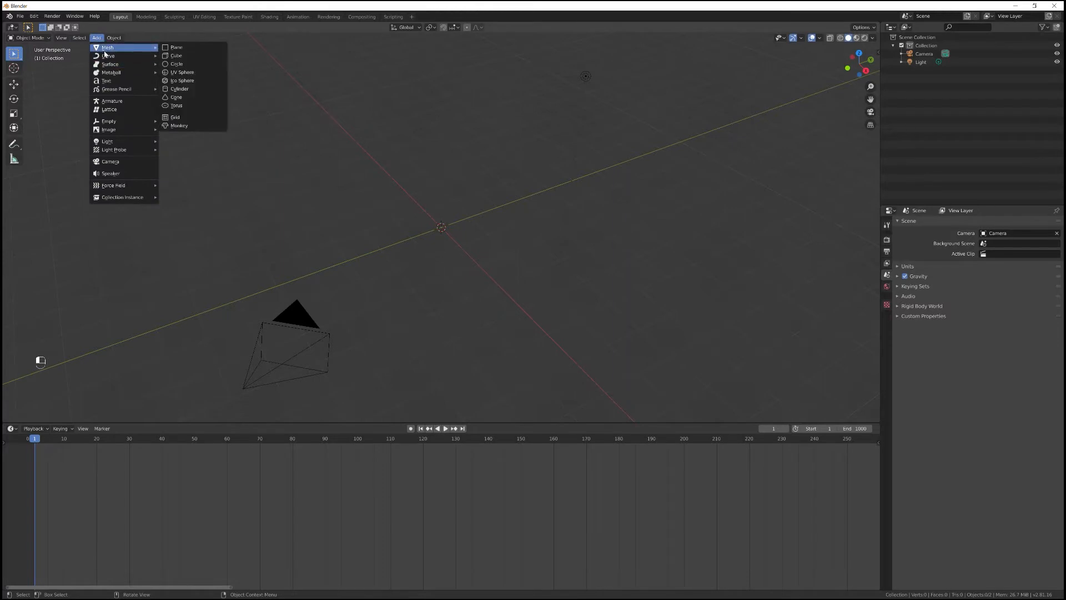
mouse_move(181, 72)
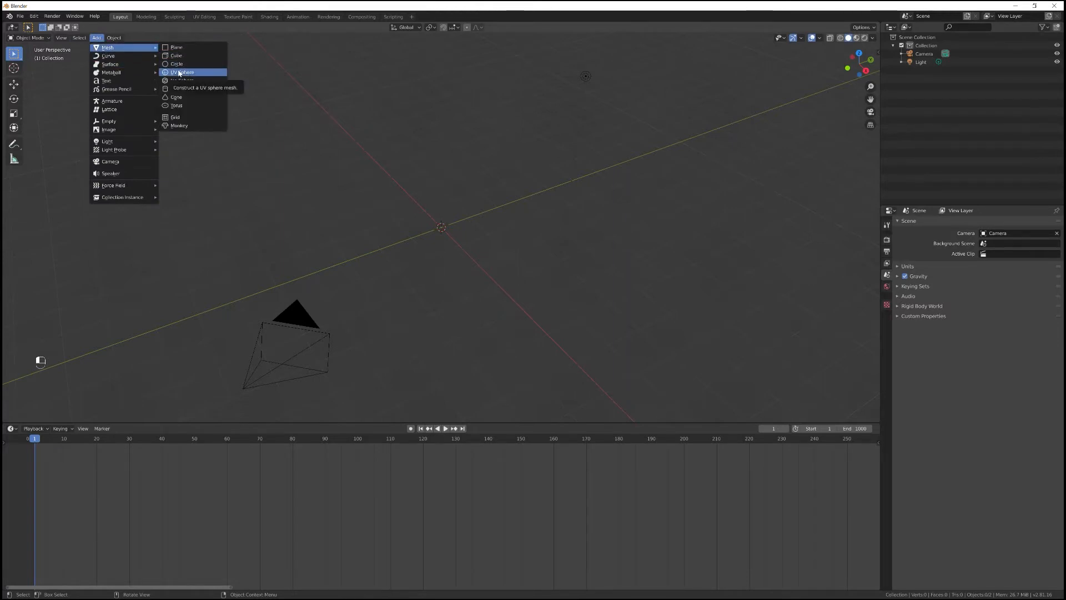
click(182, 72)
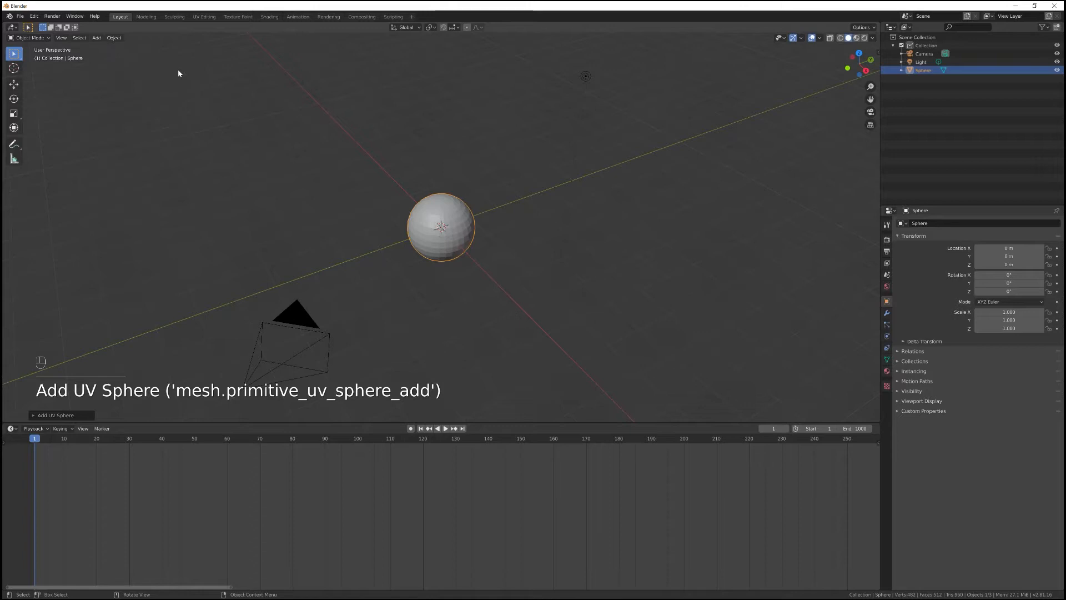
mouse_move(728, 126)
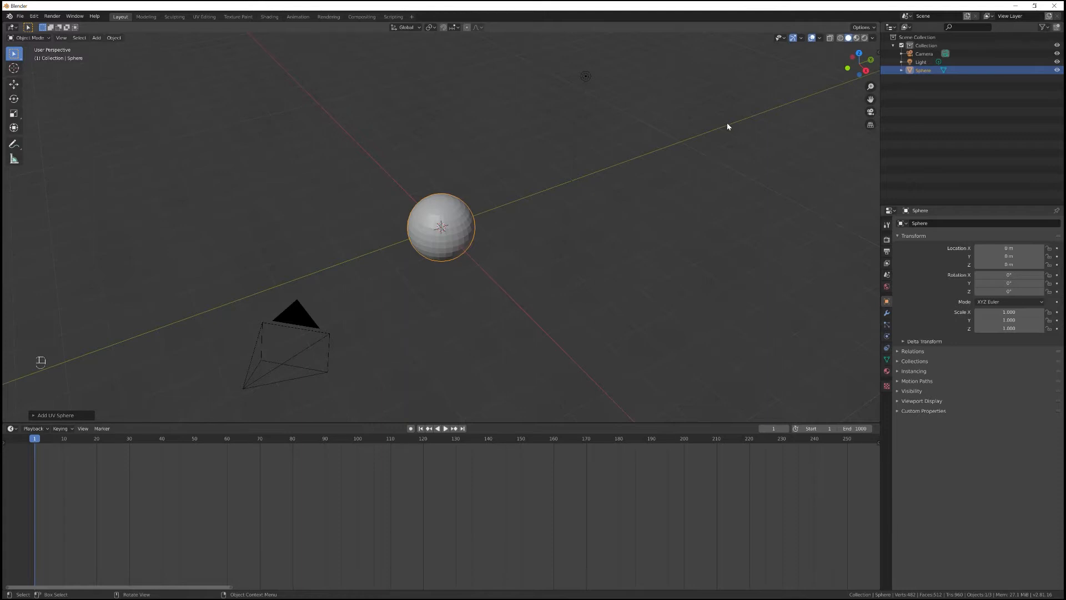
Step: Switch the 3D viewport shading to Wireframe
click(830, 38)
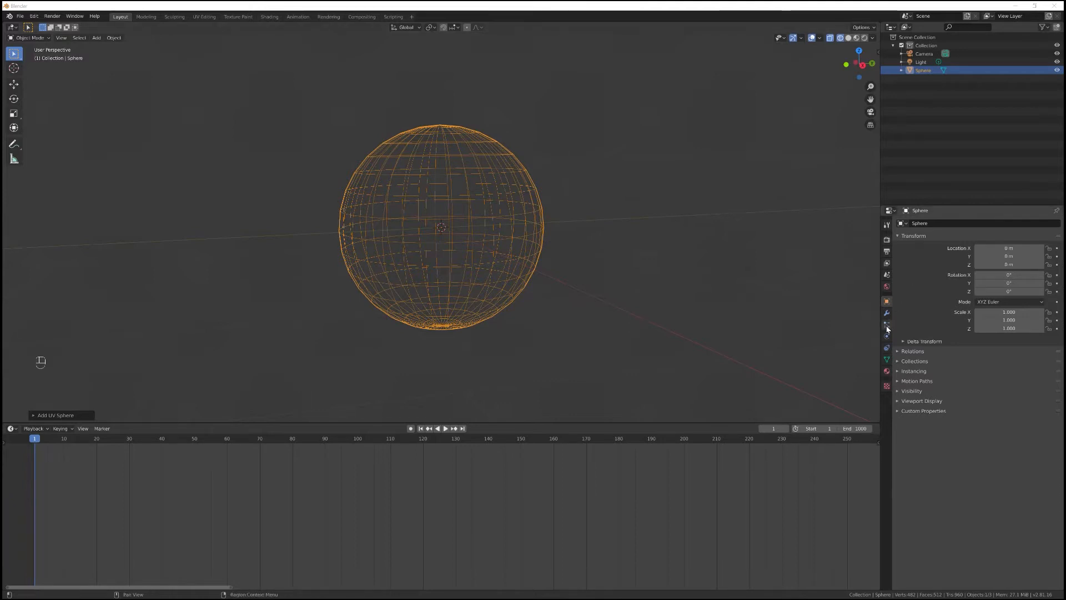
Step: Add a new particle system to the sphere in Particle Properties
click(886, 324)
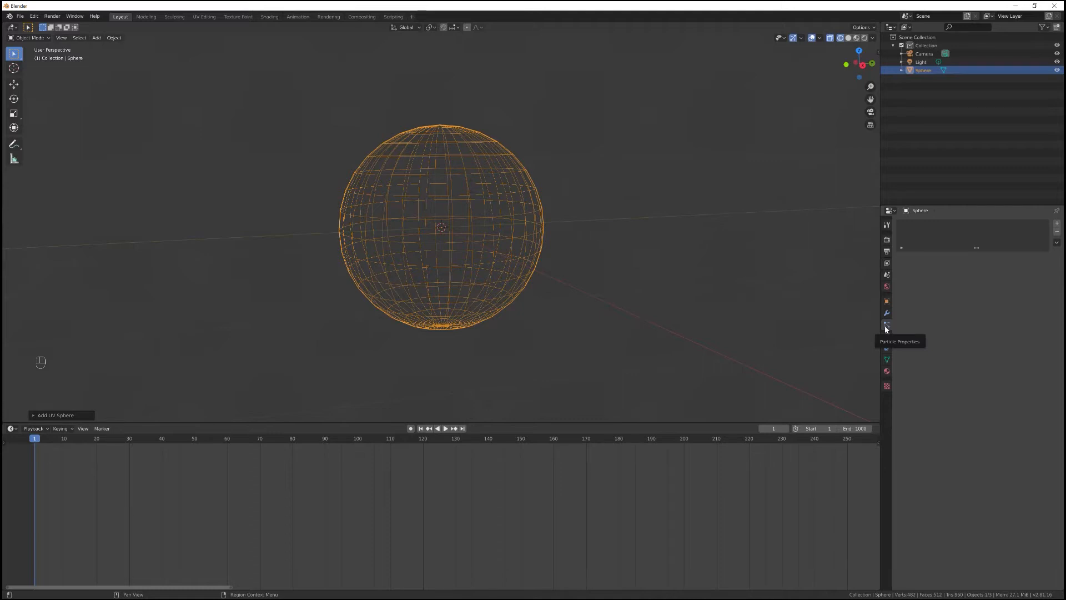
mouse_move(927, 323)
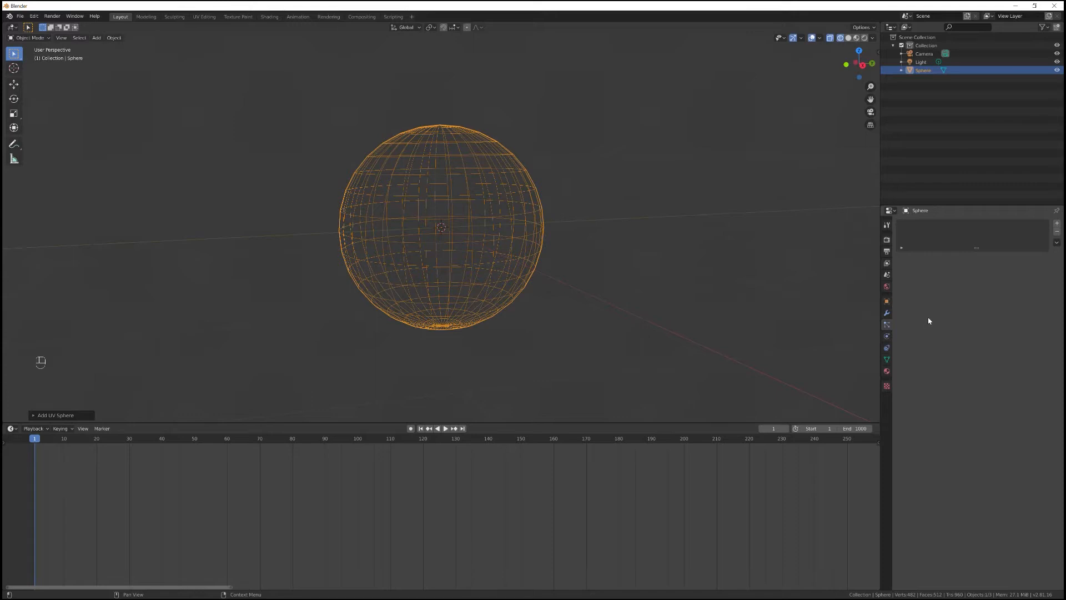
mouse_move(945, 298)
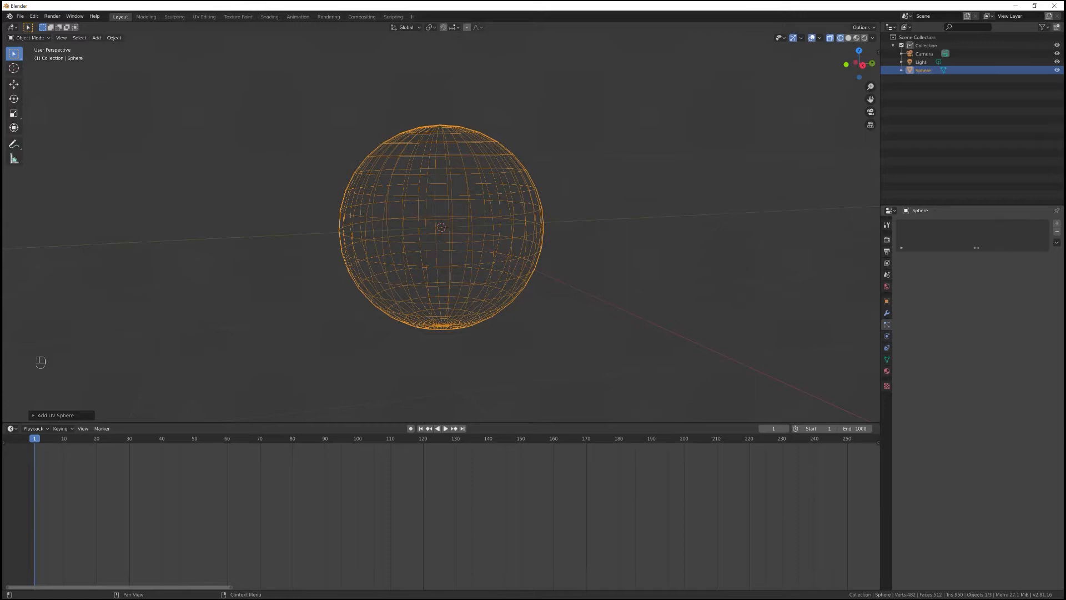
click(1056, 225)
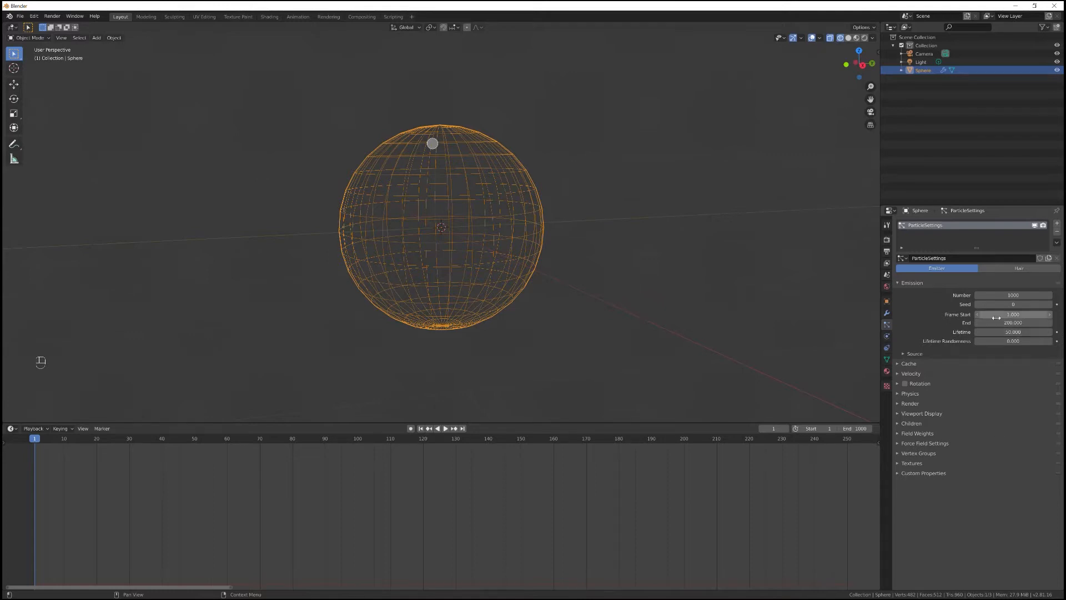
mouse_move(995, 315)
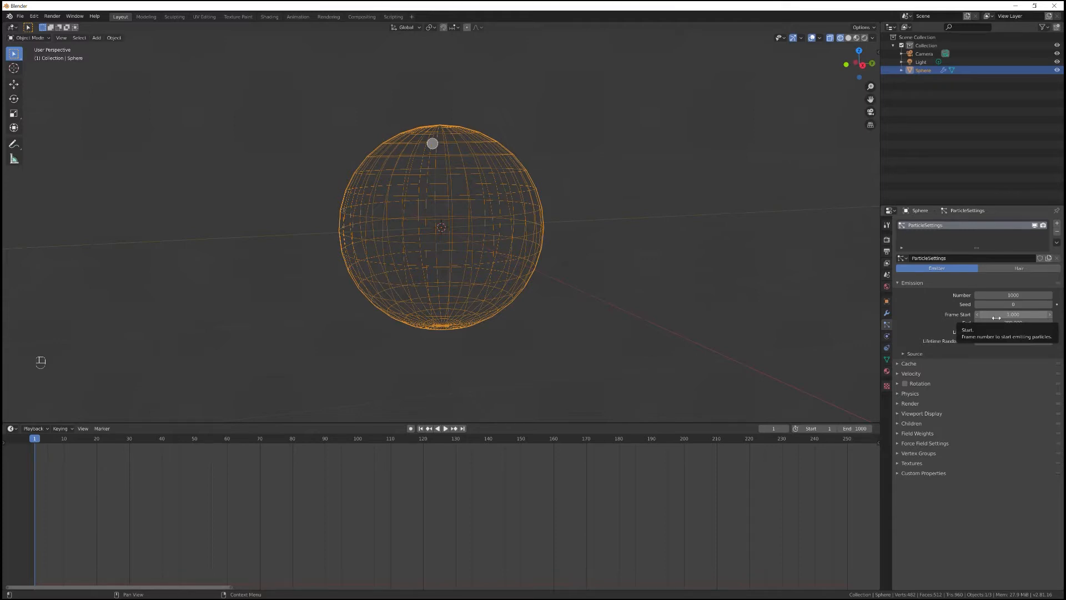
mouse_move(1012, 322)
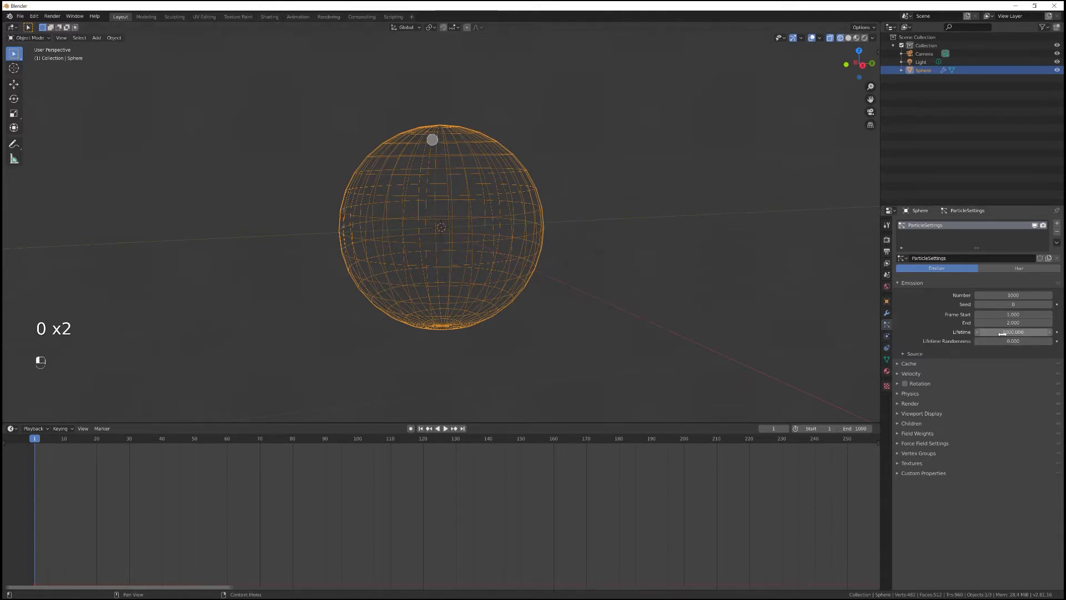
Step: Set emission End to frame 2 and particle Lifetime to 1000
key(Home)
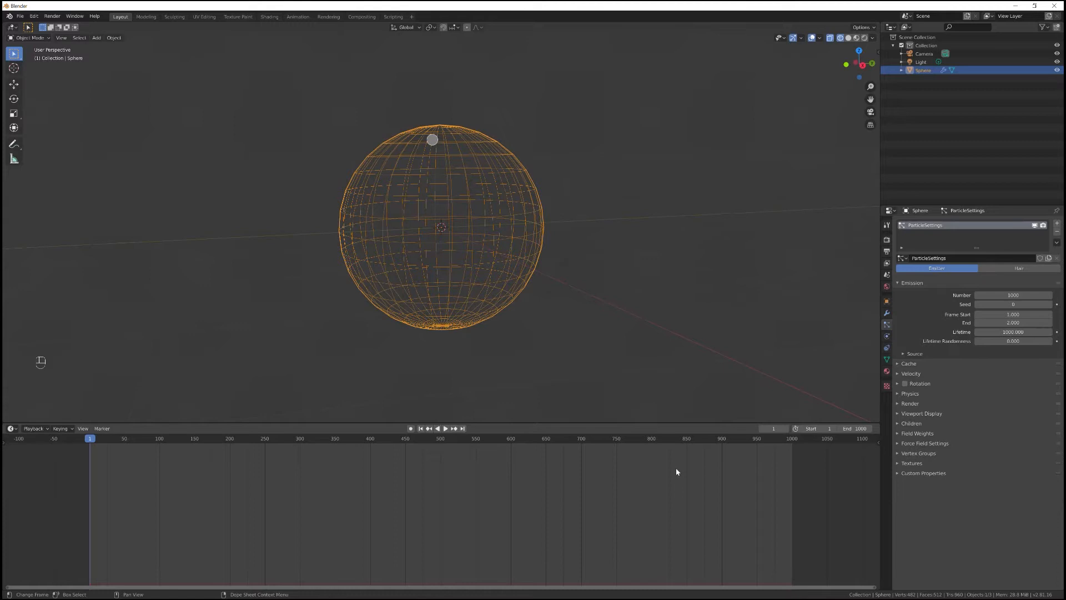
double_click(993, 294)
text(0)
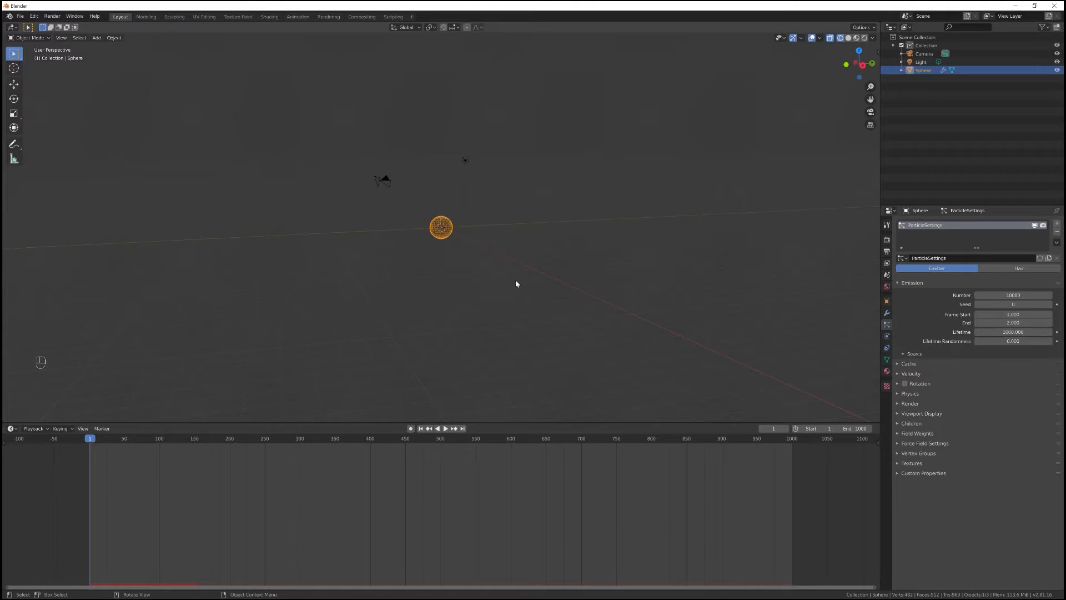
Step: Rewind to frame 1 and play the simulation until particles drop below the sphere
key(space)
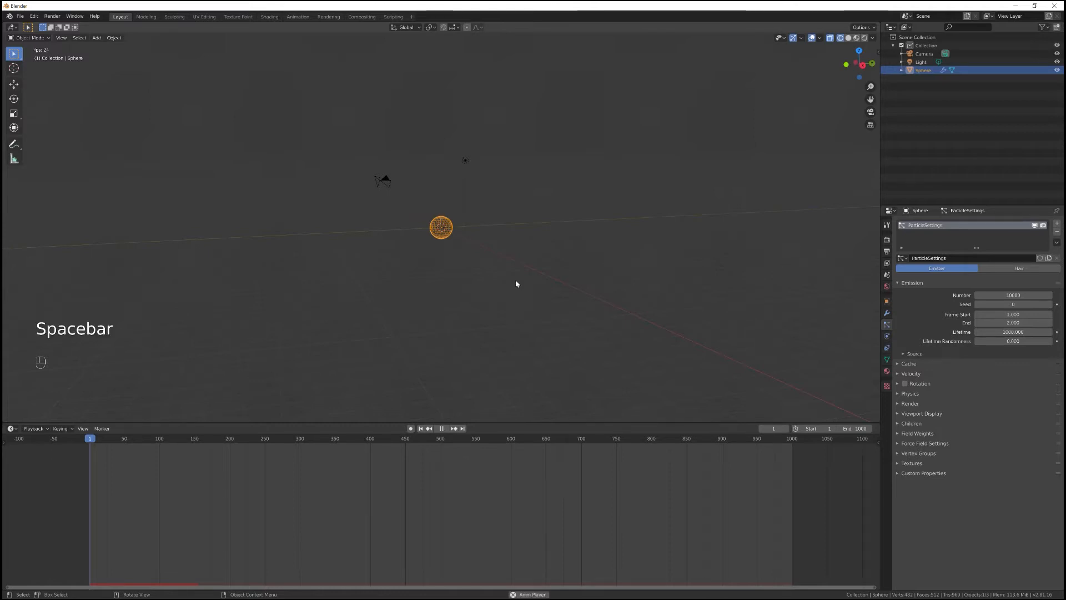
key(space)
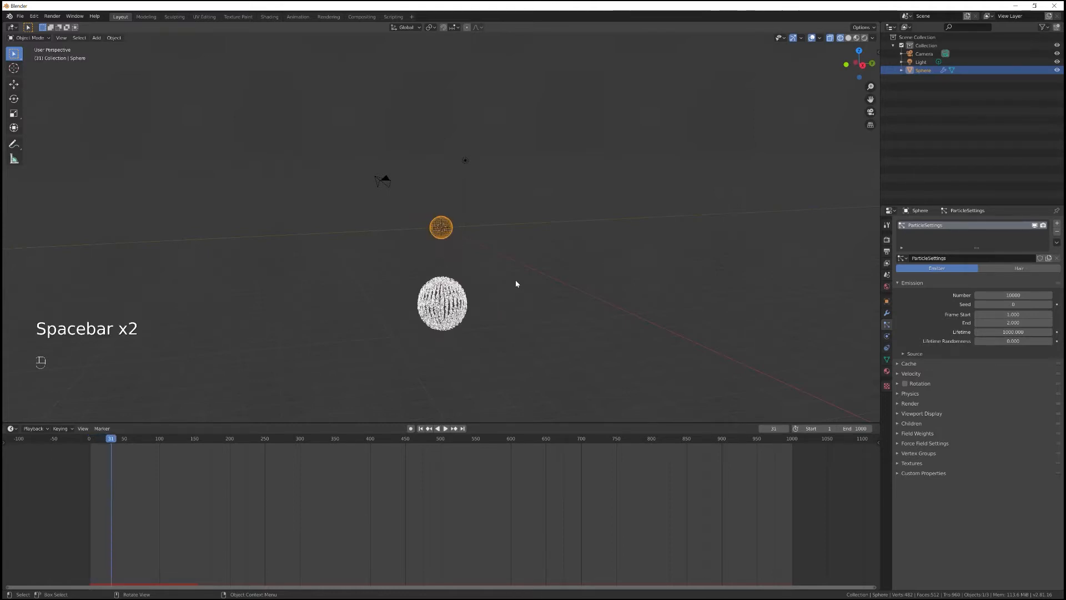
key(space)
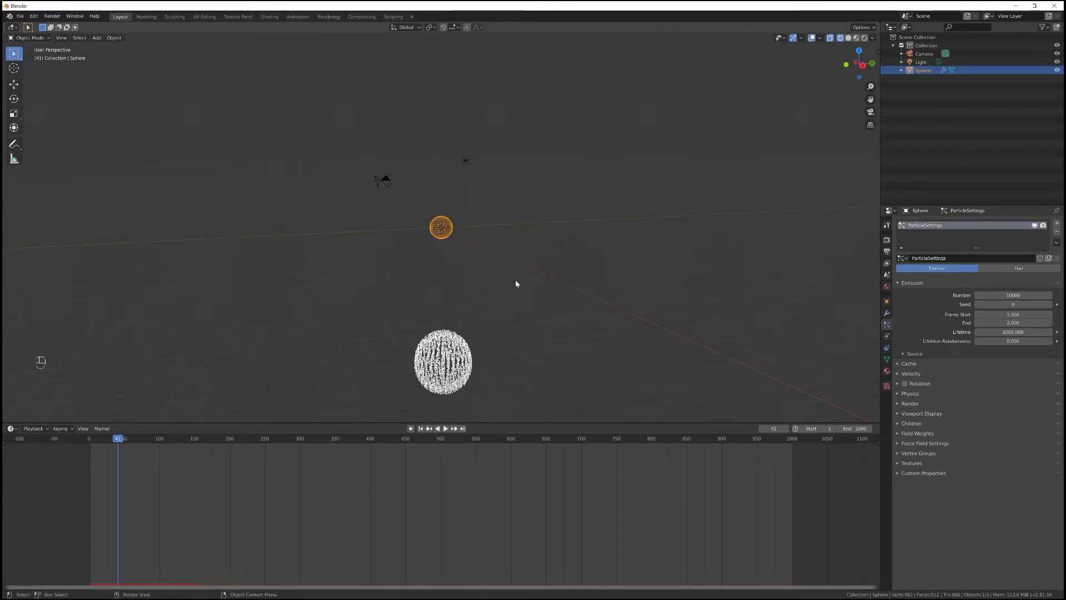
key(shift)
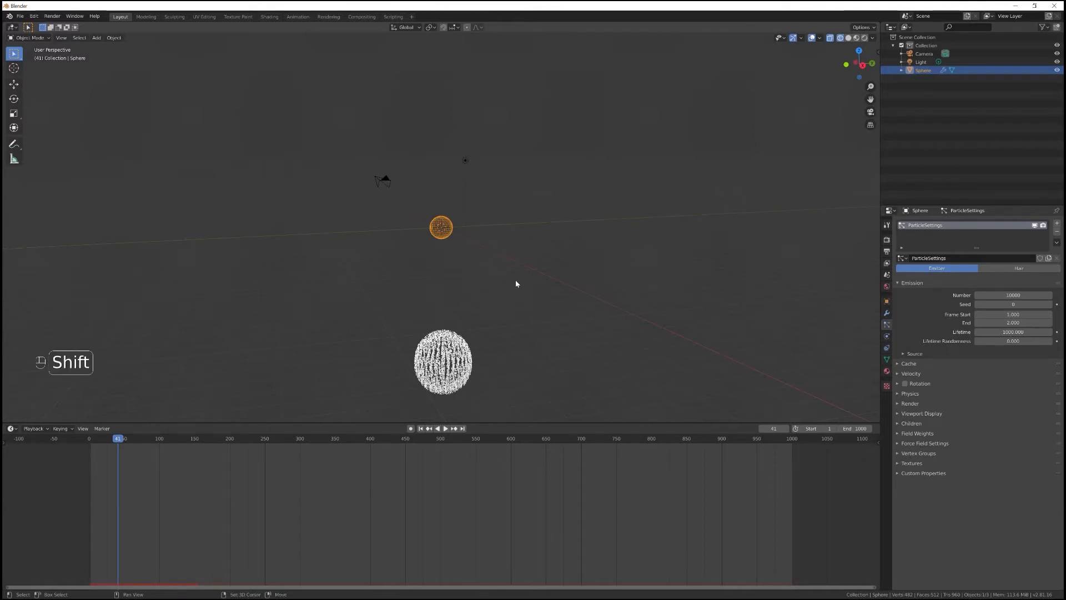
key(shift+Left)
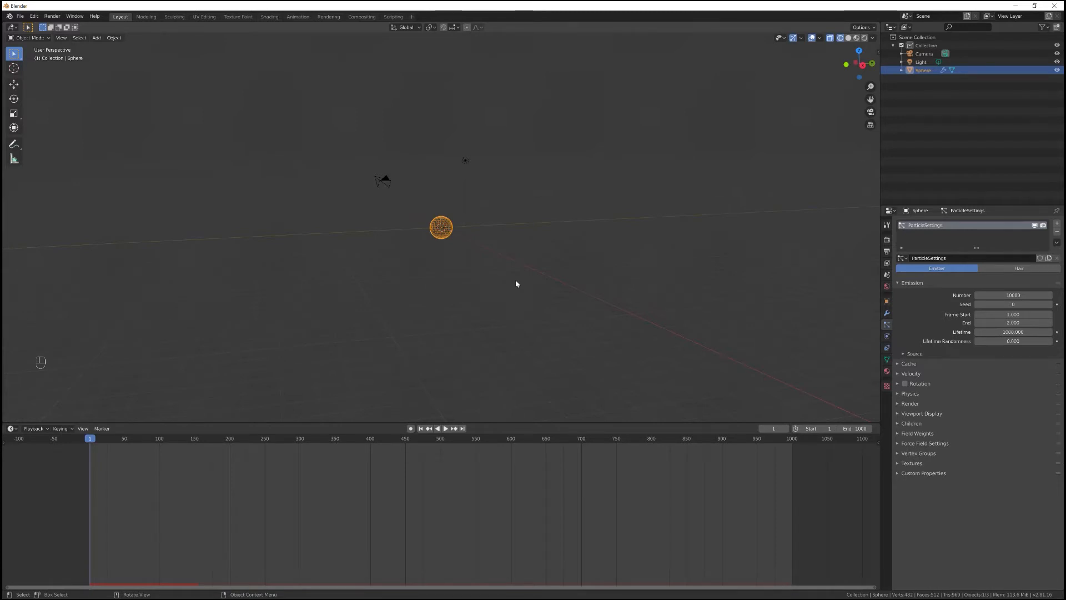
key(space)
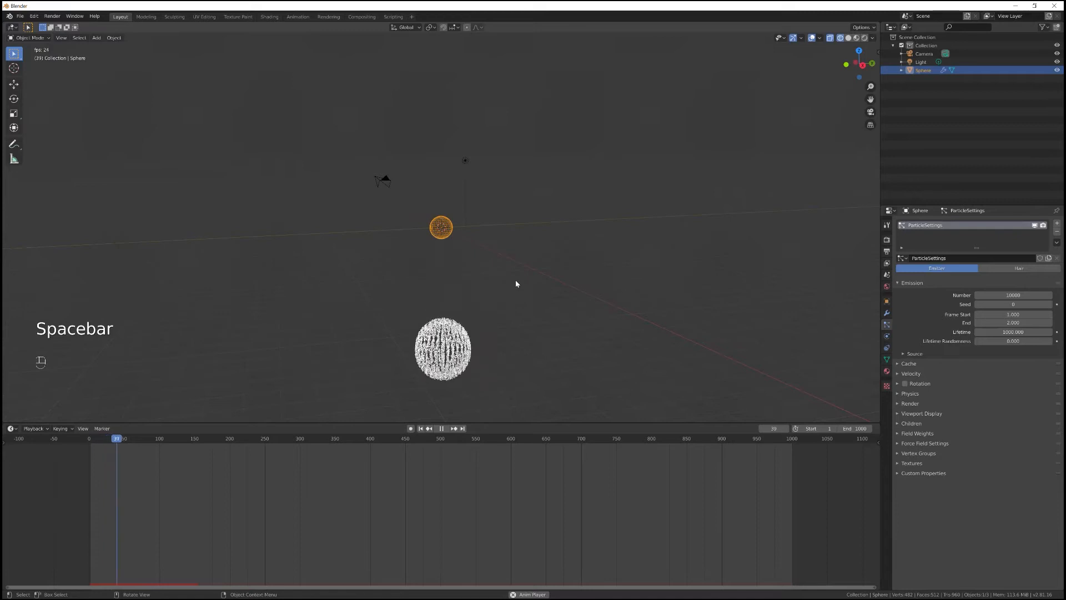
key(space)
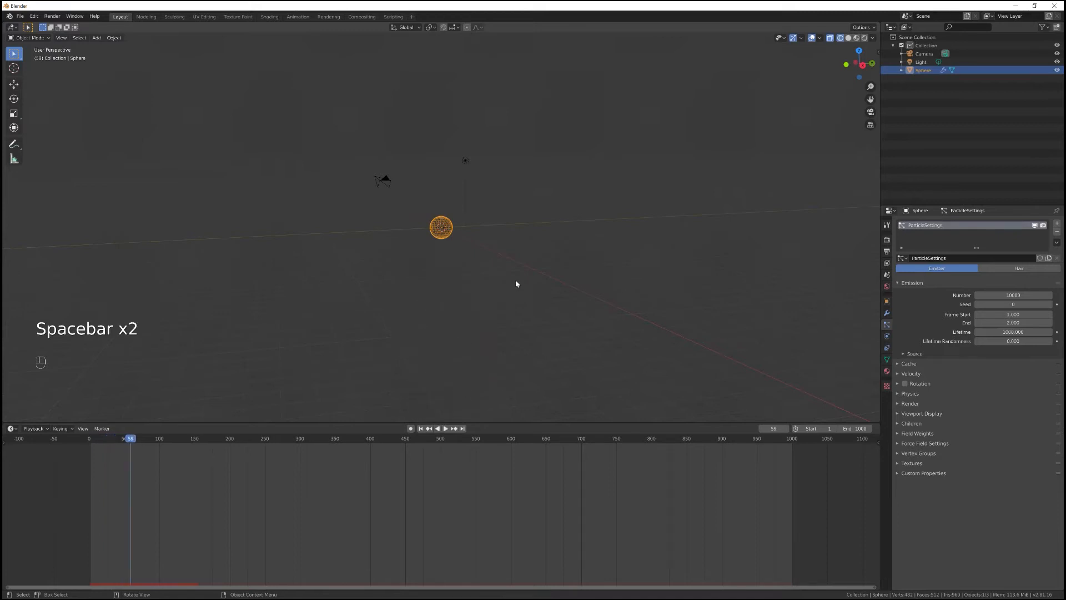
key(shift+left)
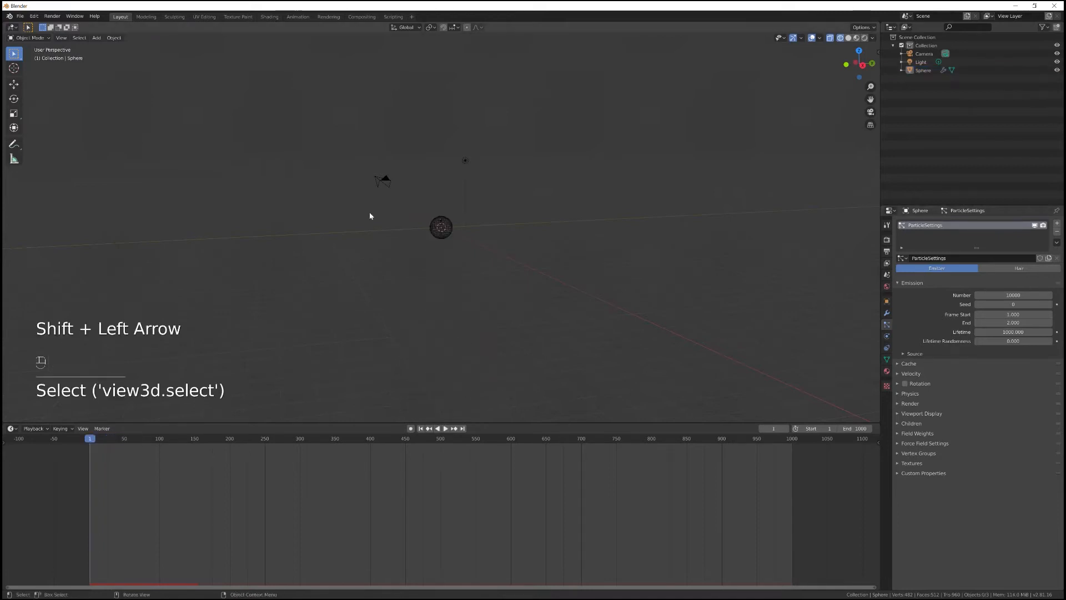
key(space)
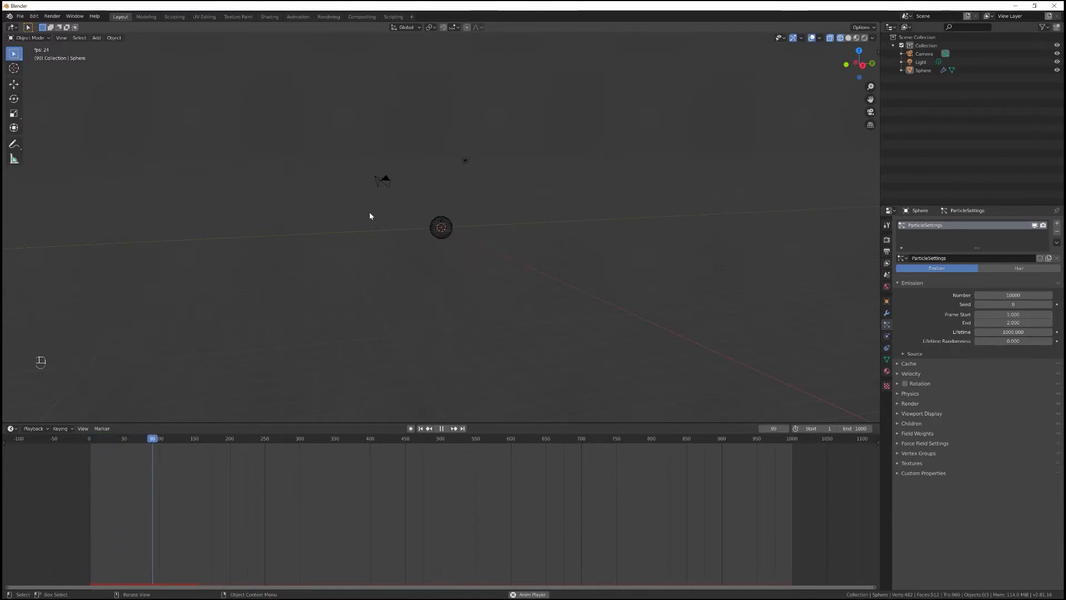
key(shift+Left)
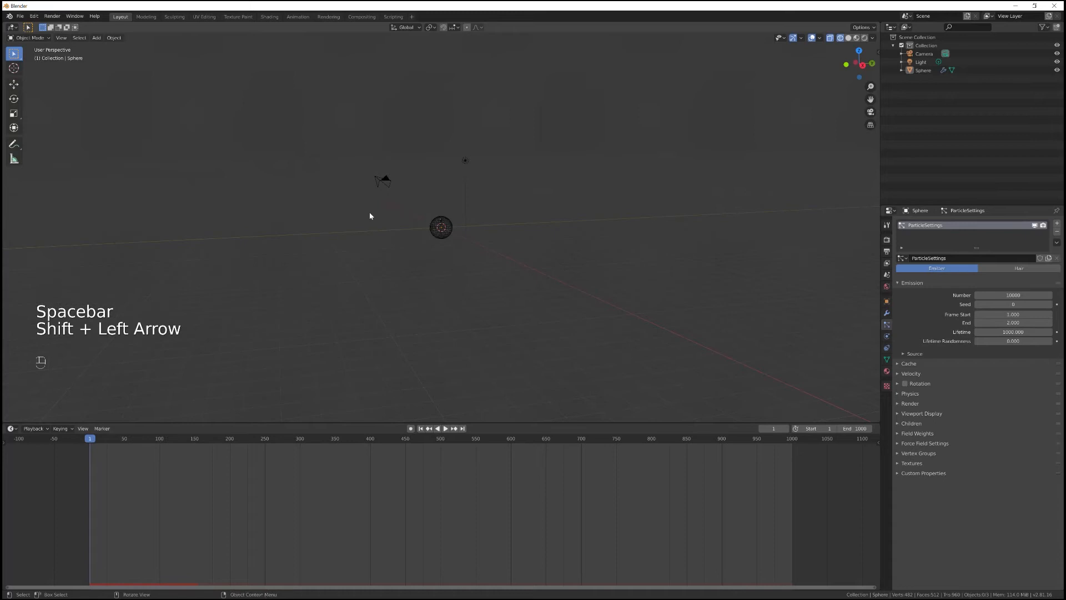
key(space)
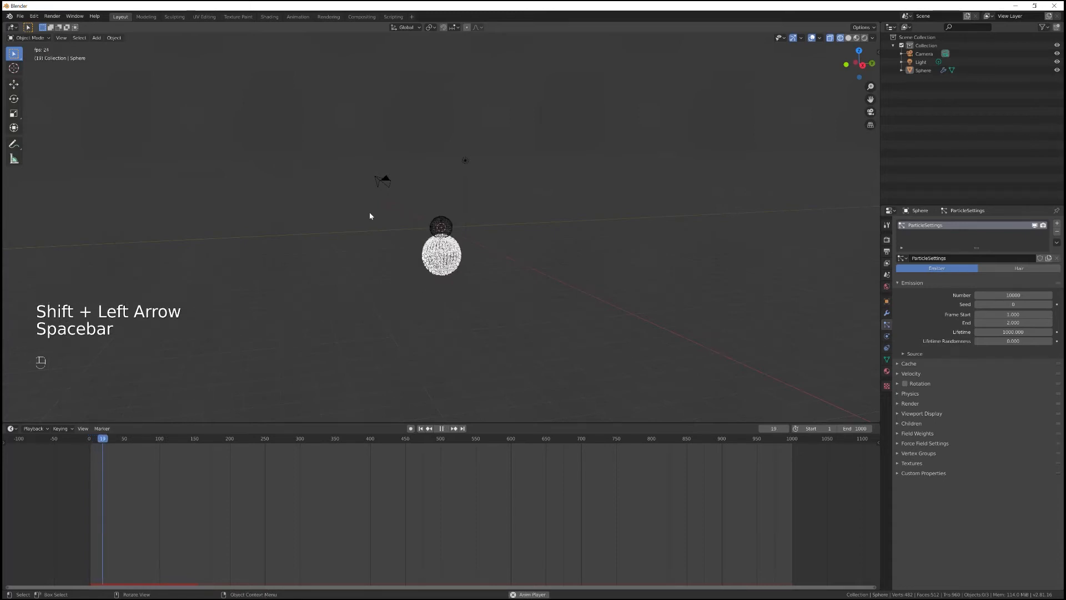
key(space)
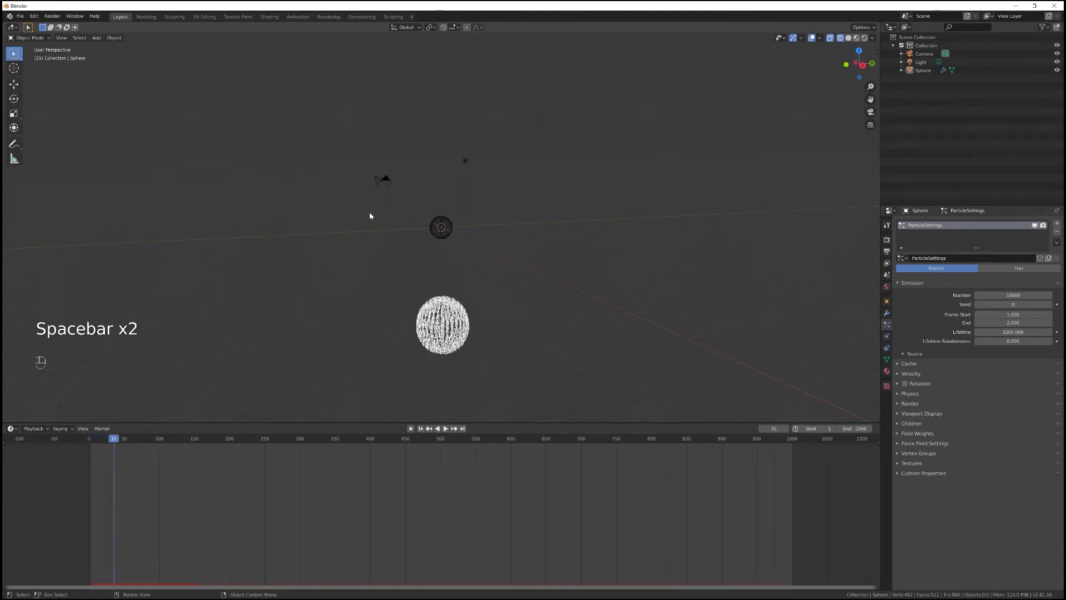
key(space)
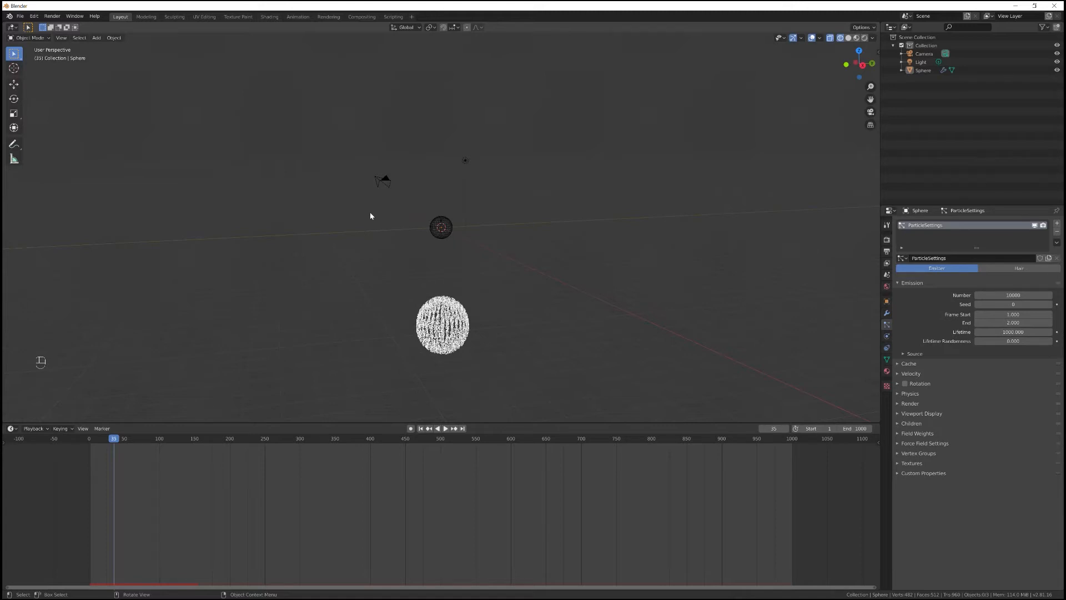
mouse_move(610, 222)
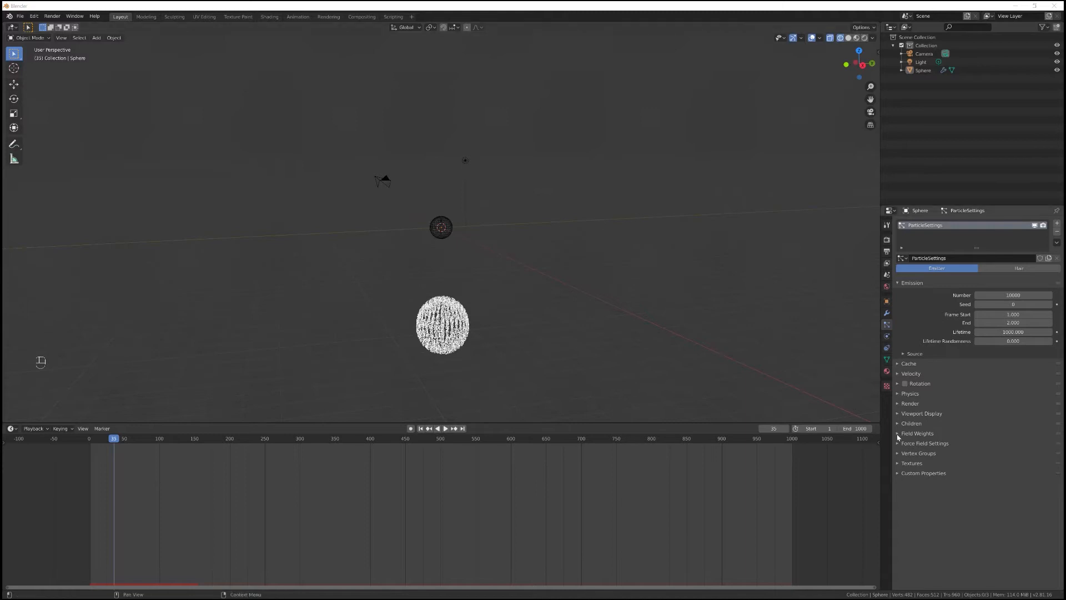
Step: Set the Gravity field weight to 0 and replay the simulation to frame 120
click(917, 433)
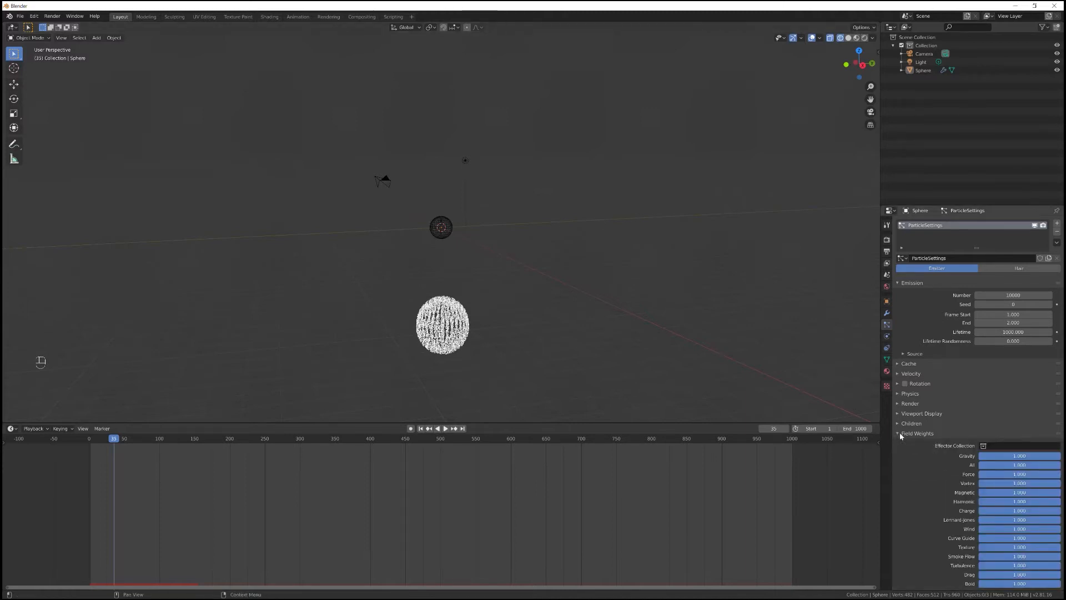
mouse_move(1017, 455)
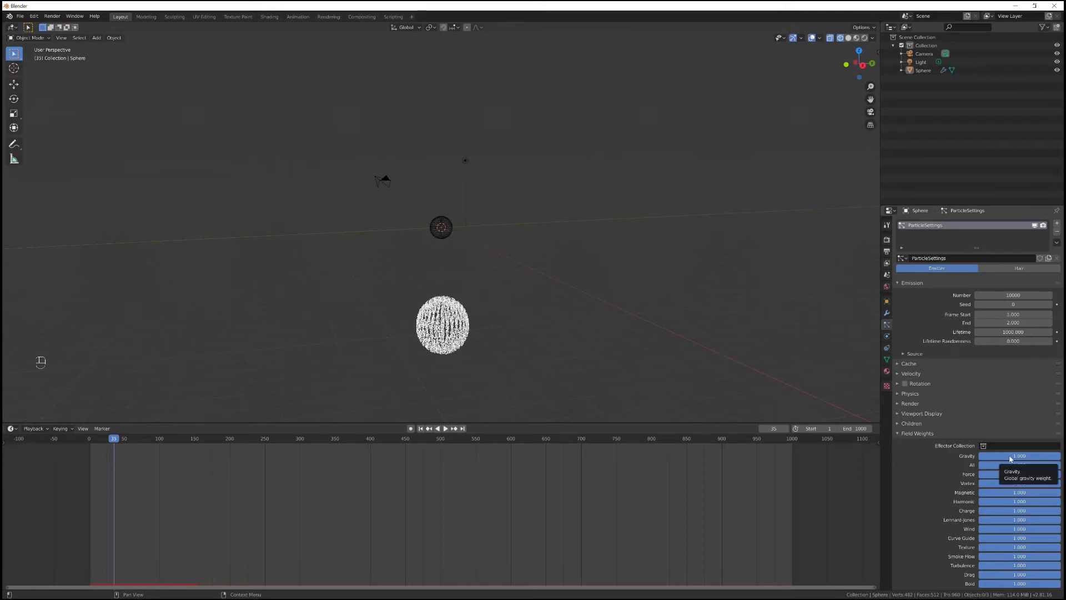
mouse_move(1011, 459)
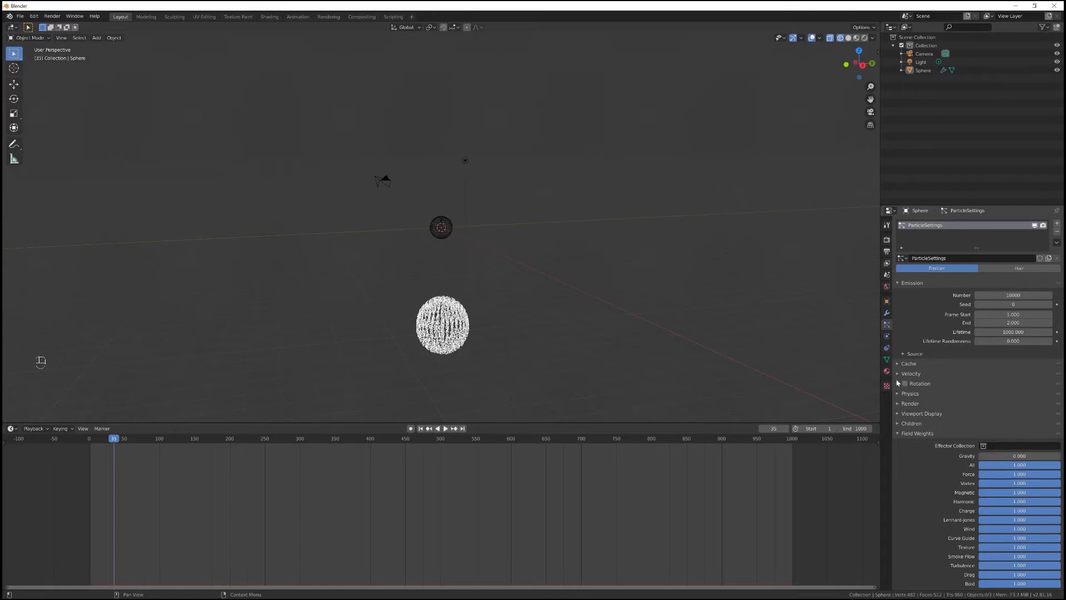
key(space)
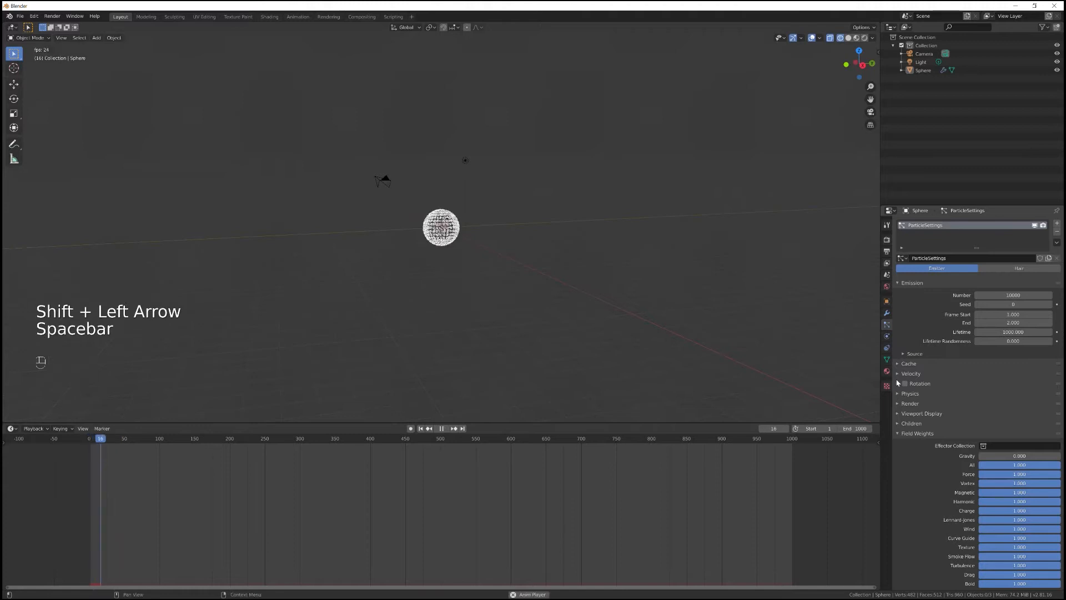
key(space)
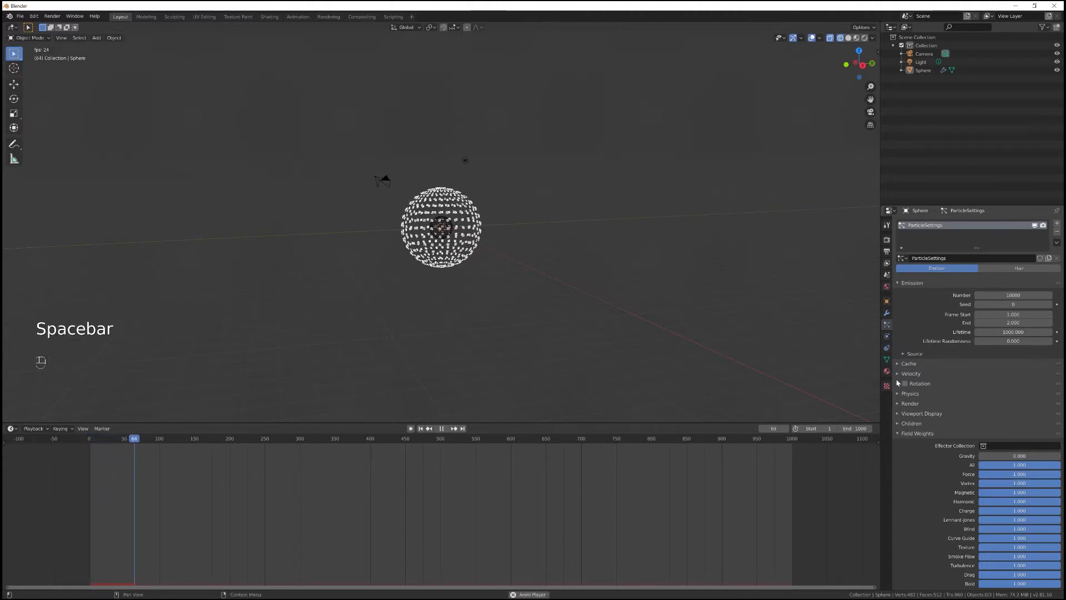
key(space)
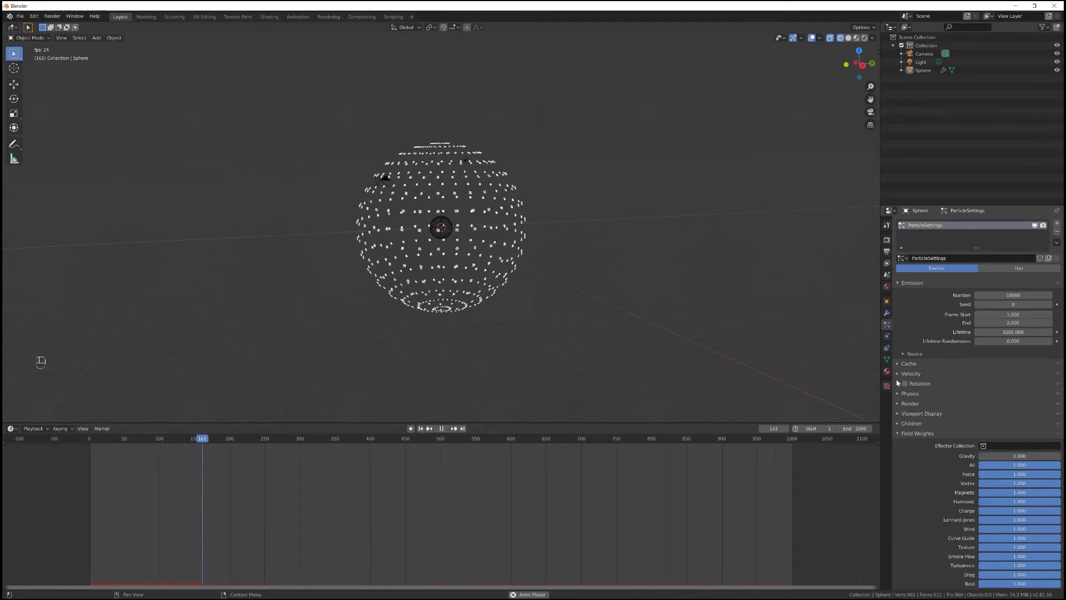
click(440, 428)
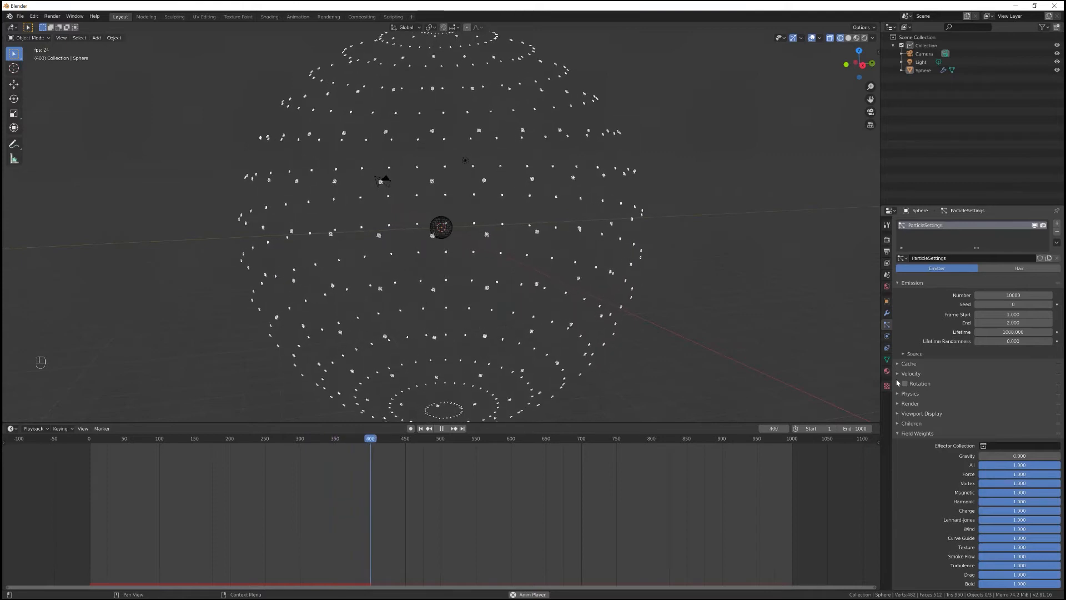
key(shift+Left)
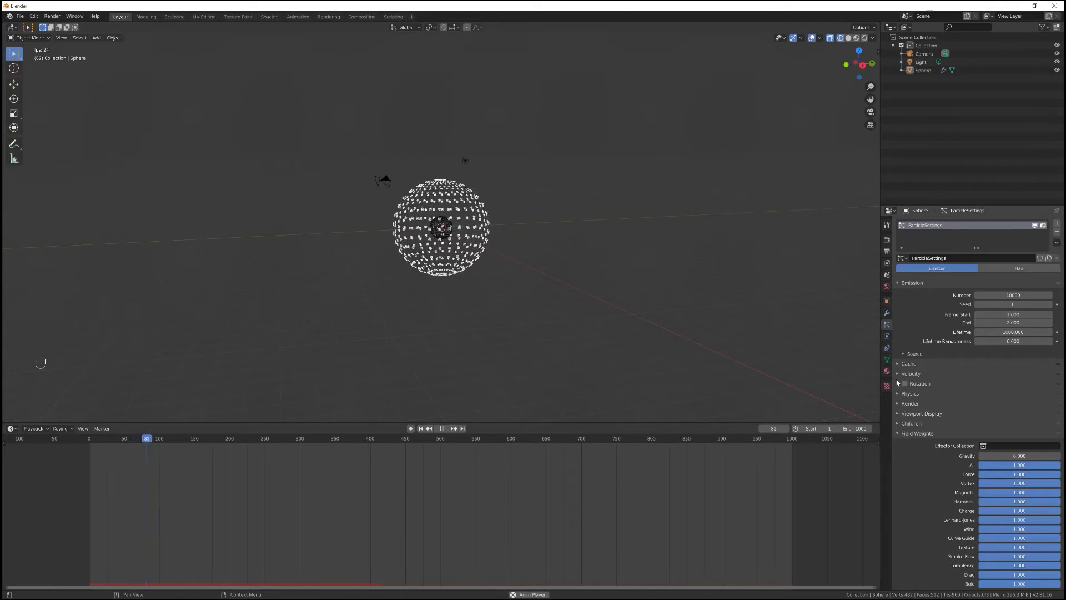
key(space)
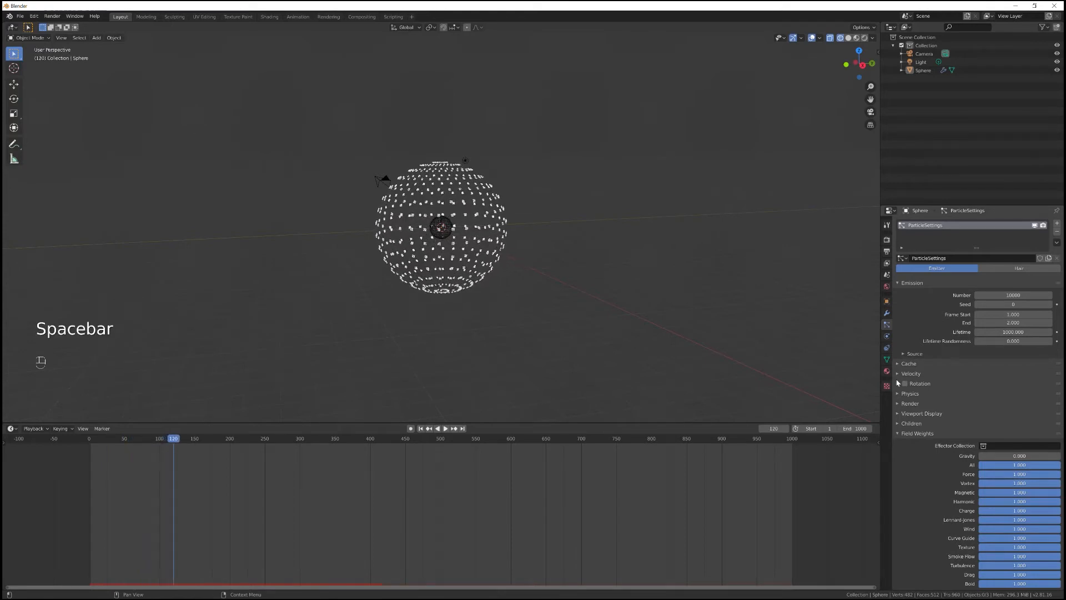
mouse_move(1015, 376)
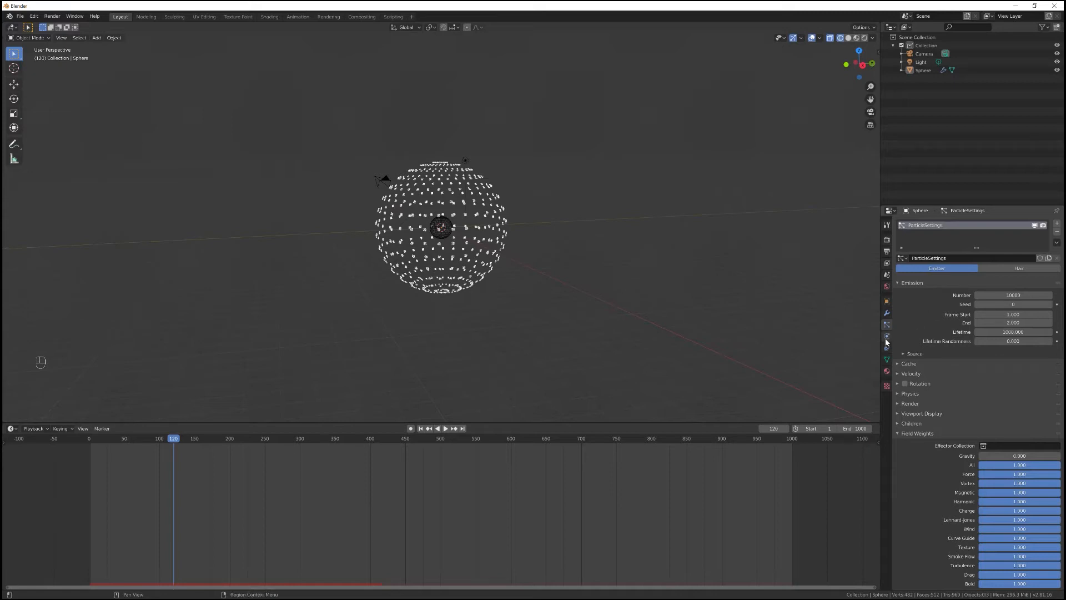
mouse_move(897, 375)
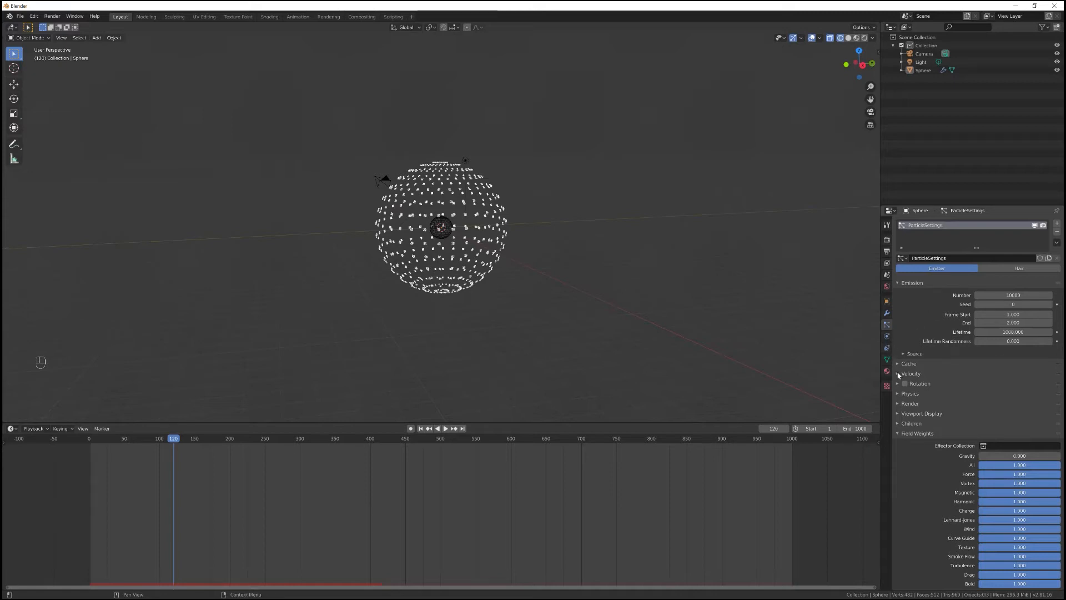
Step: Expand the Velocity panel to review Normal, Tangent and Object Velocity values
click(909, 373)
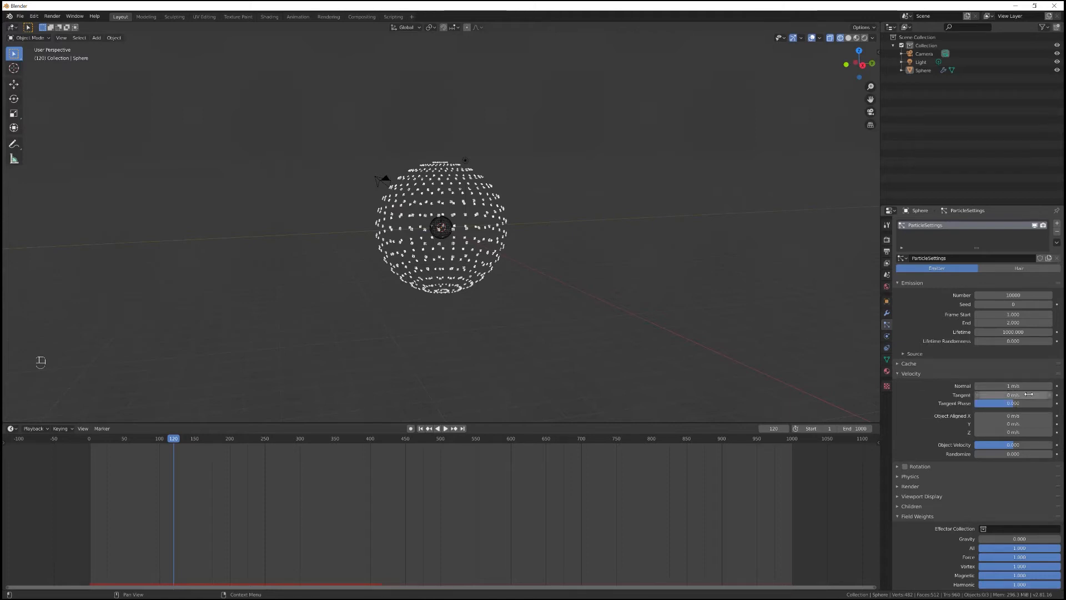
mouse_move(1013, 395)
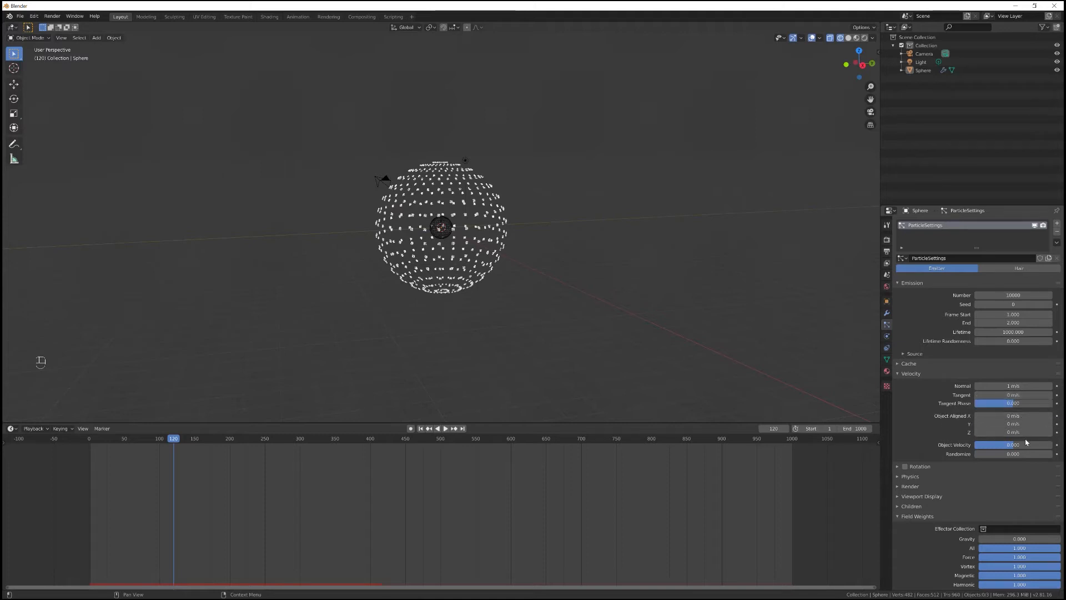
click(1013, 444)
text(0.500)
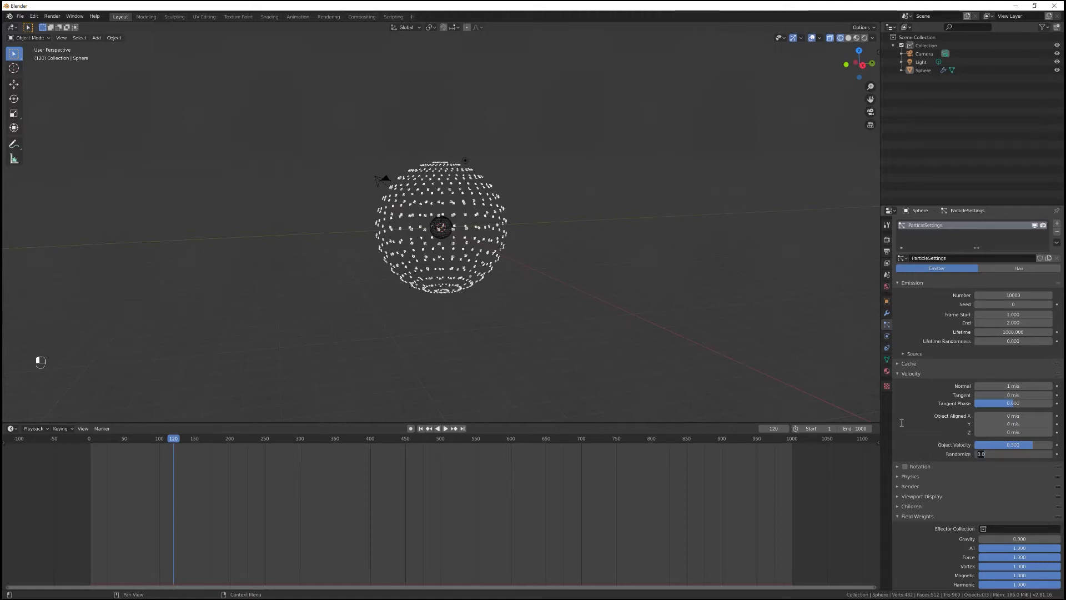
Step: Set Emit From to Volume with Random distribution, and rewind to the first frame
click(915, 353)
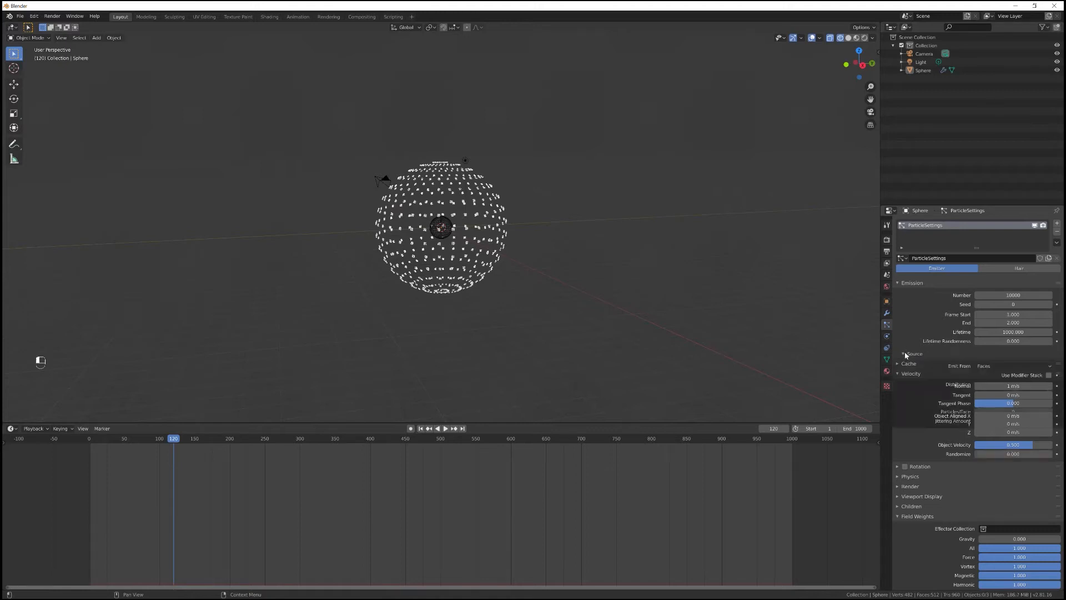
click(914, 354)
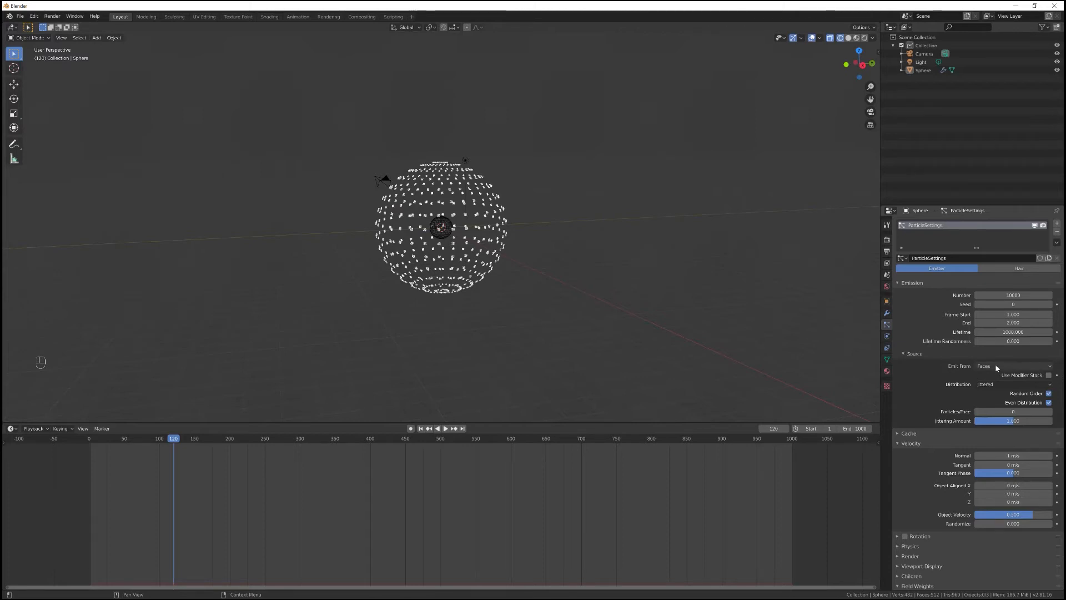
click(1012, 366)
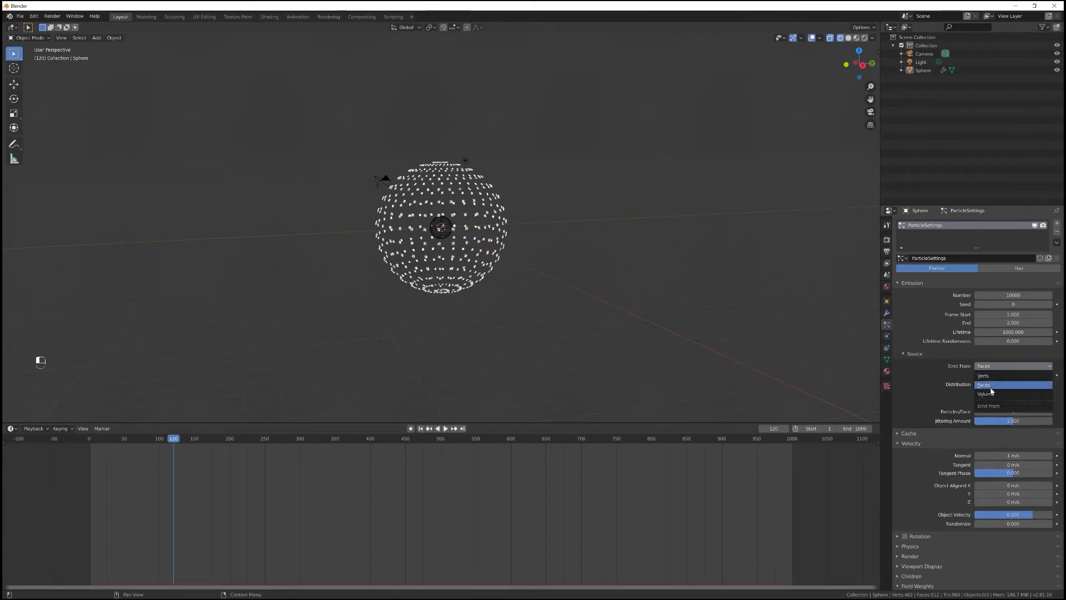
click(987, 393)
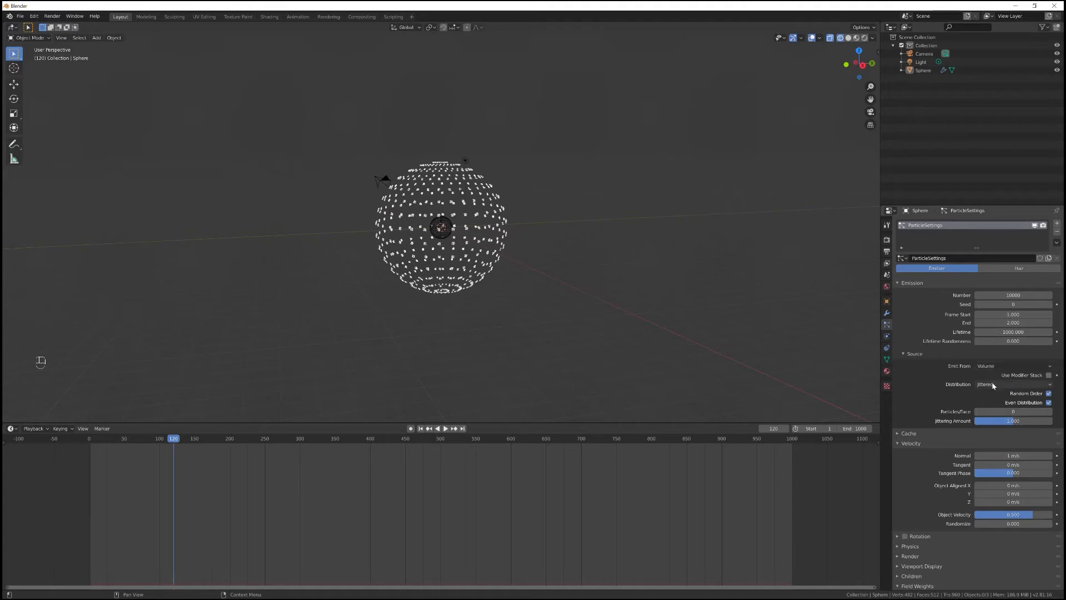
click(1013, 384)
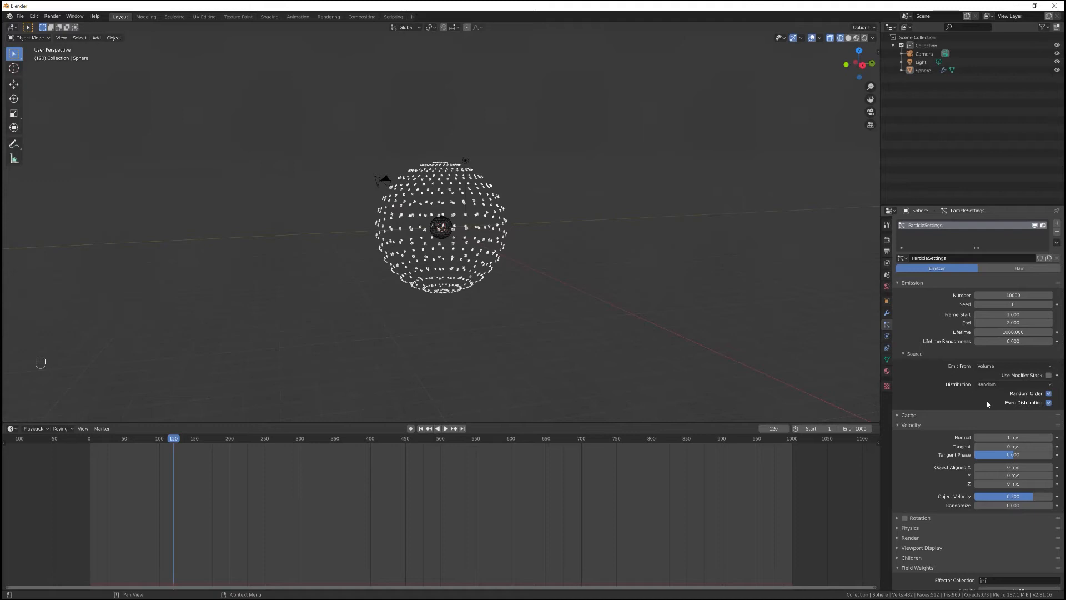
mouse_move(1049, 393)
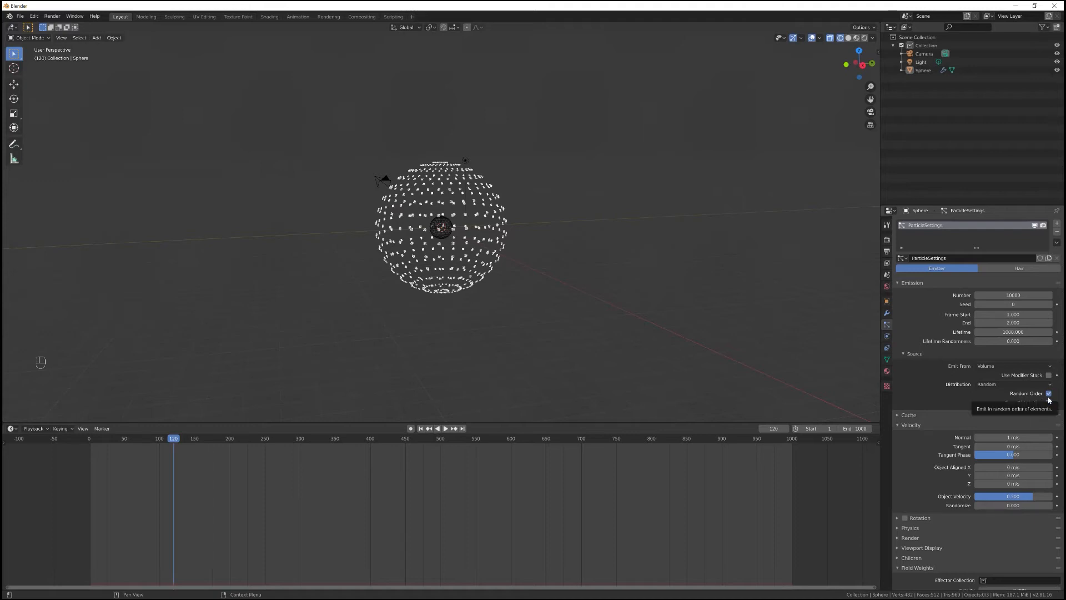
mouse_move(1047, 402)
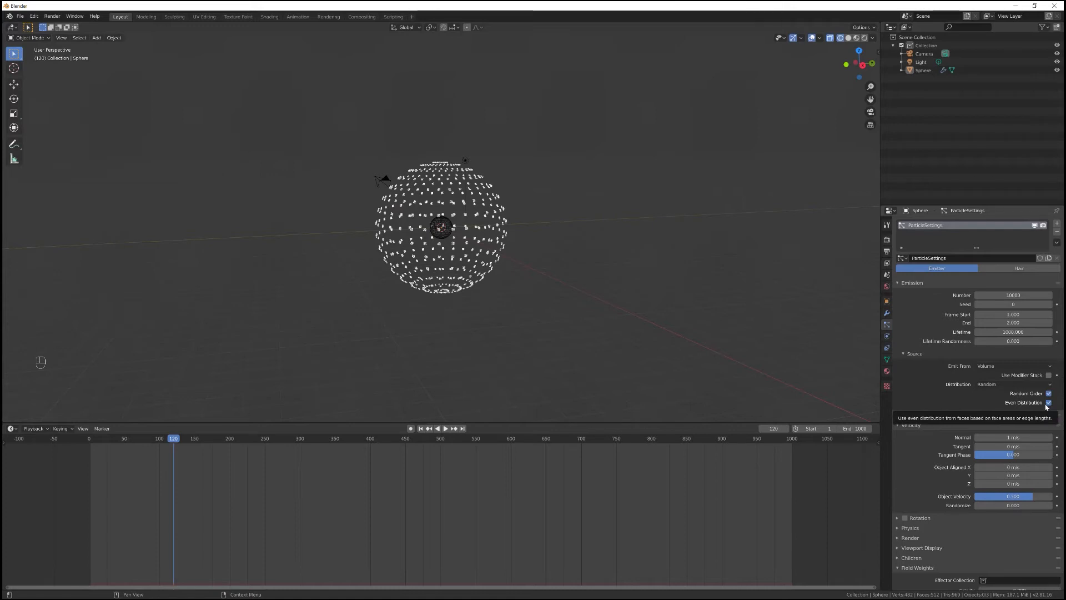
click(421, 428)
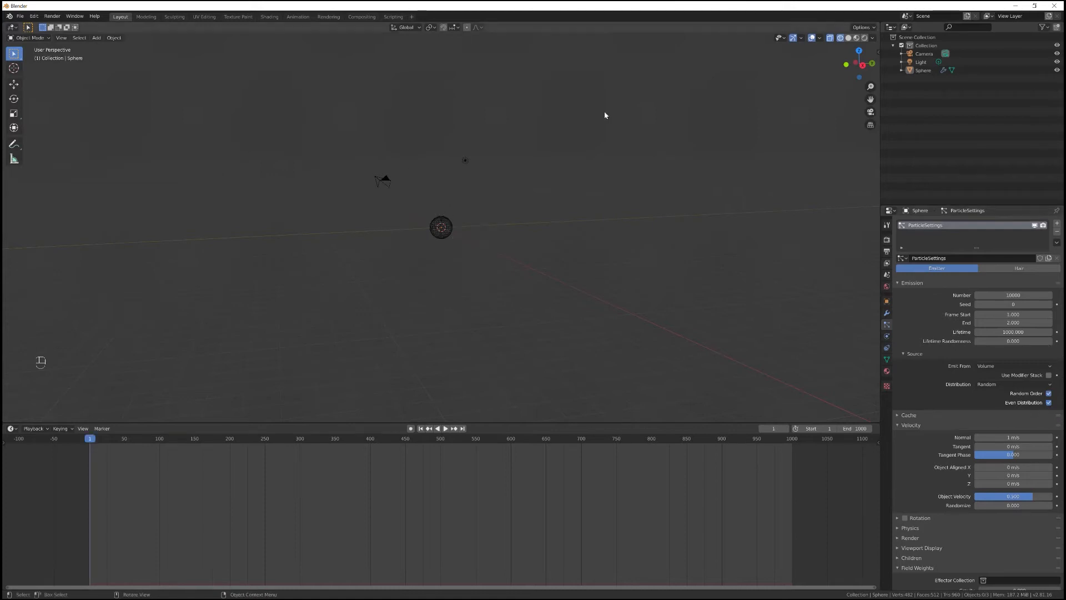
Step: Play the volume-emitted particles spreading in shells, then stop near the start frame
key(space)
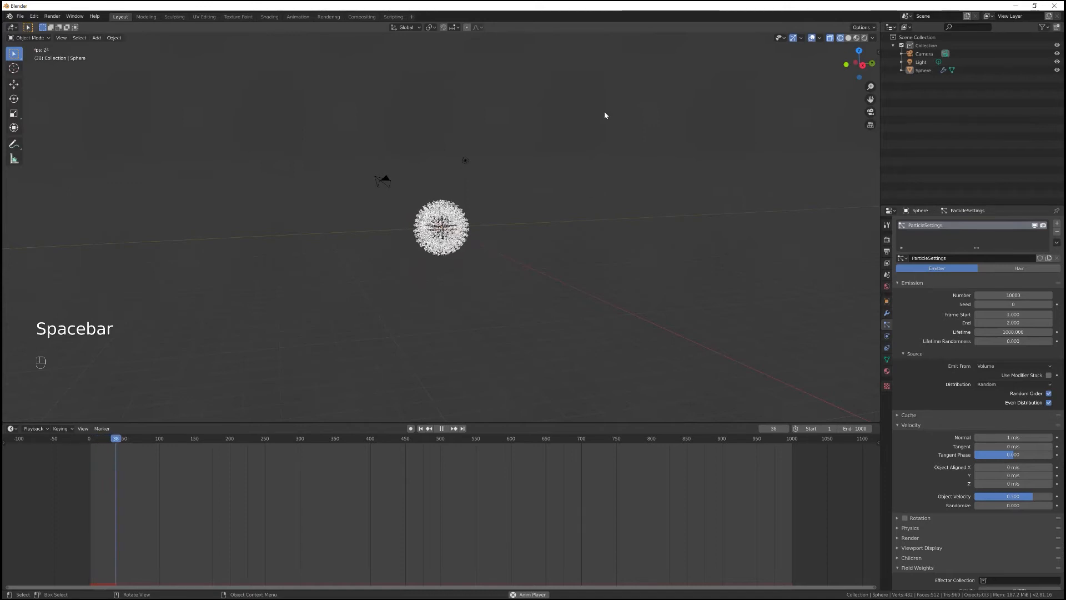
key(space)
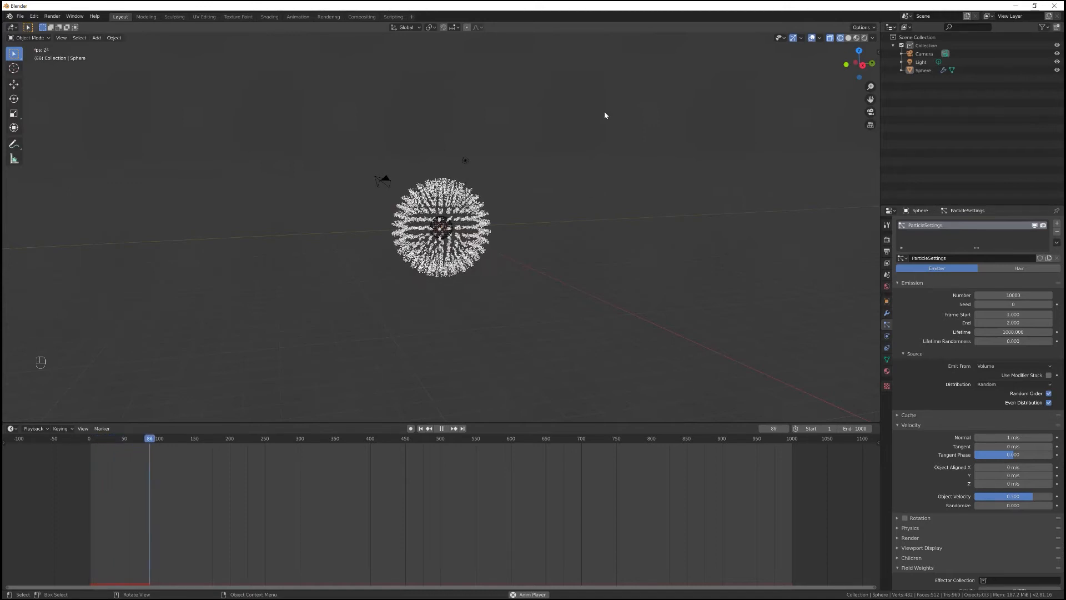
click(441, 428)
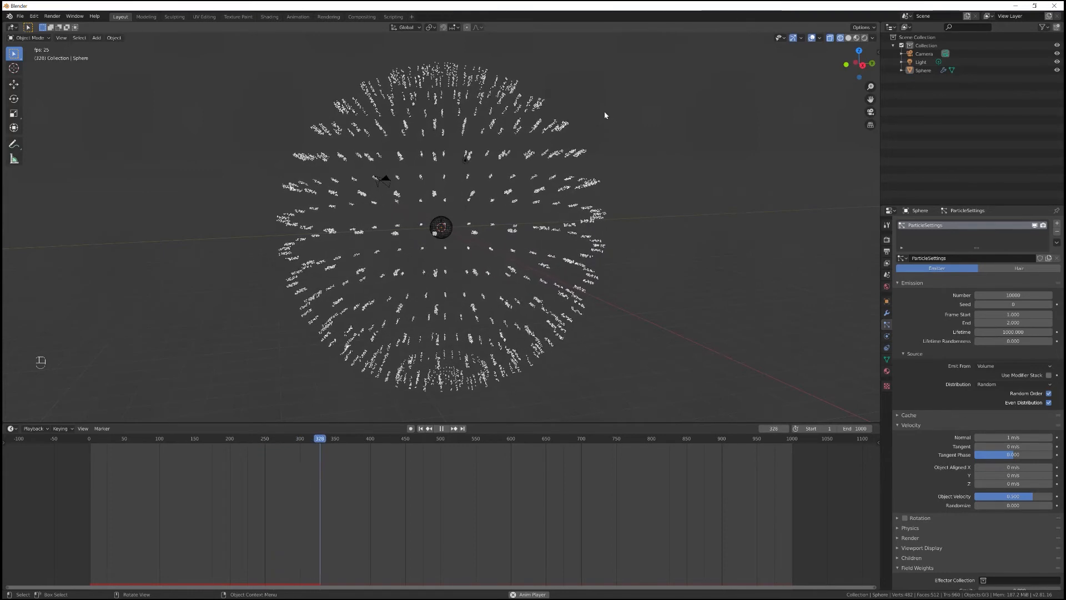
click(441, 428)
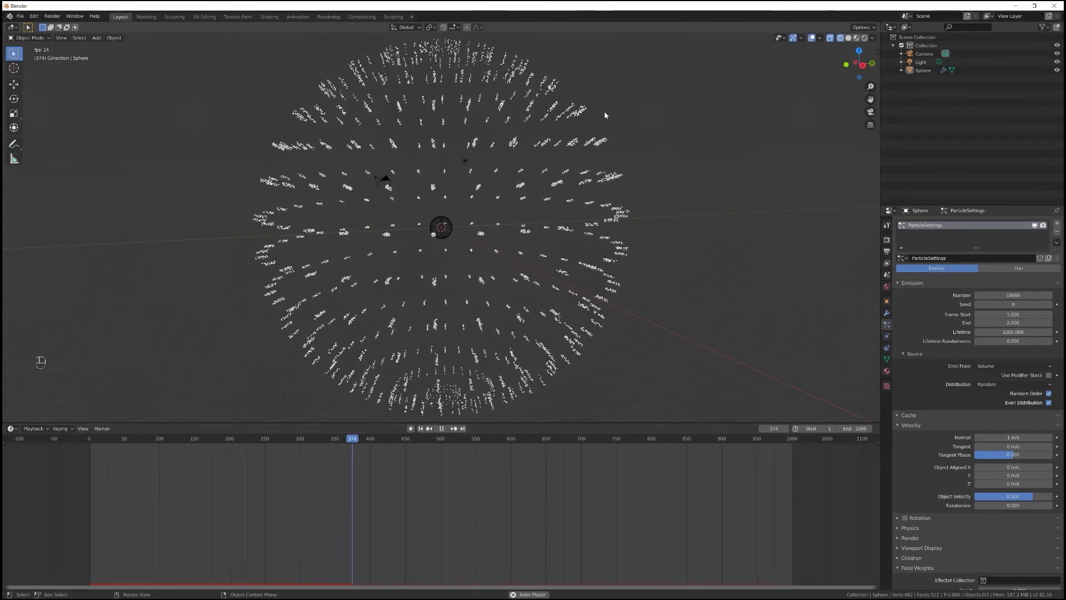
key(shift+Left)
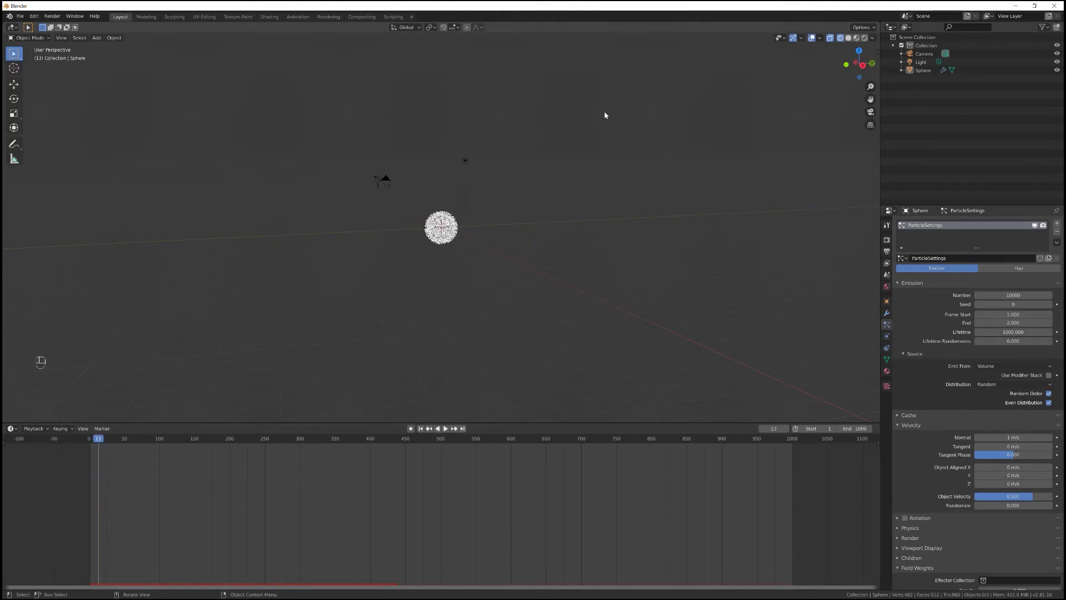
mouse_move(115, 37)
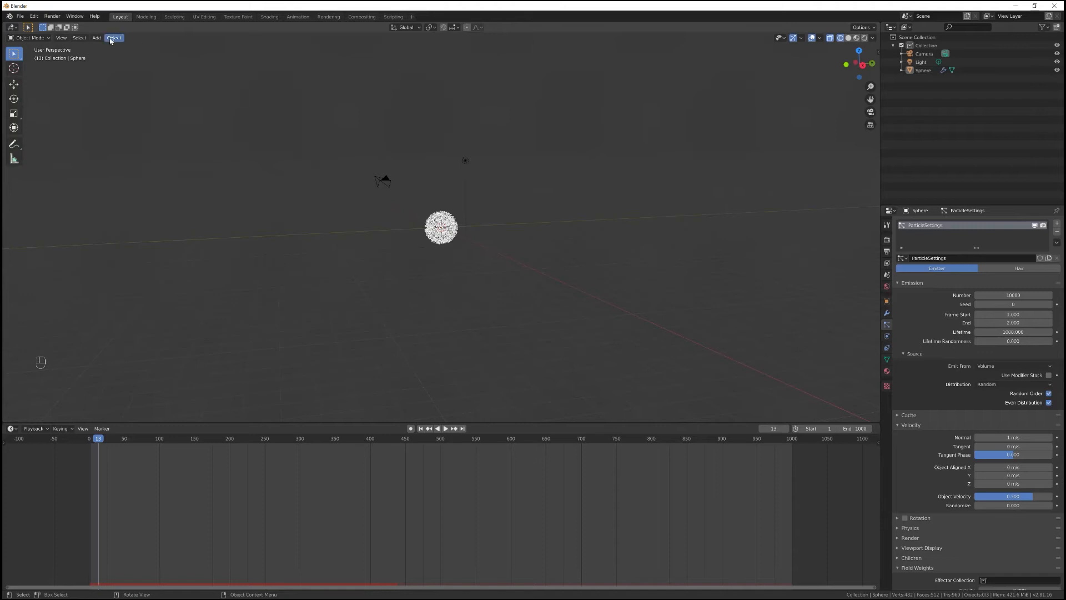
Step: Add a force field object named Field at the sphere's centre and show the Transform sidebar
click(96, 37)
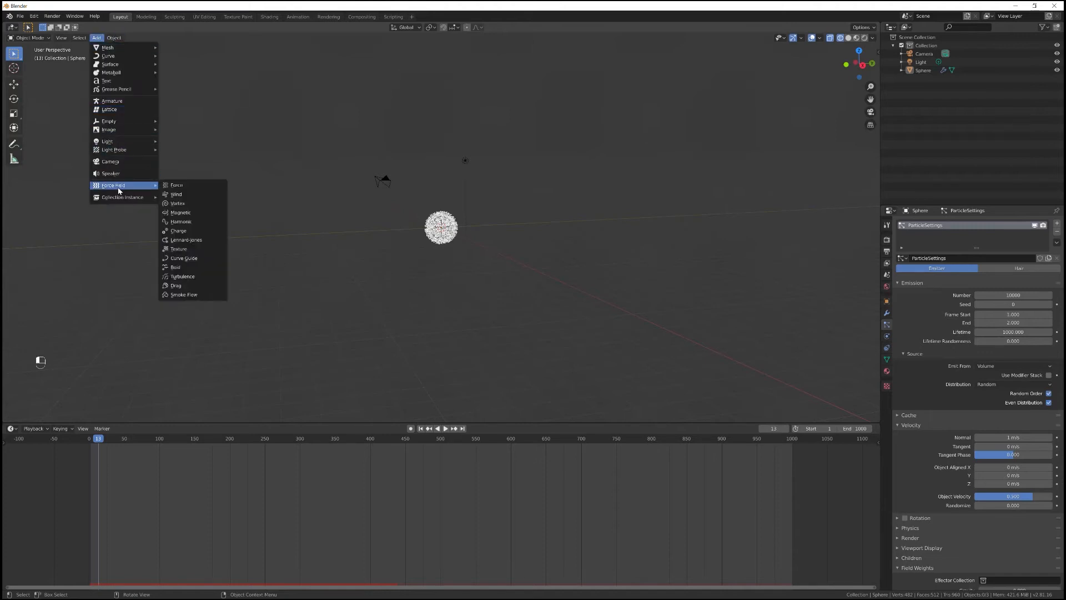
click(176, 185)
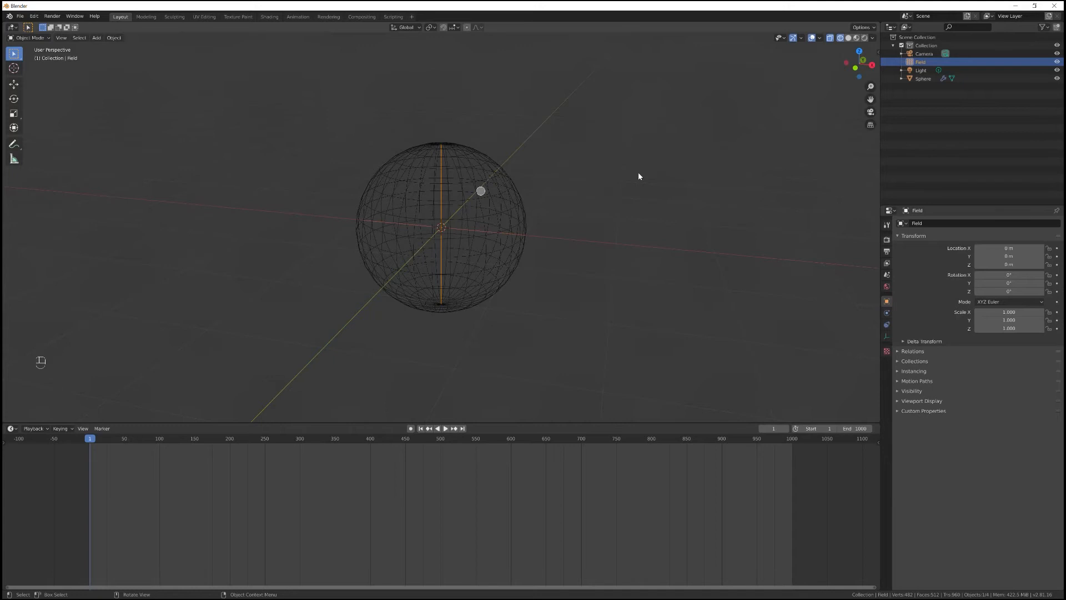
key(n)
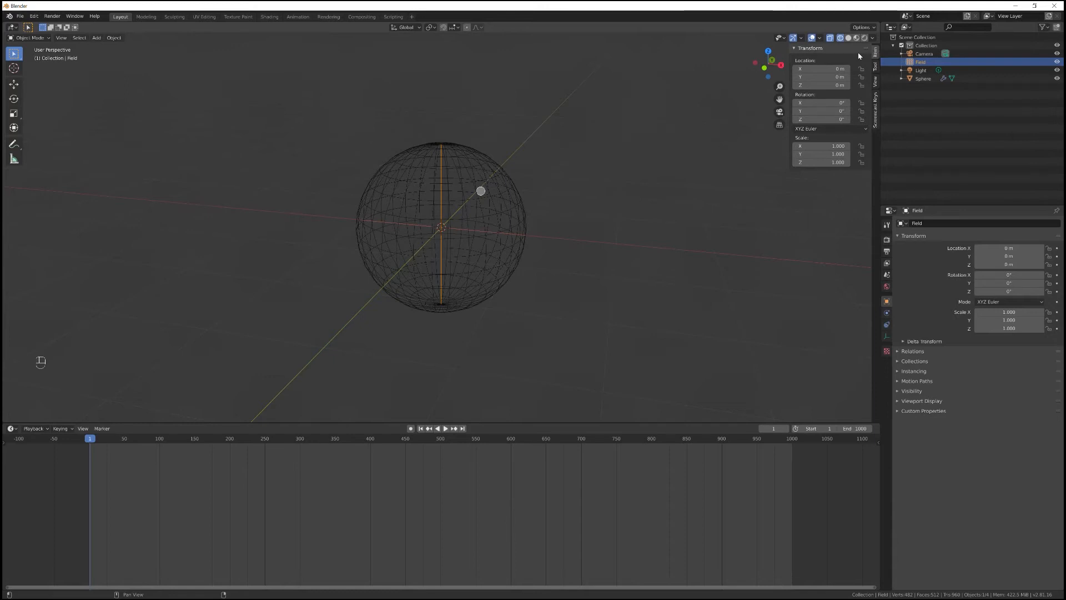
mouse_move(821, 68)
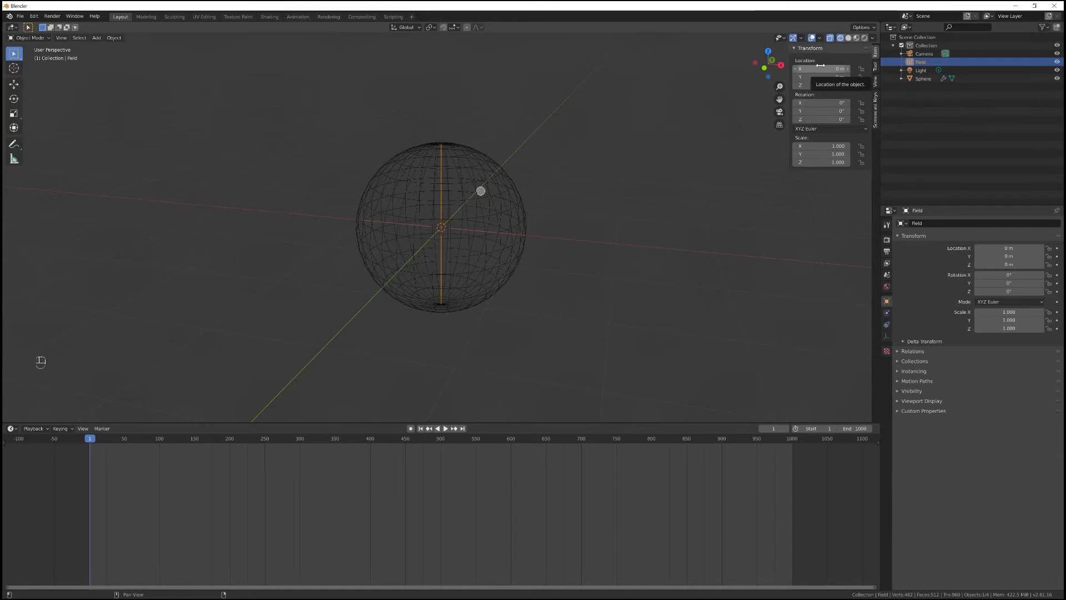
Step: Set the force field's Location Z to 0.75 m and replay the simulation from frame 1
click(821, 84)
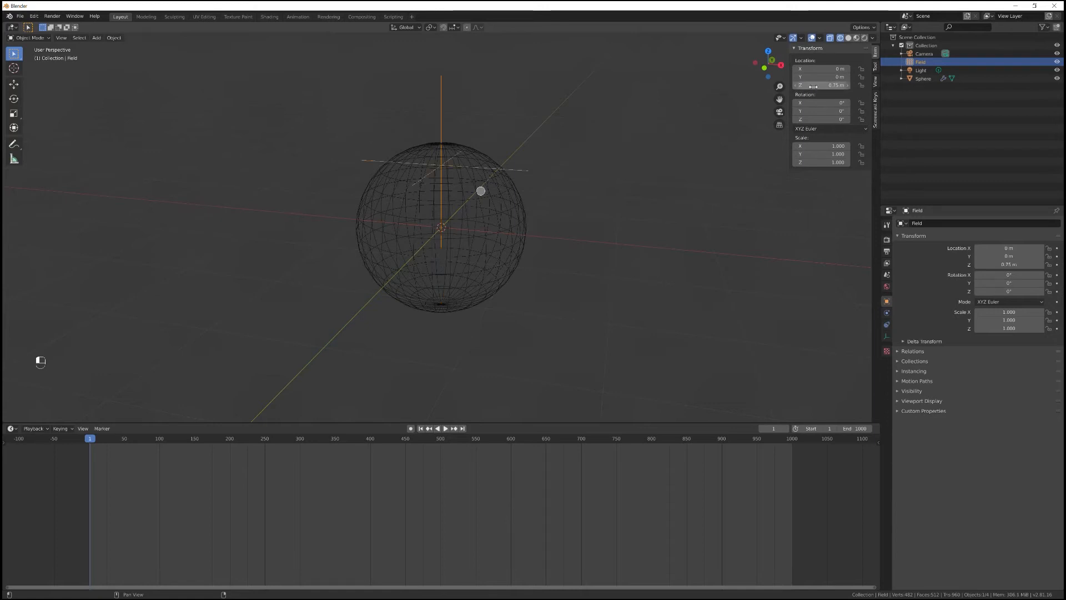
key(space)
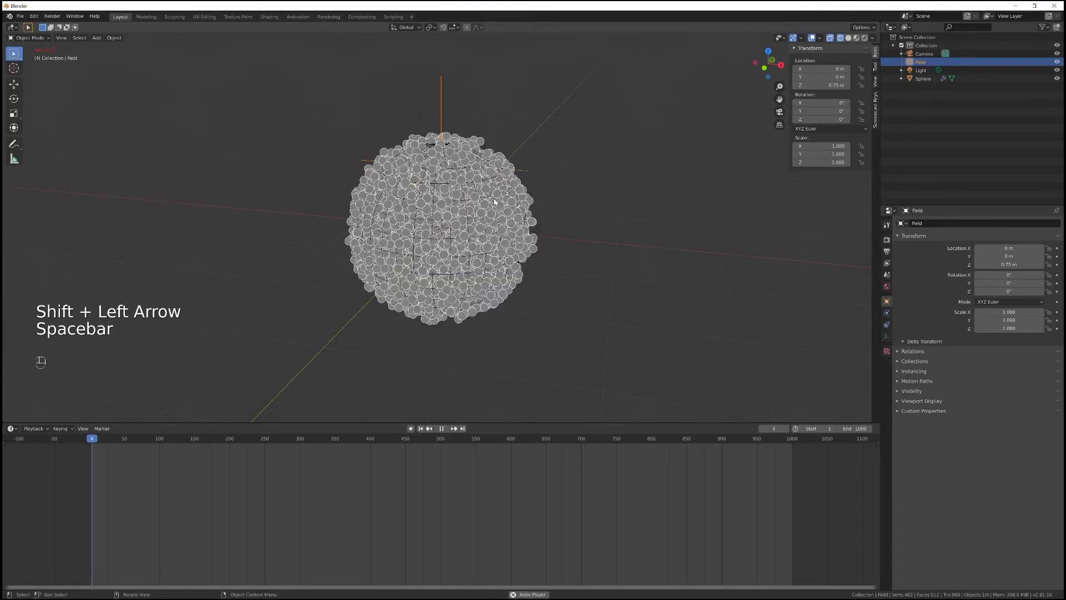
key(space)
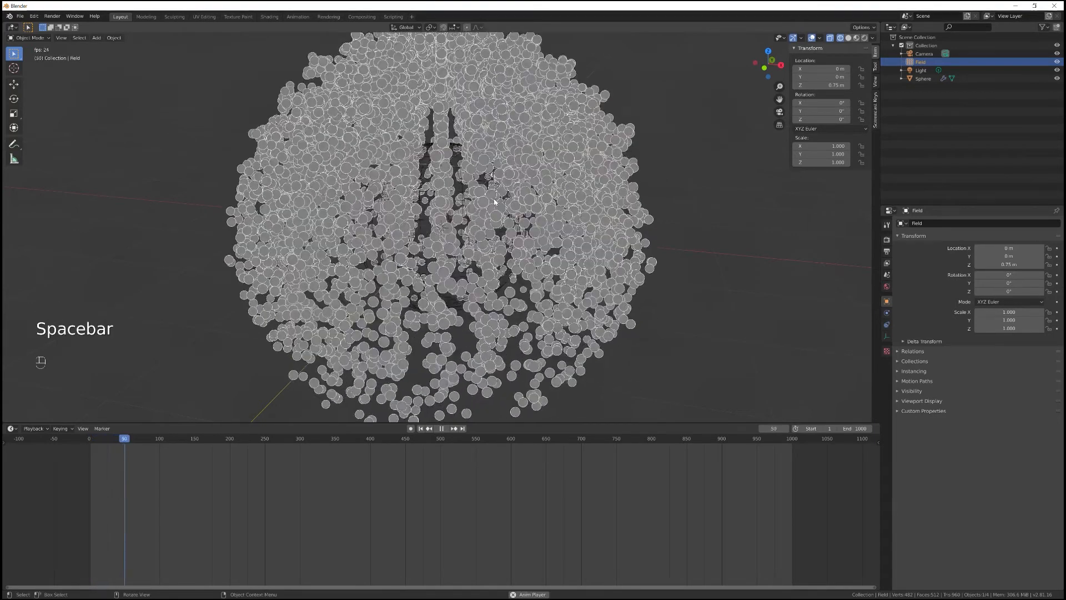
key(space)
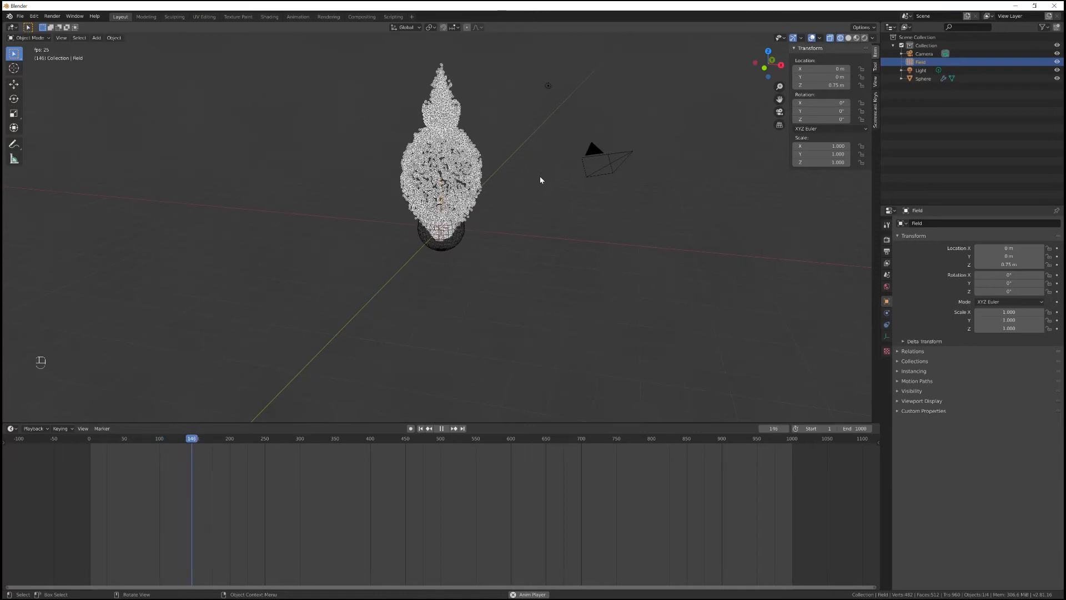
click(441, 428)
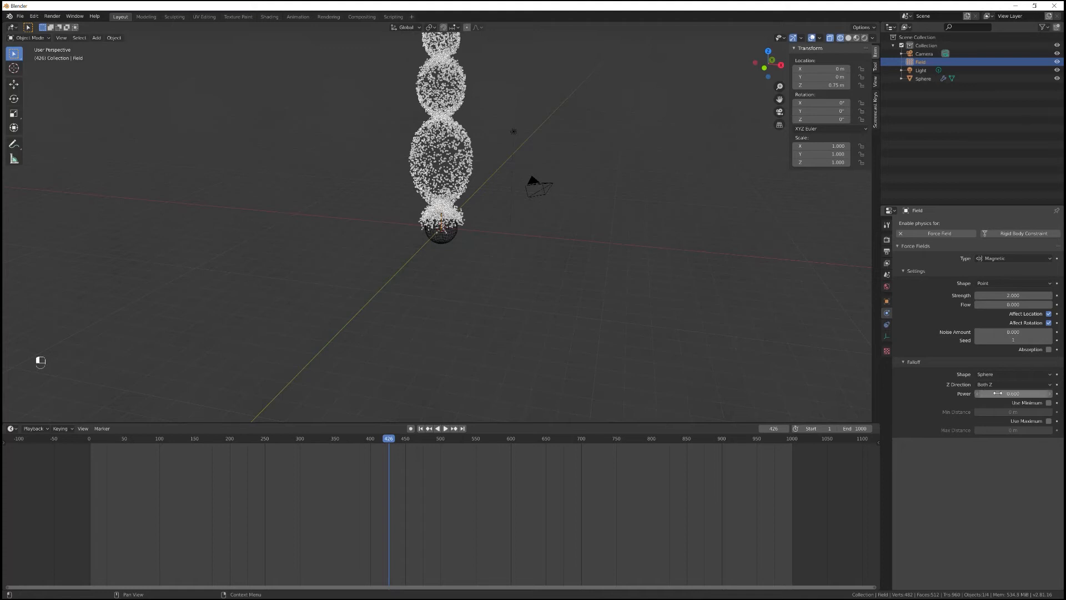
Step: Replay from frame 1 and pause near frame 414 as particles form a tapering column
key(shift+Left)
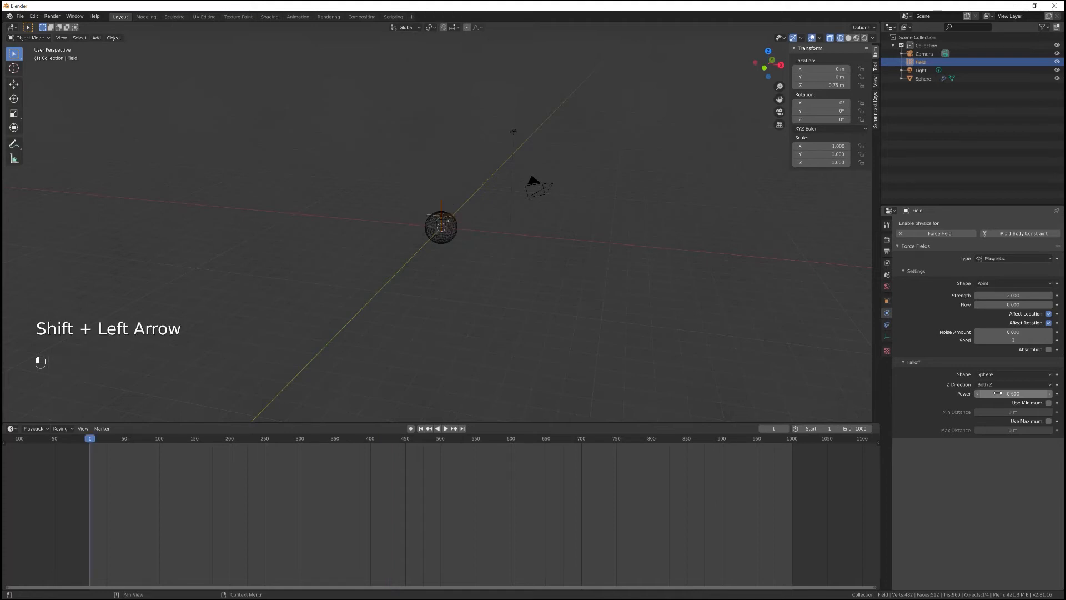
key(space)
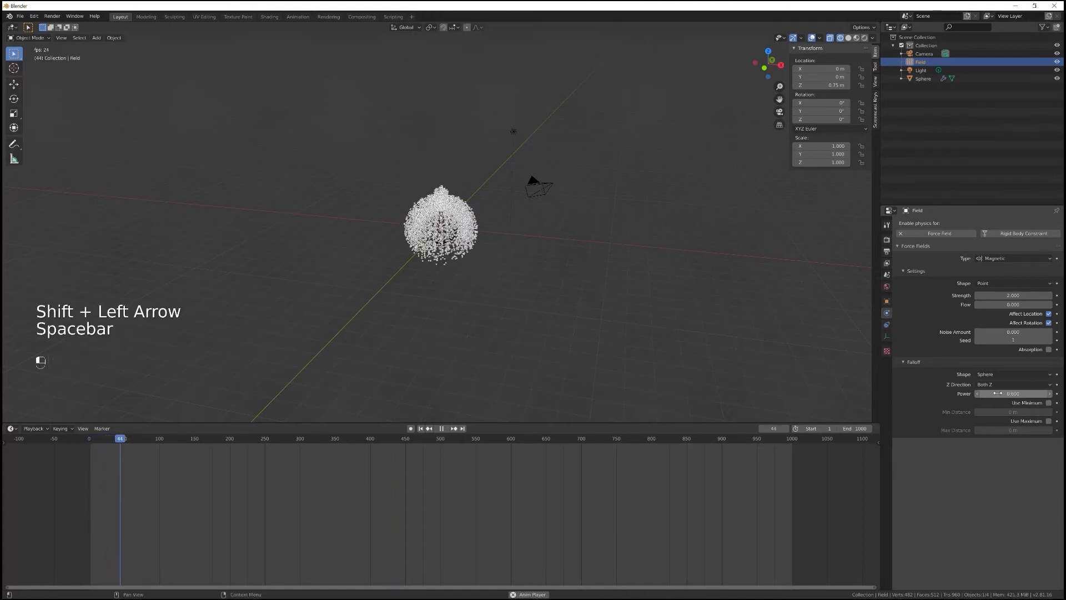
key(space)
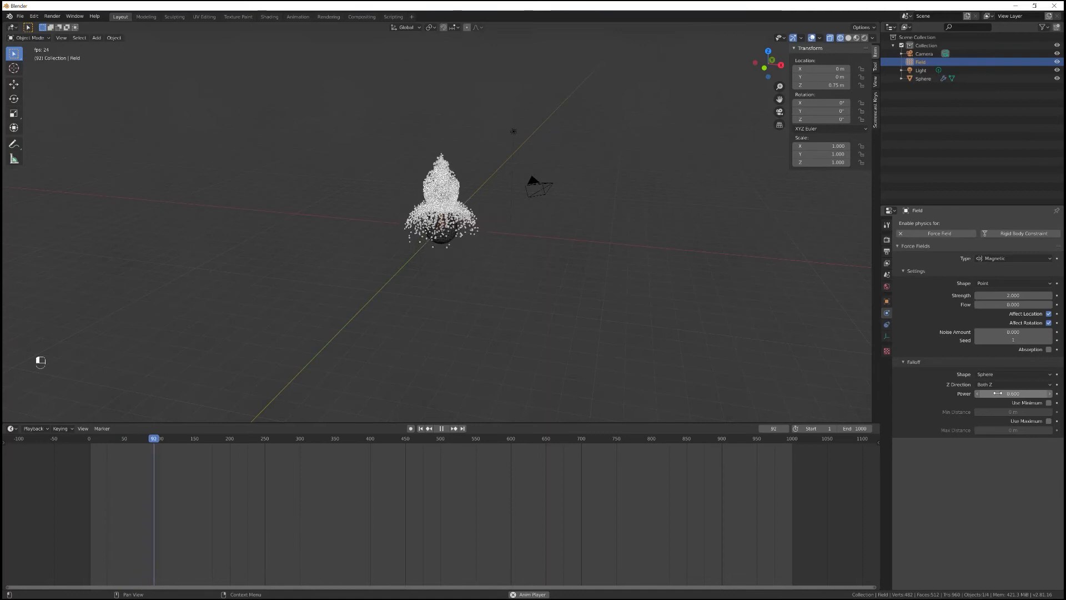
click(440, 428)
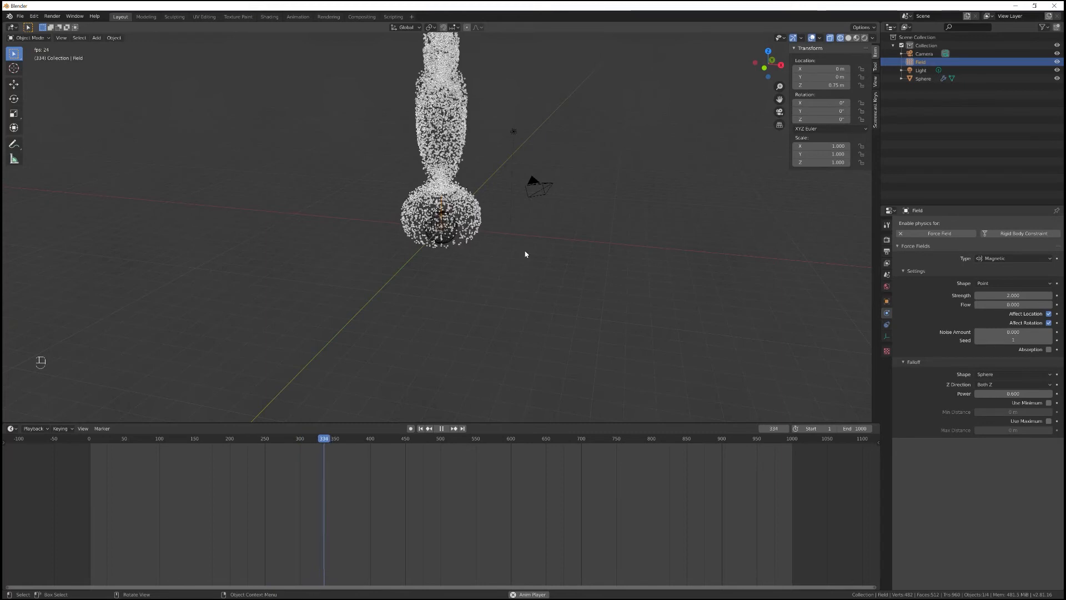
click(440, 428)
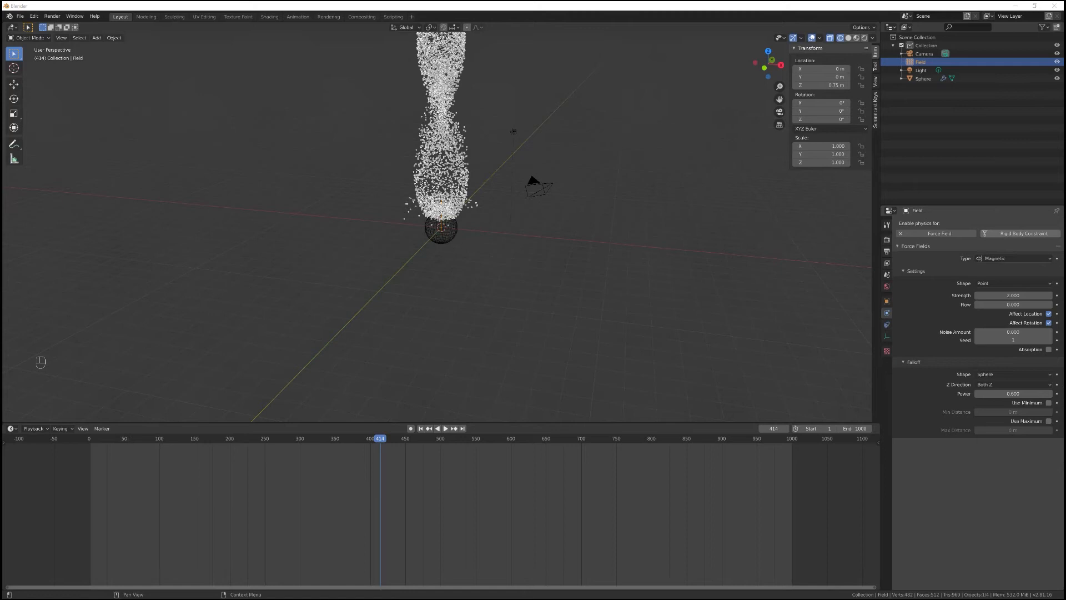
mouse_move(563, 161)
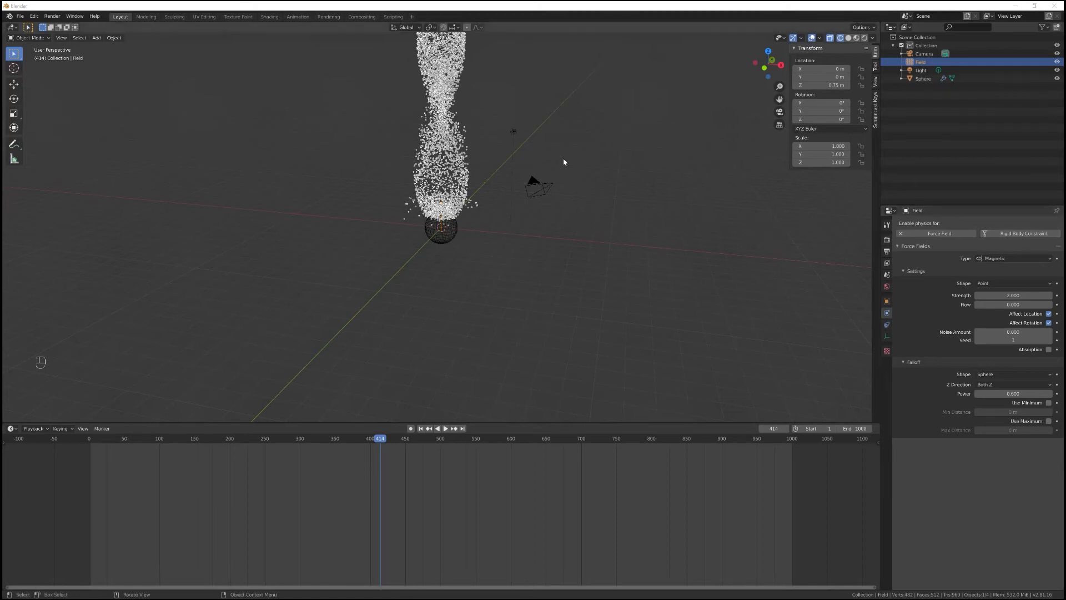
mouse_move(238, 49)
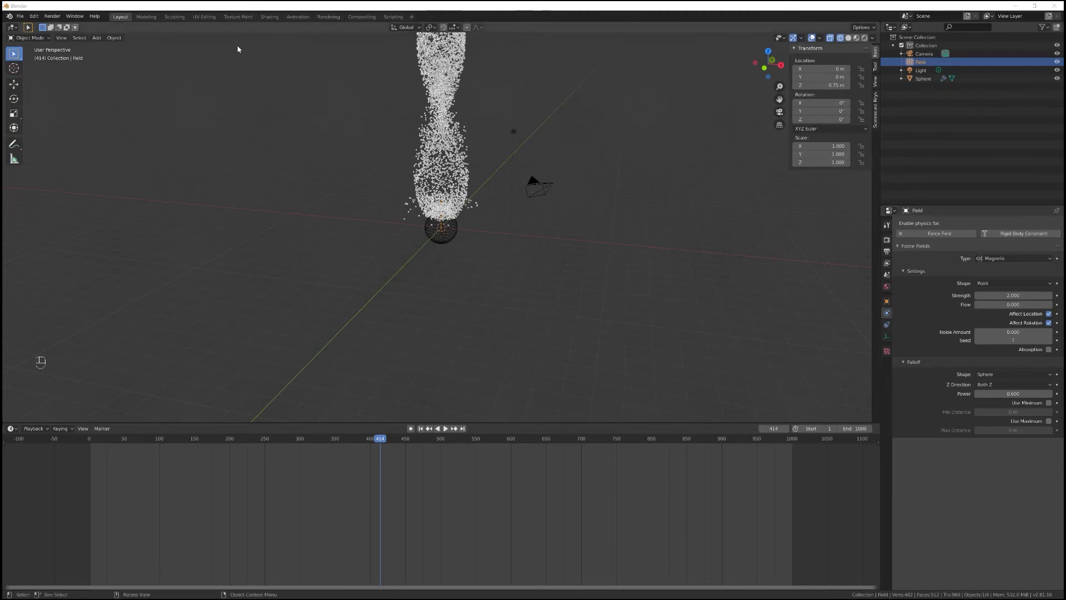
Step: Add a plain Force field, Field.001, at the sphere's centre and step back one frame
click(96, 37)
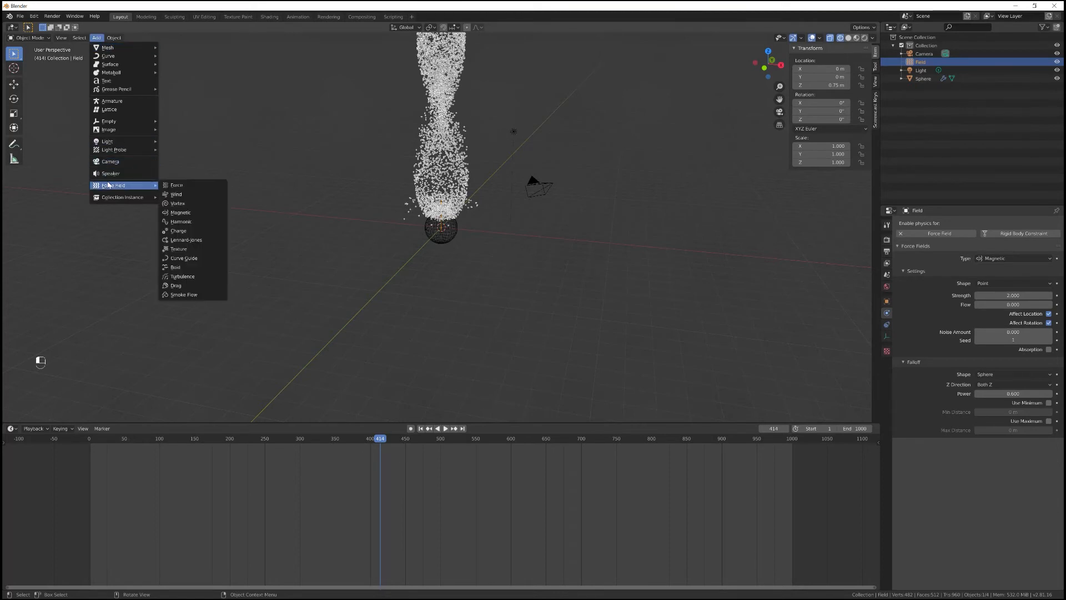
click(176, 184)
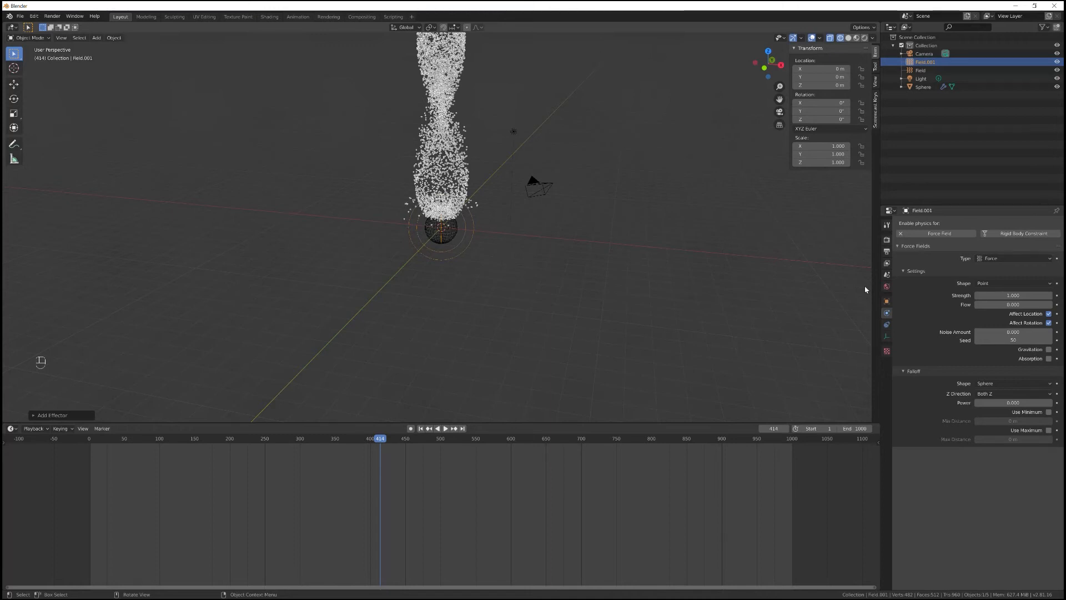
mouse_move(1049, 351)
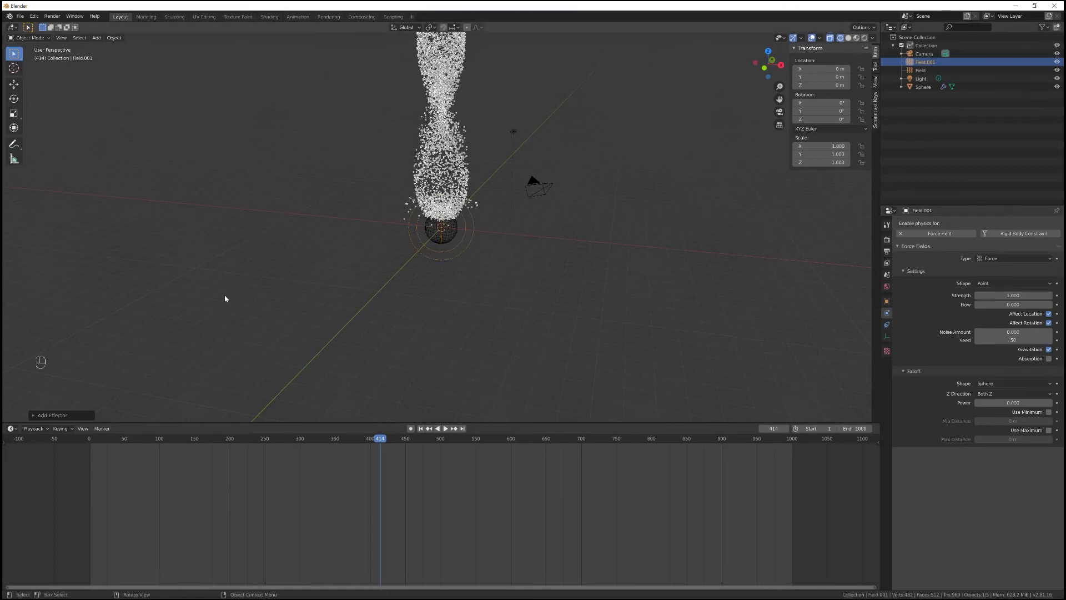
key(Left)
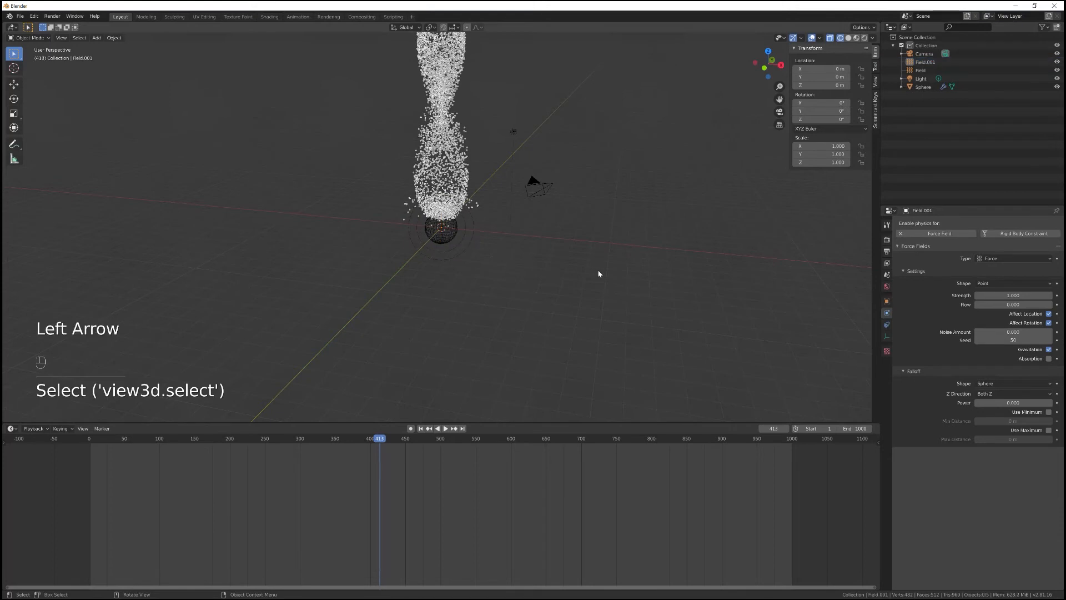
Step: Replay the simulation with the gravitating Field.001 and return to frame 1
key(shift+Left)
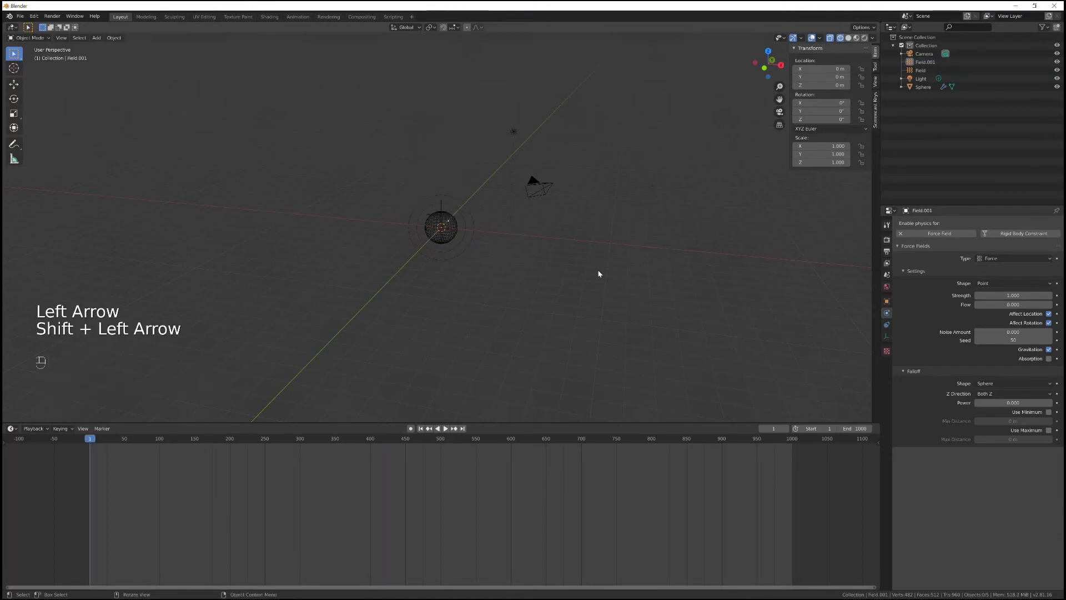
key(space)
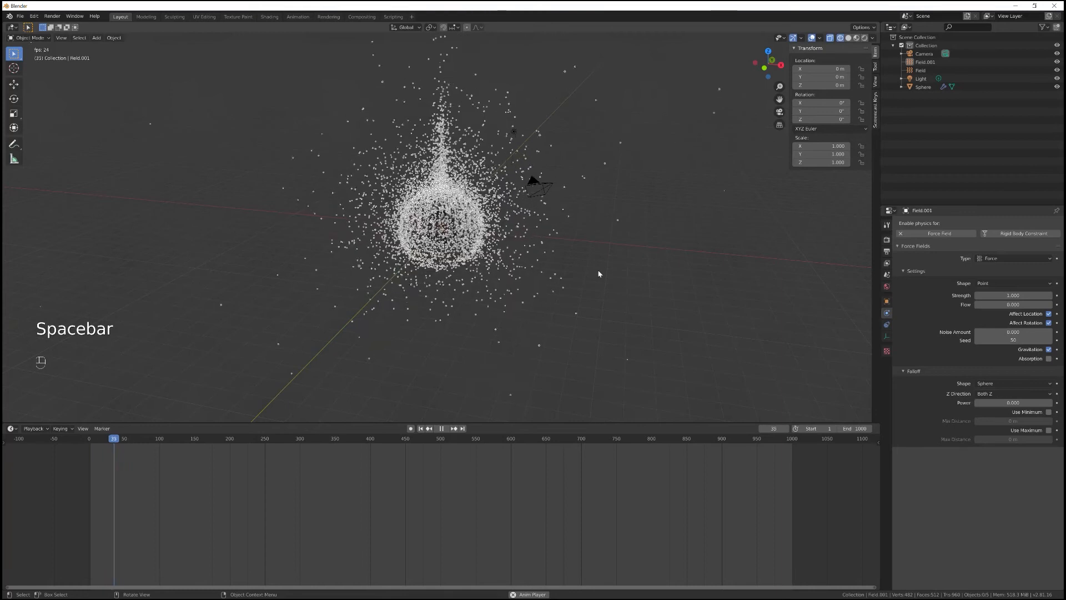
key(space)
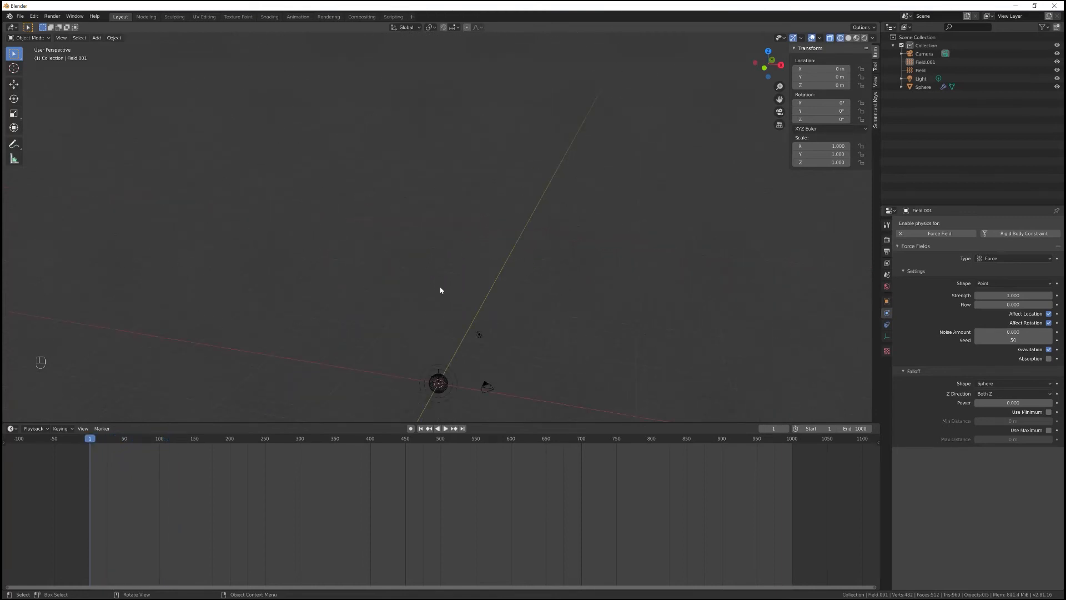
key(space)
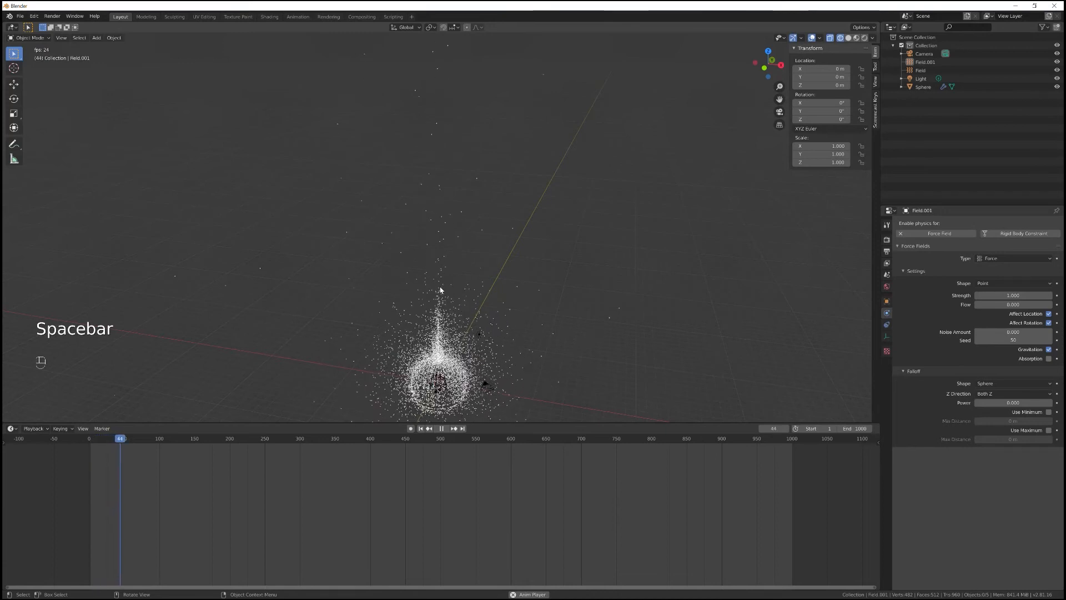
key(space)
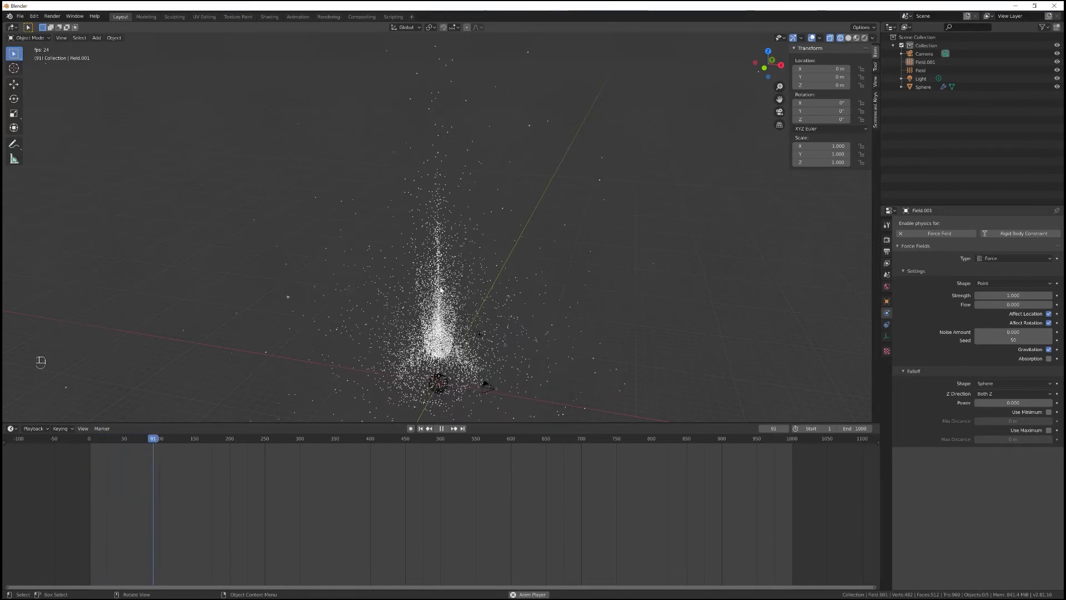
click(440, 428)
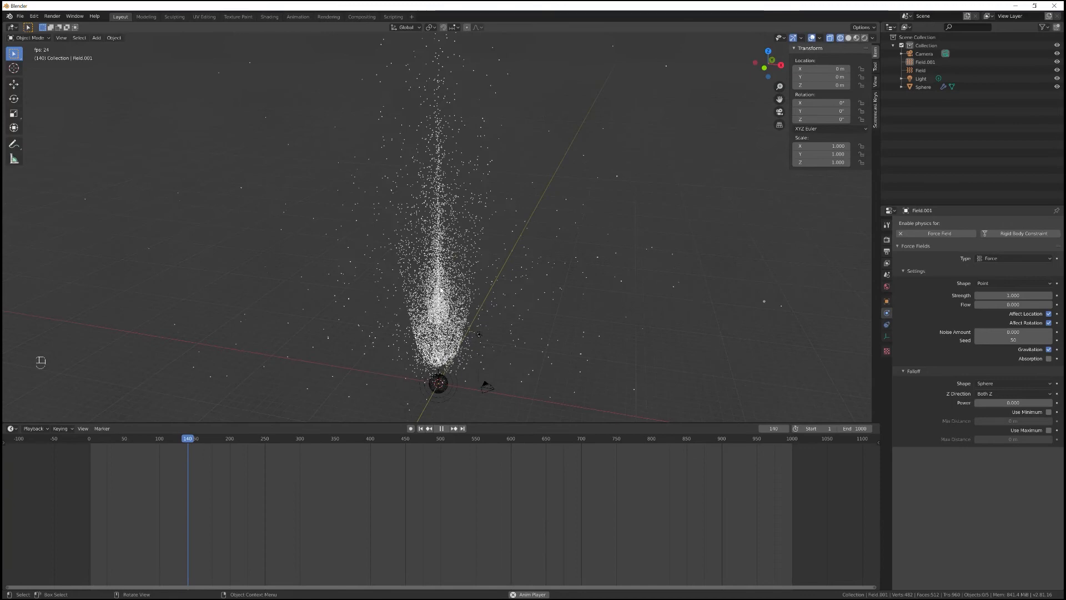
click(440, 427)
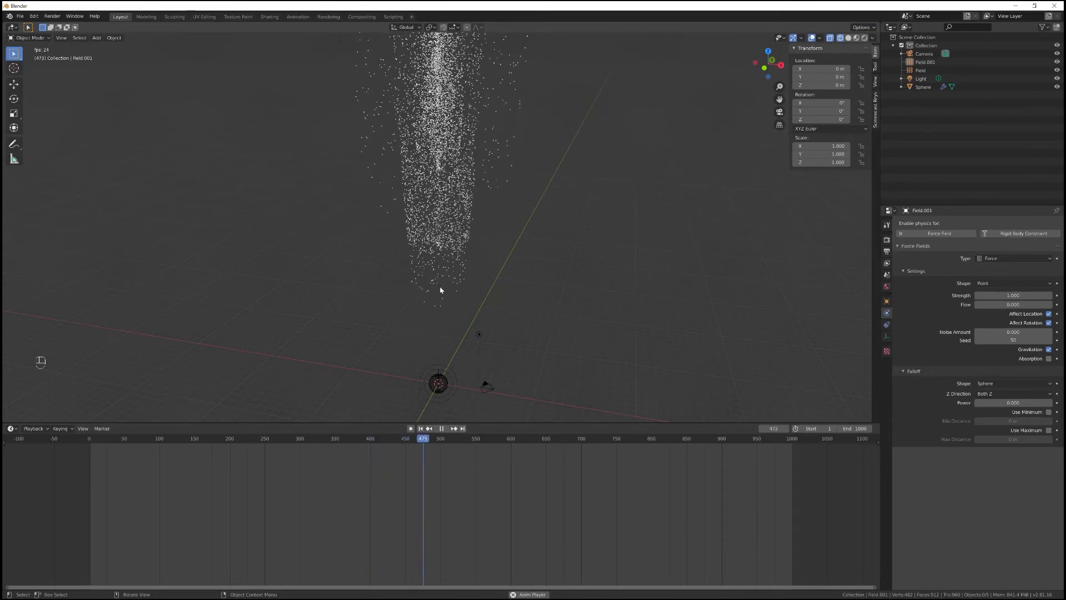
click(440, 428)
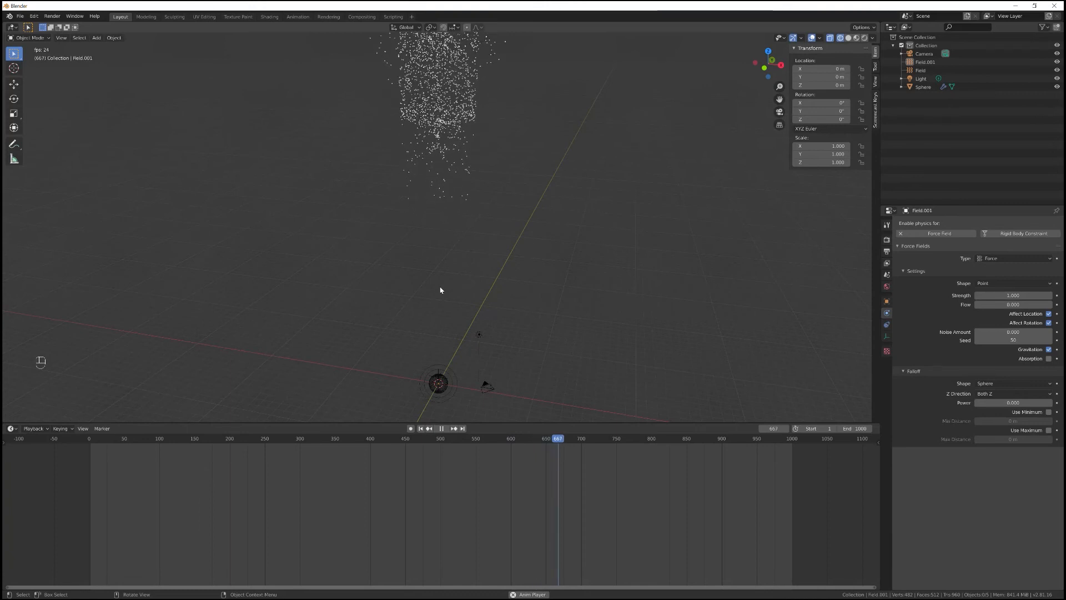
click(440, 428)
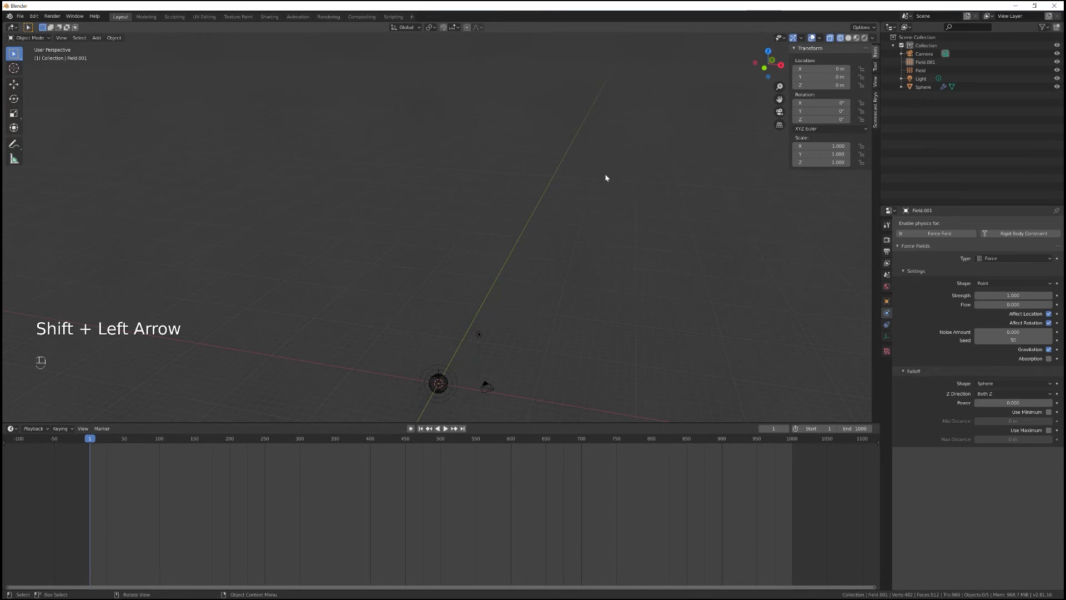
Step: Select the Sphere, set its particle Number to 300,000, and expand Viewport Display
click(921, 79)
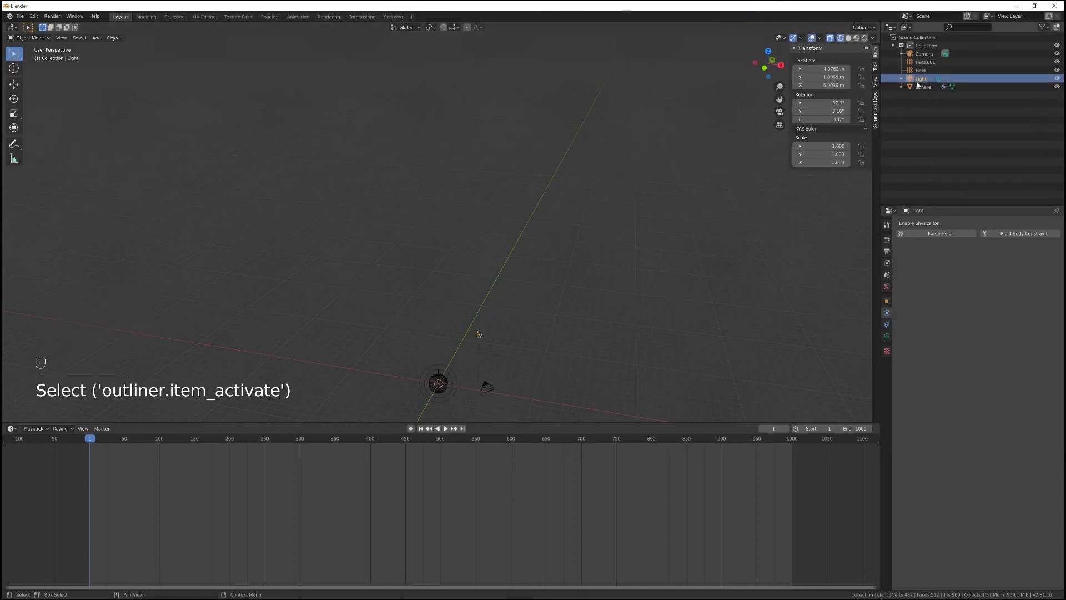
click(923, 86)
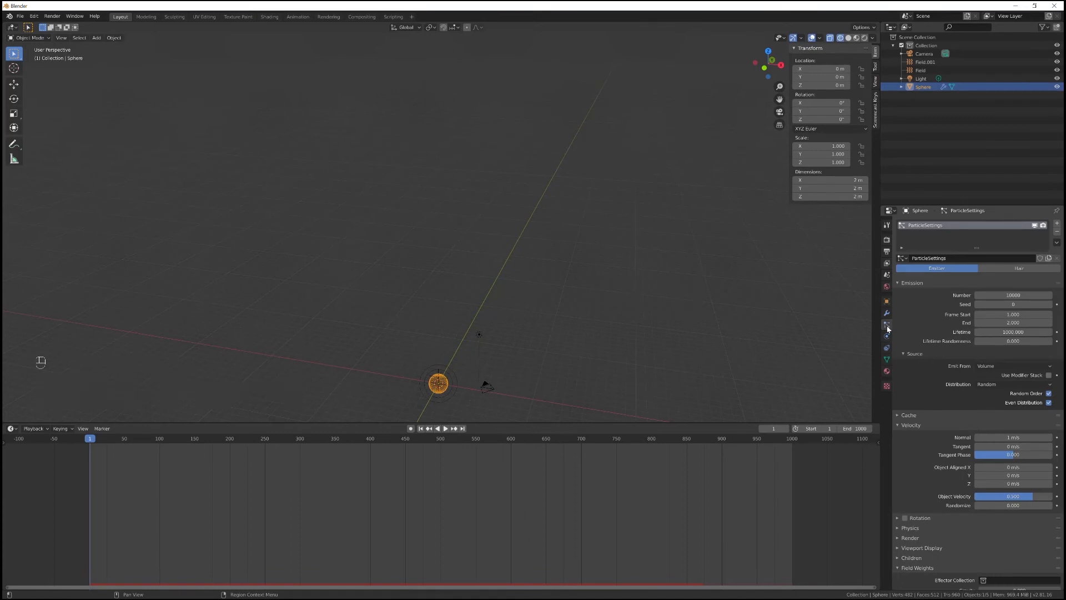
click(1012, 295)
text(200000)
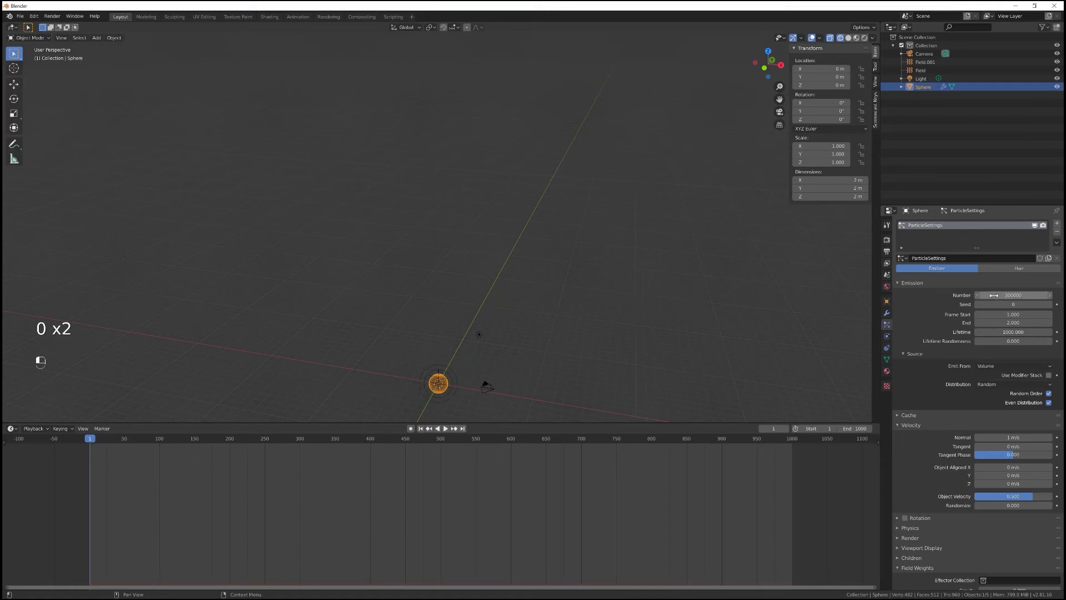
mouse_move(1012, 295)
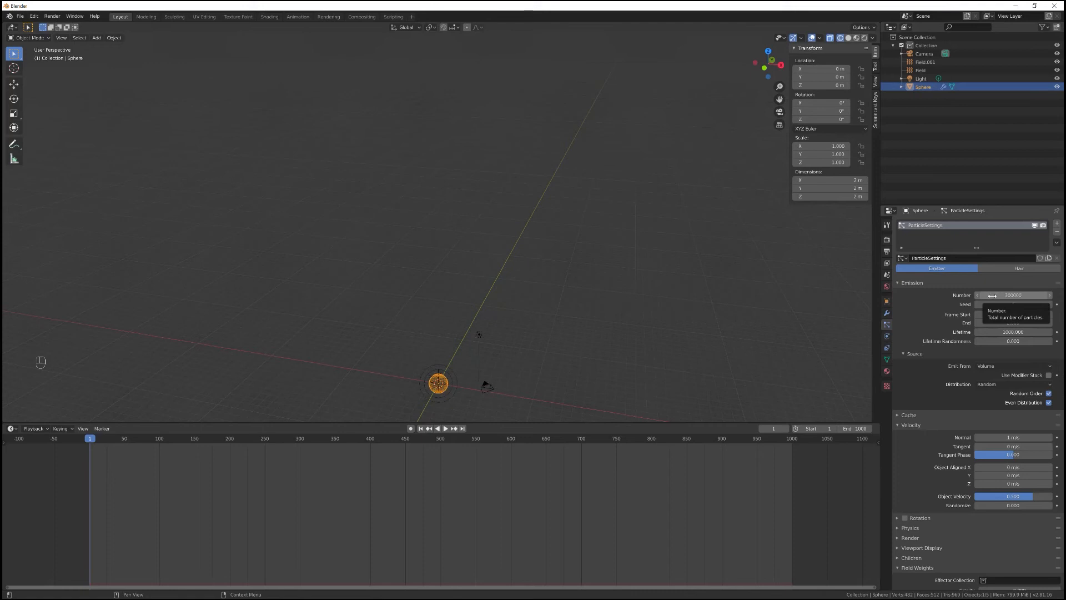
mouse_move(1013, 304)
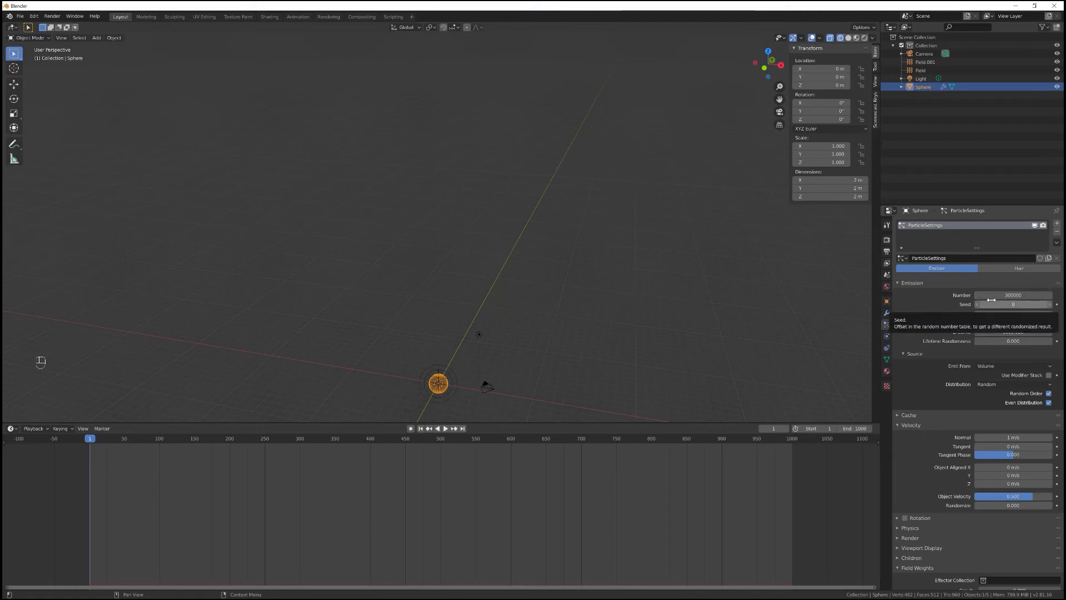
scroll(down, 3)
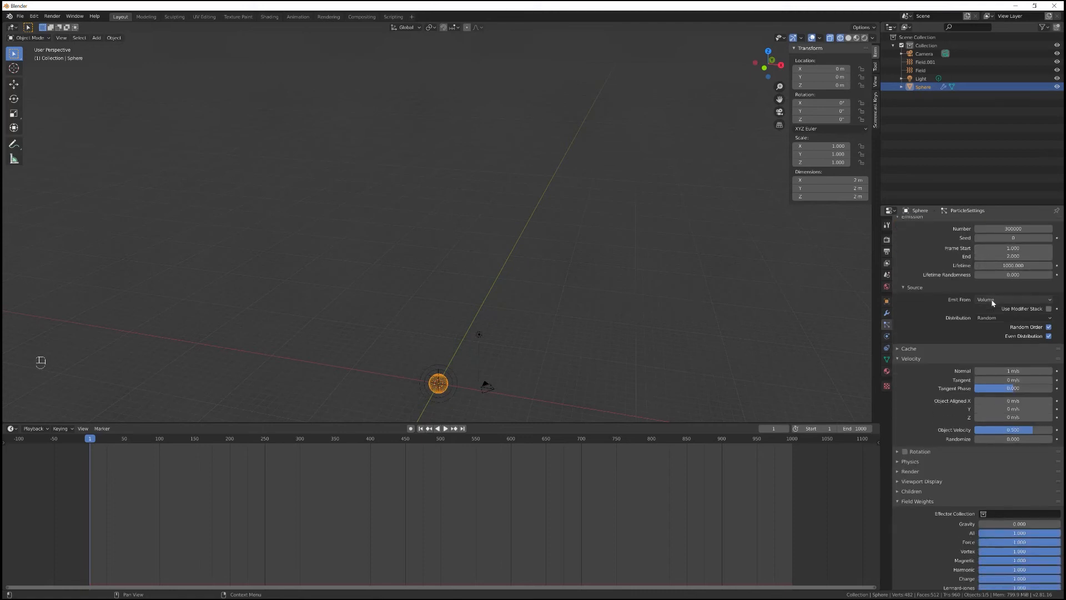
scroll(down, 3)
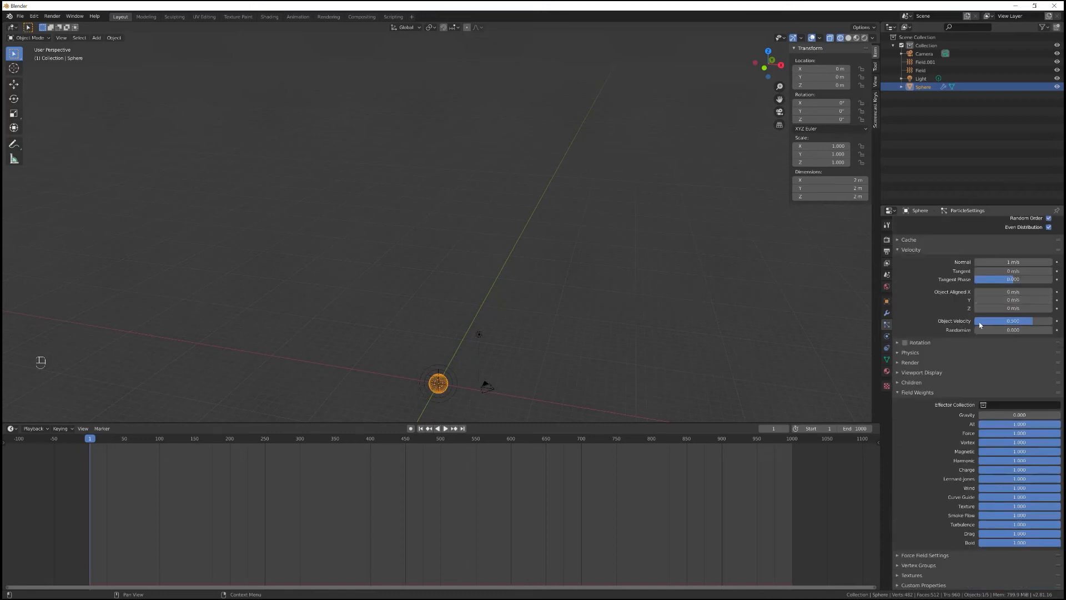
click(922, 372)
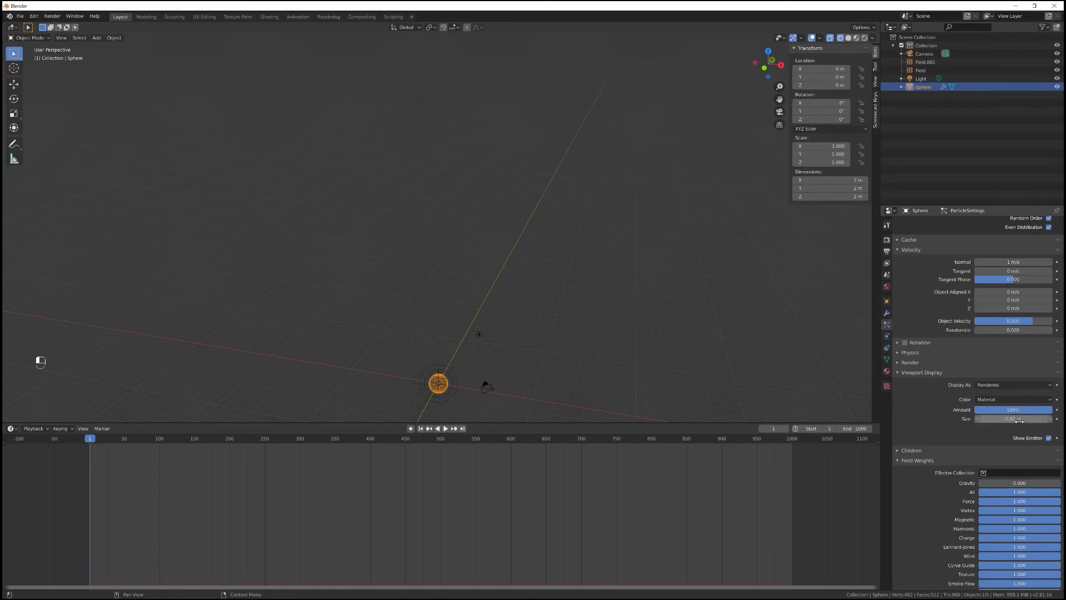
Step: Replay the tiny-particle plume from frame 1 and stop near frame 93
key(space)
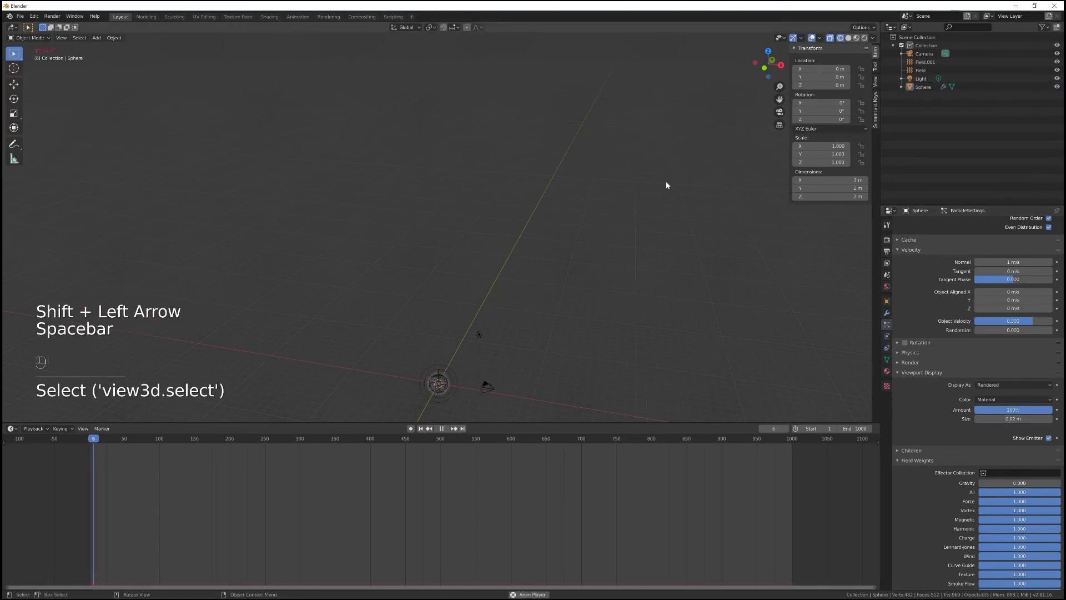
key(space)
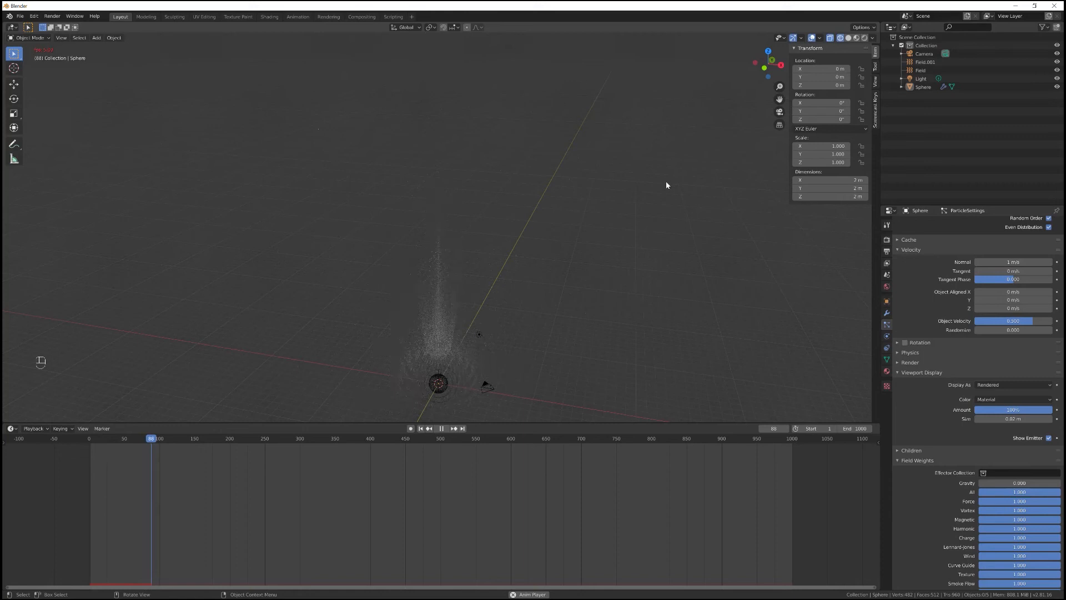
key(space)
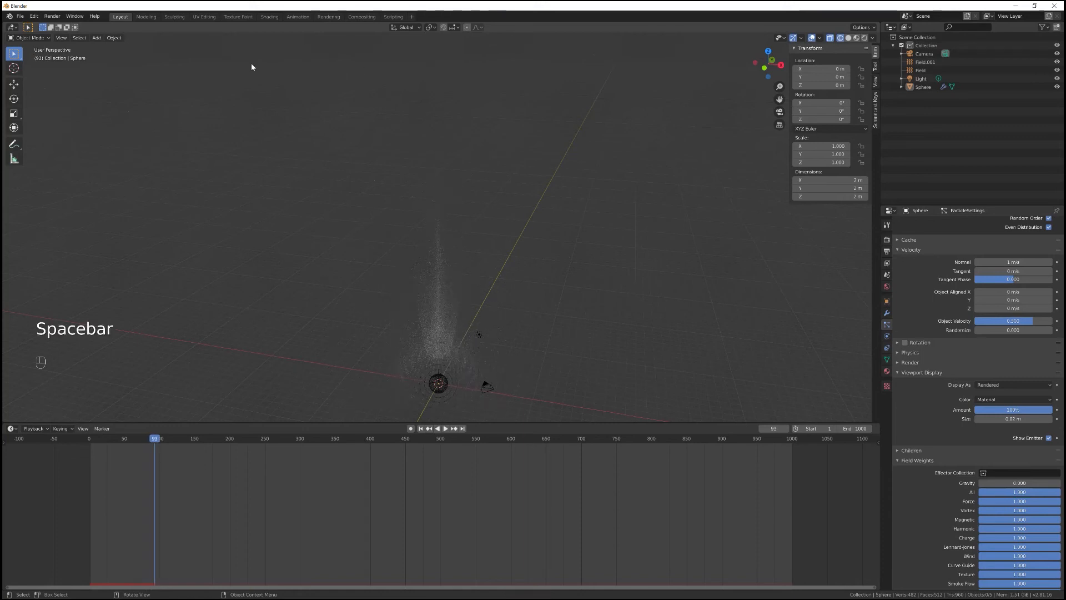
click(20, 15)
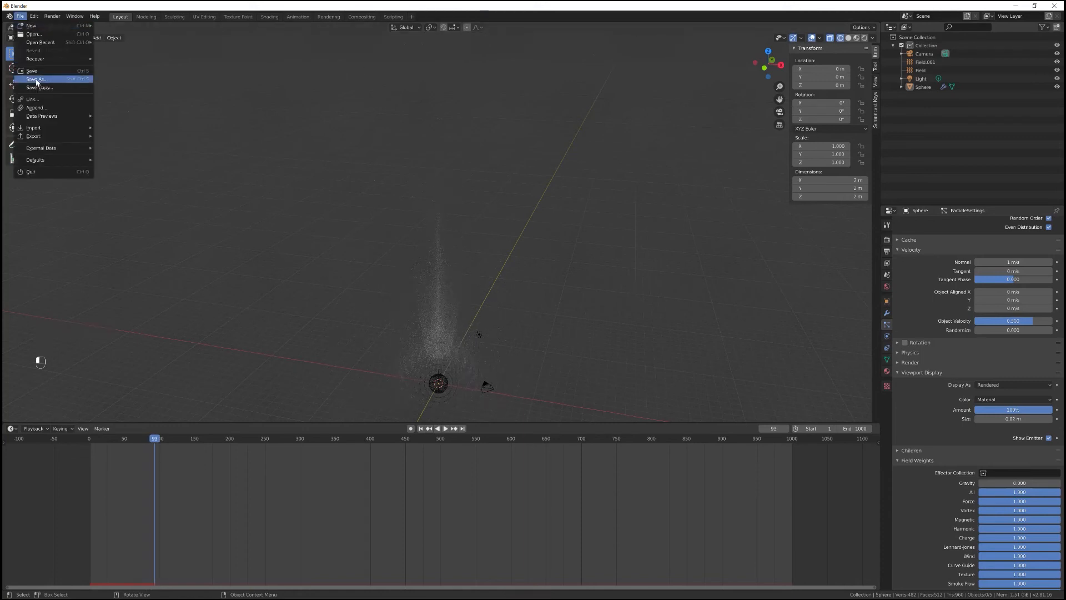
Step: Save As nova_tutorial2.blend in the nova_maclean_models folder
click(34, 79)
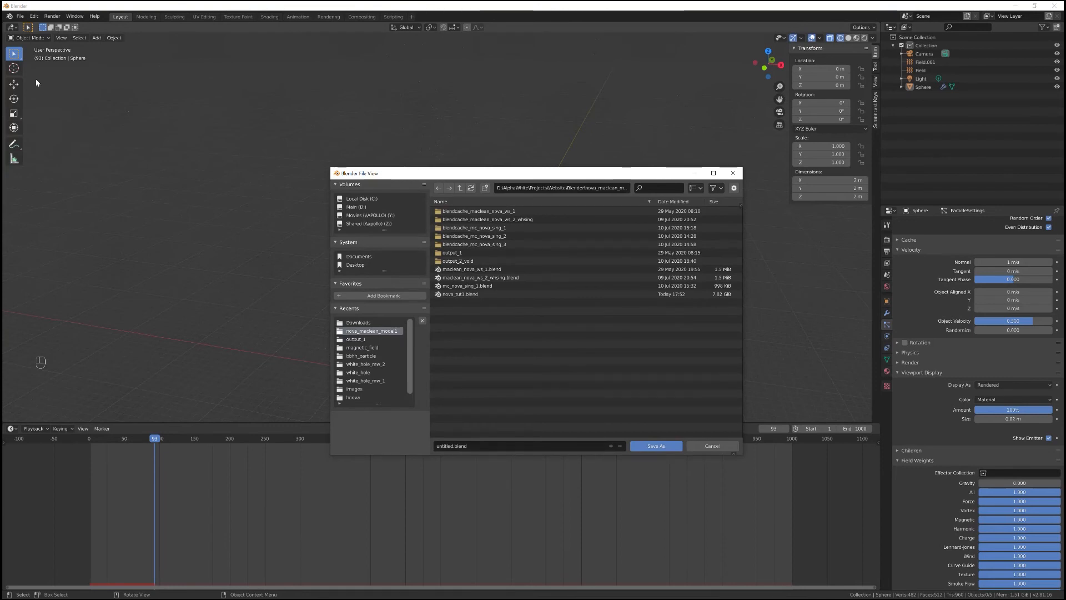
mouse_move(87, 107)
text(nova_tutorial2)
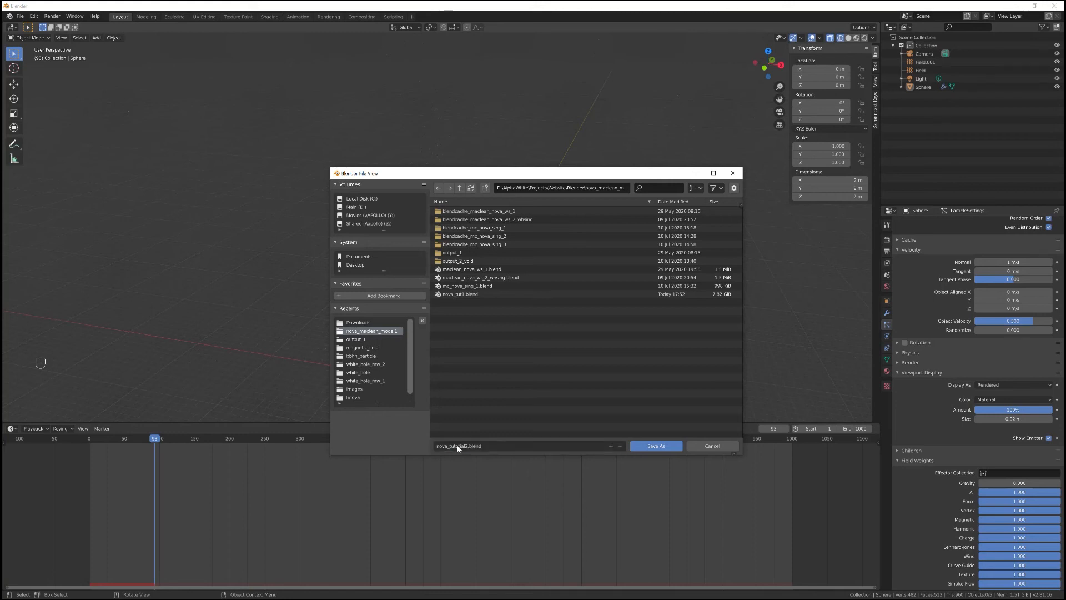
click(655, 446)
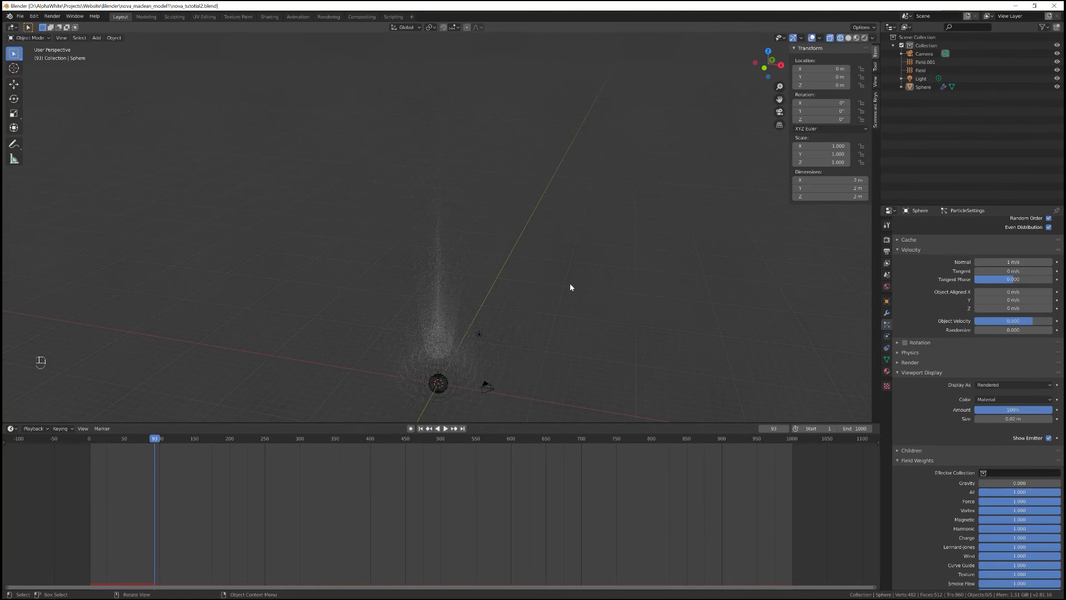
mouse_move(895, 272)
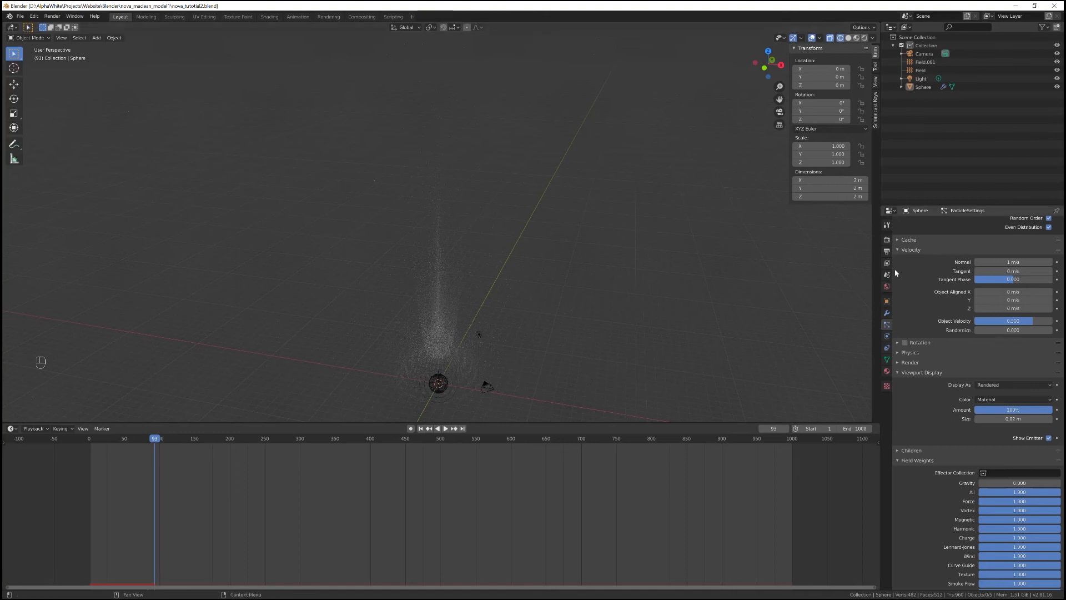
Step: Enable Disk Cache in the particle Cache panel and start Bake All Dynamics
click(908, 240)
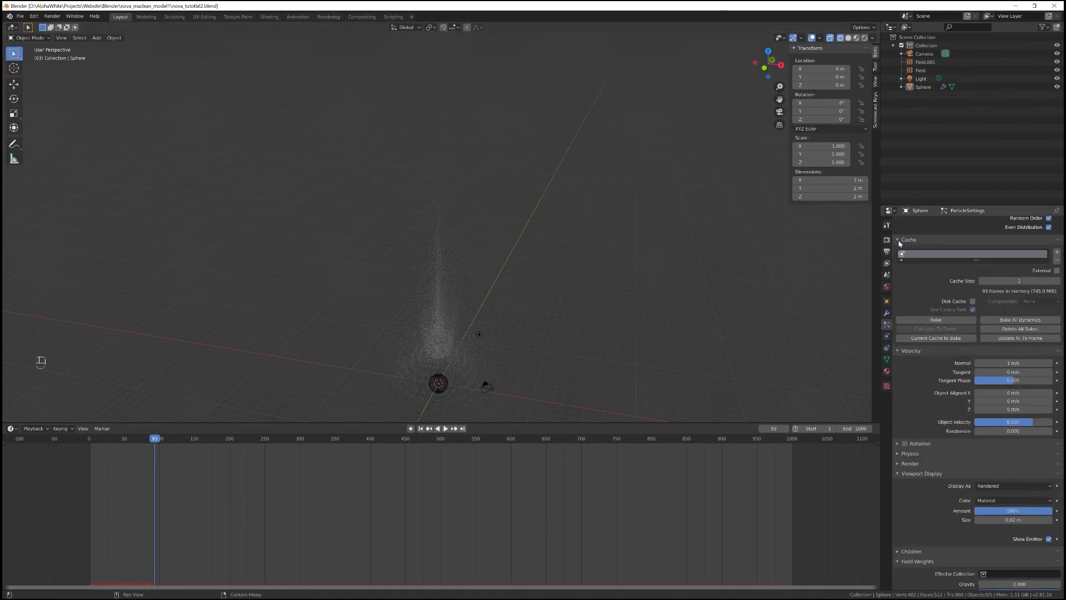
mouse_move(973, 301)
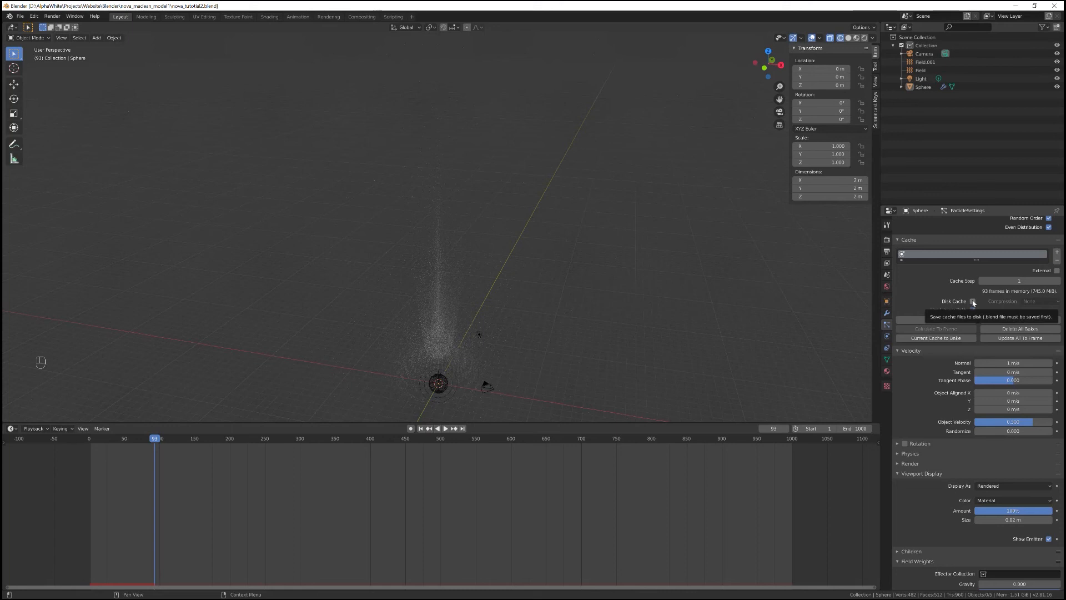
click(973, 301)
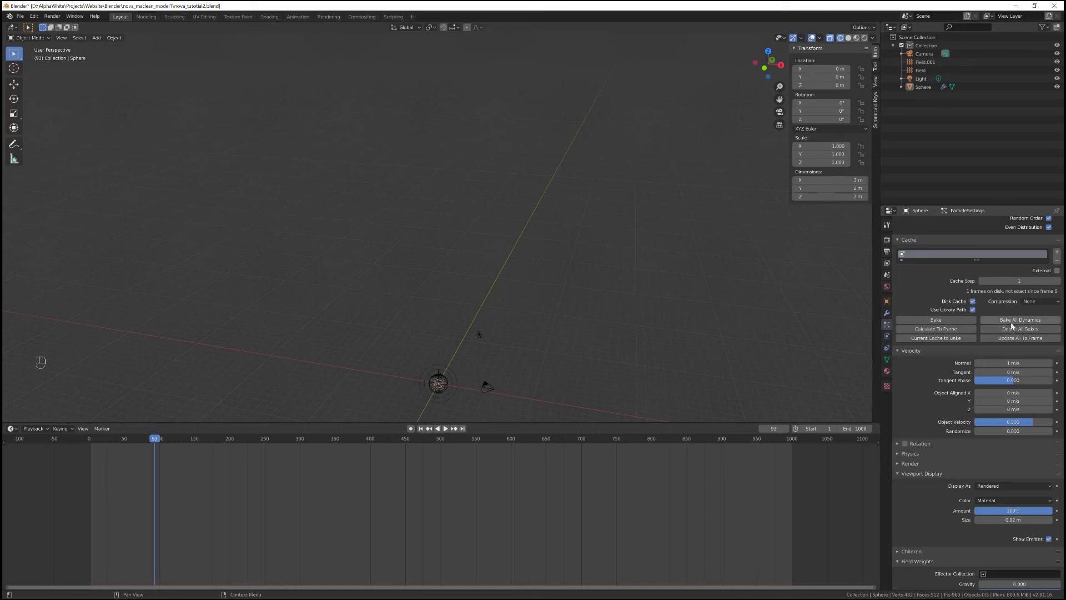
mouse_move(1019, 320)
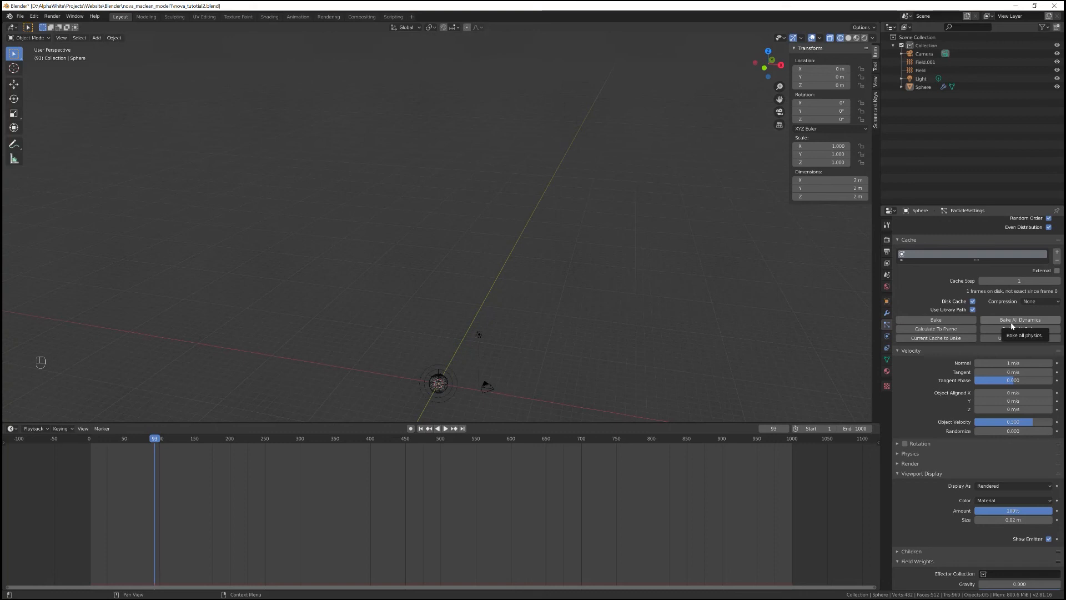
click(1020, 320)
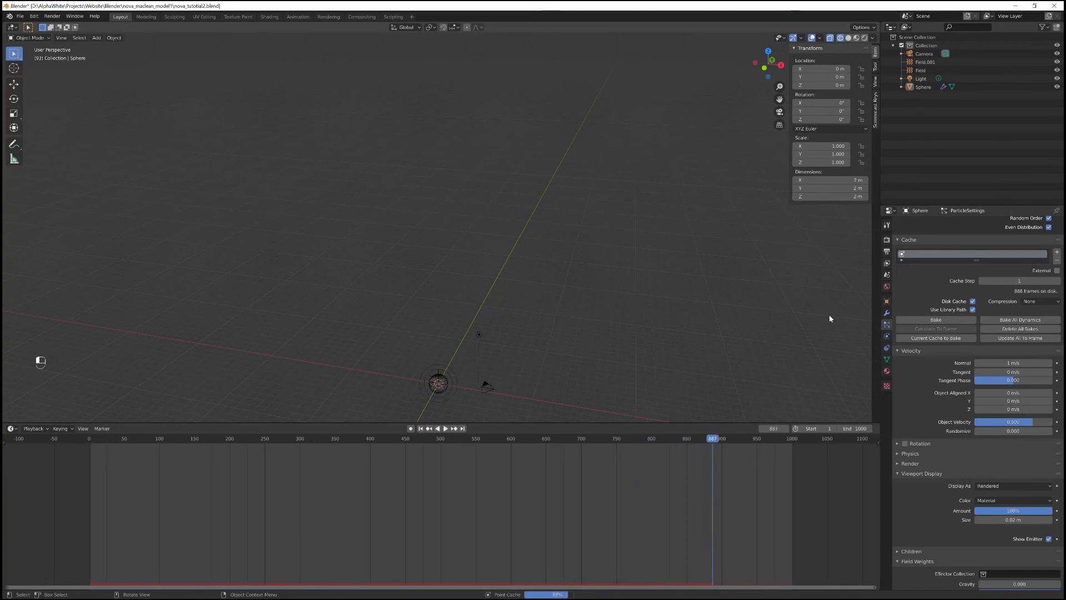
Step: Rewind and play the baked 1000-frame cache, showing a wide plume near frame 149
key(space)
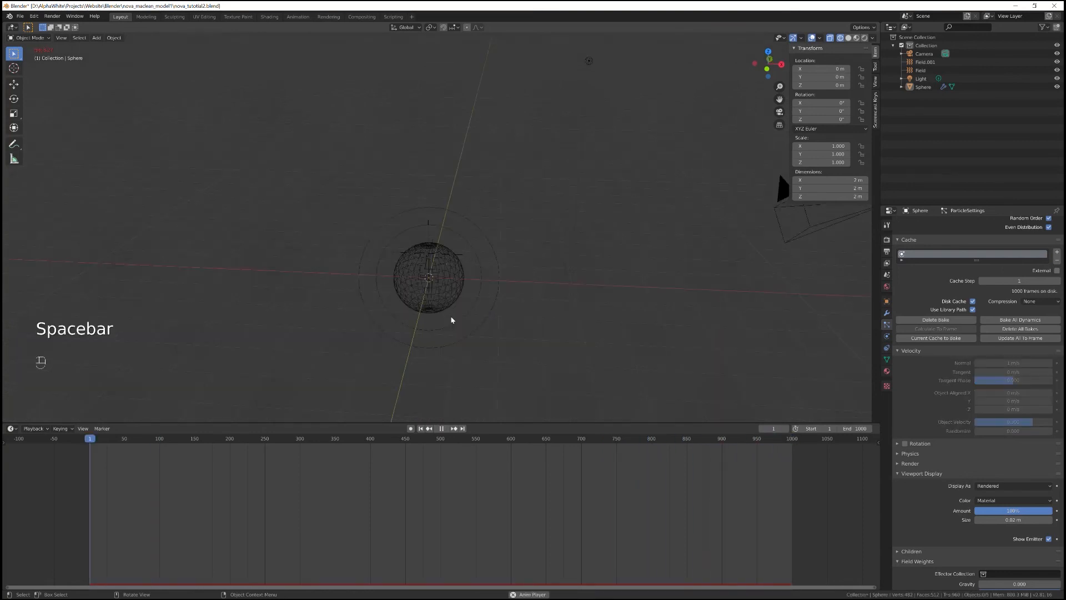
key(space)
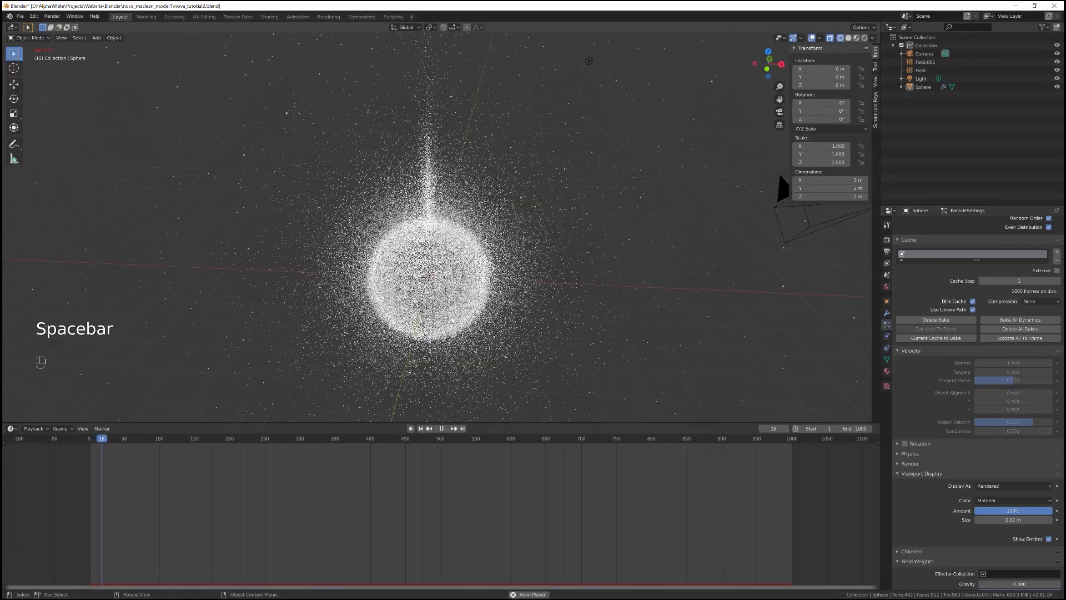
key(space)
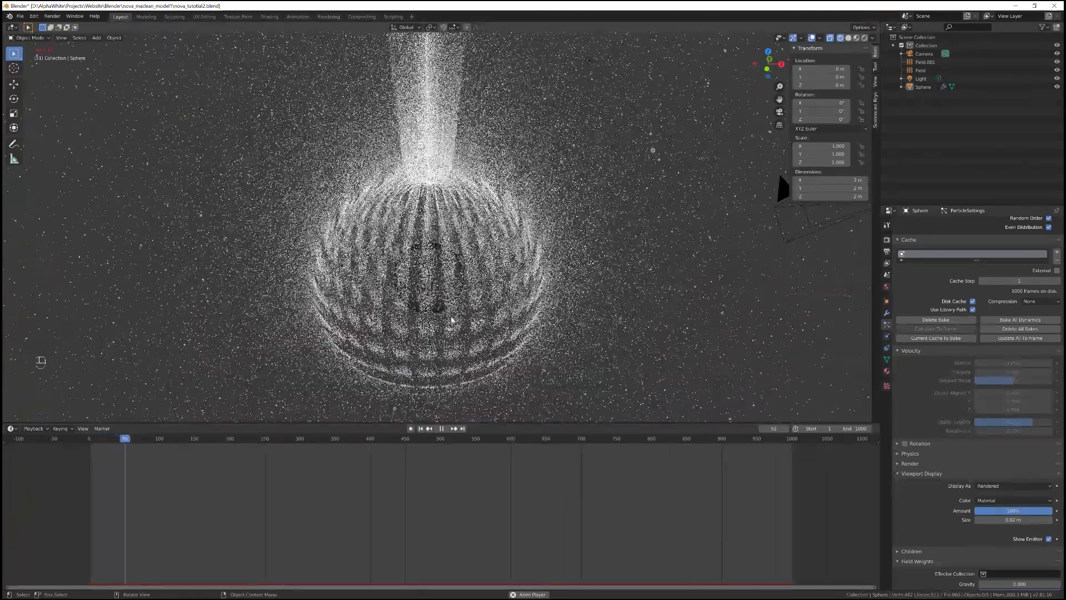
click(440, 428)
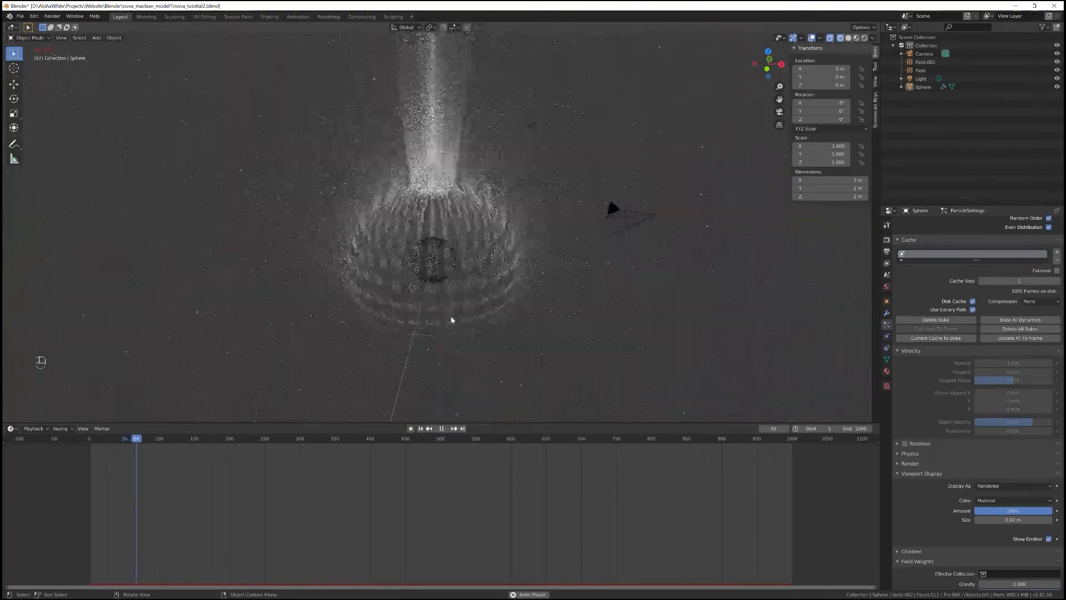
click(441, 428)
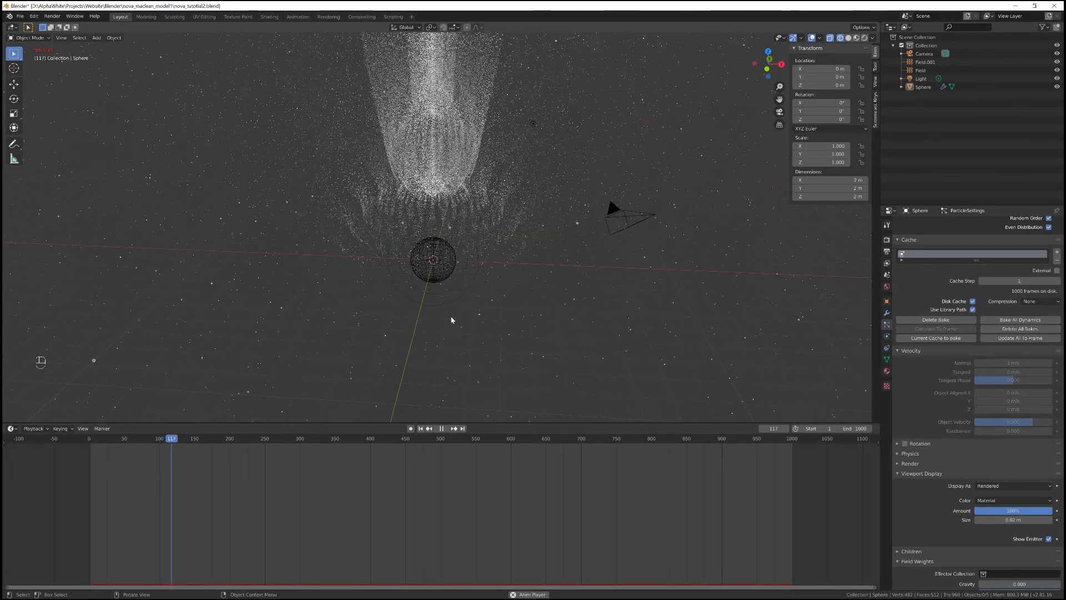
click(441, 428)
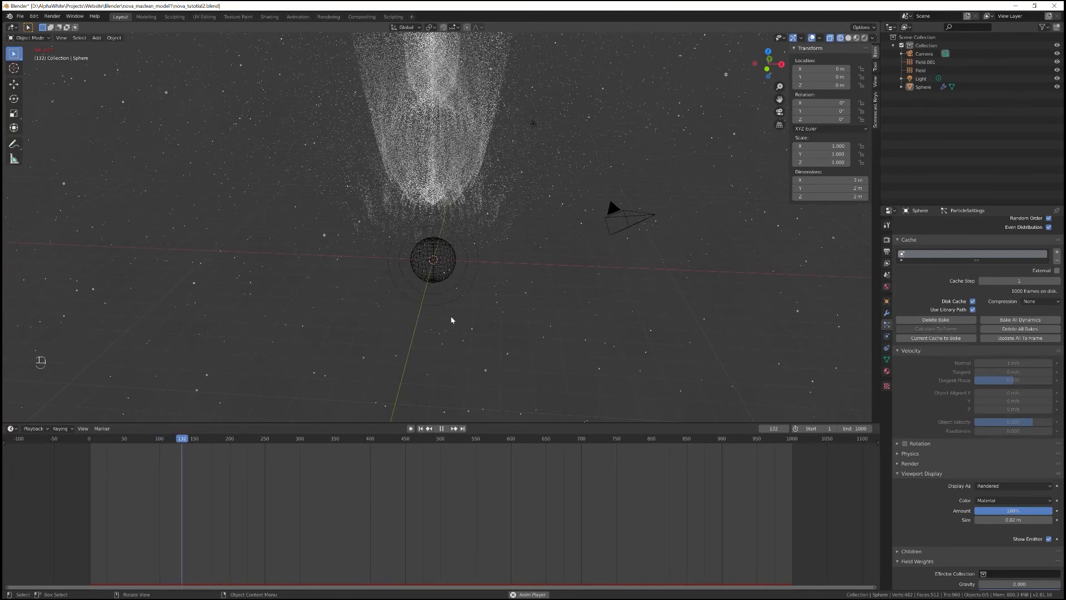
click(440, 428)
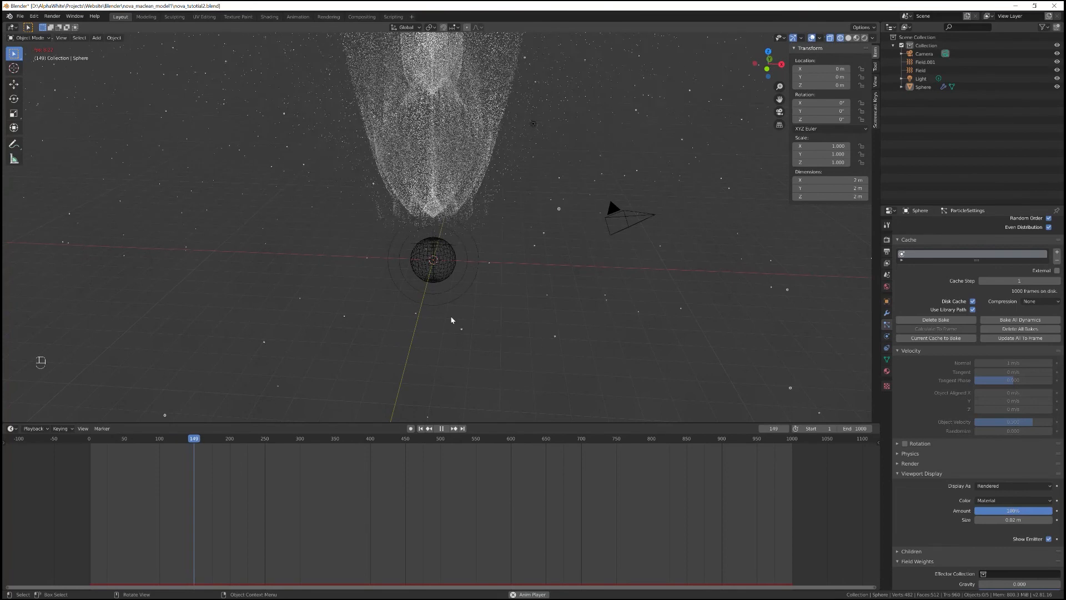